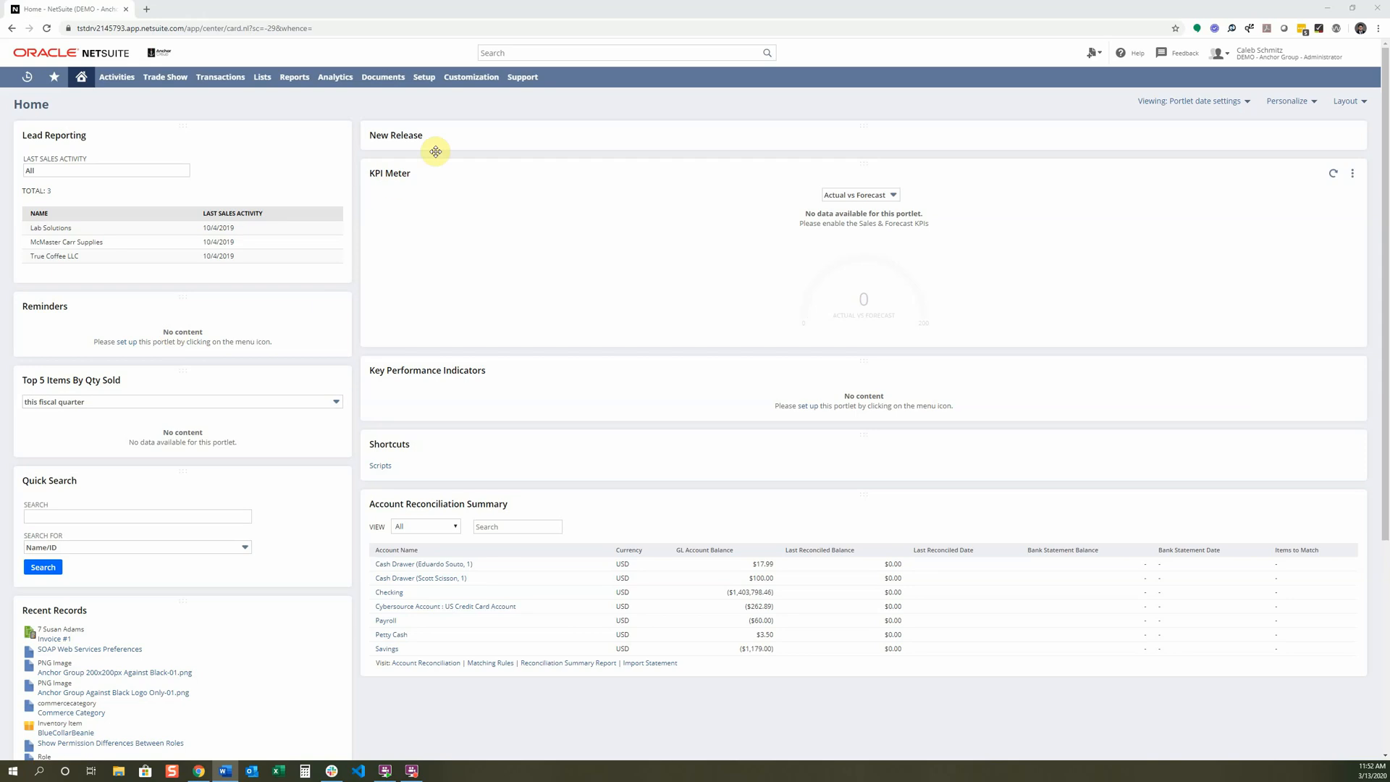
Step: Show the Customization menu's Forms submenu from the home dashboard
left_click(471, 76)
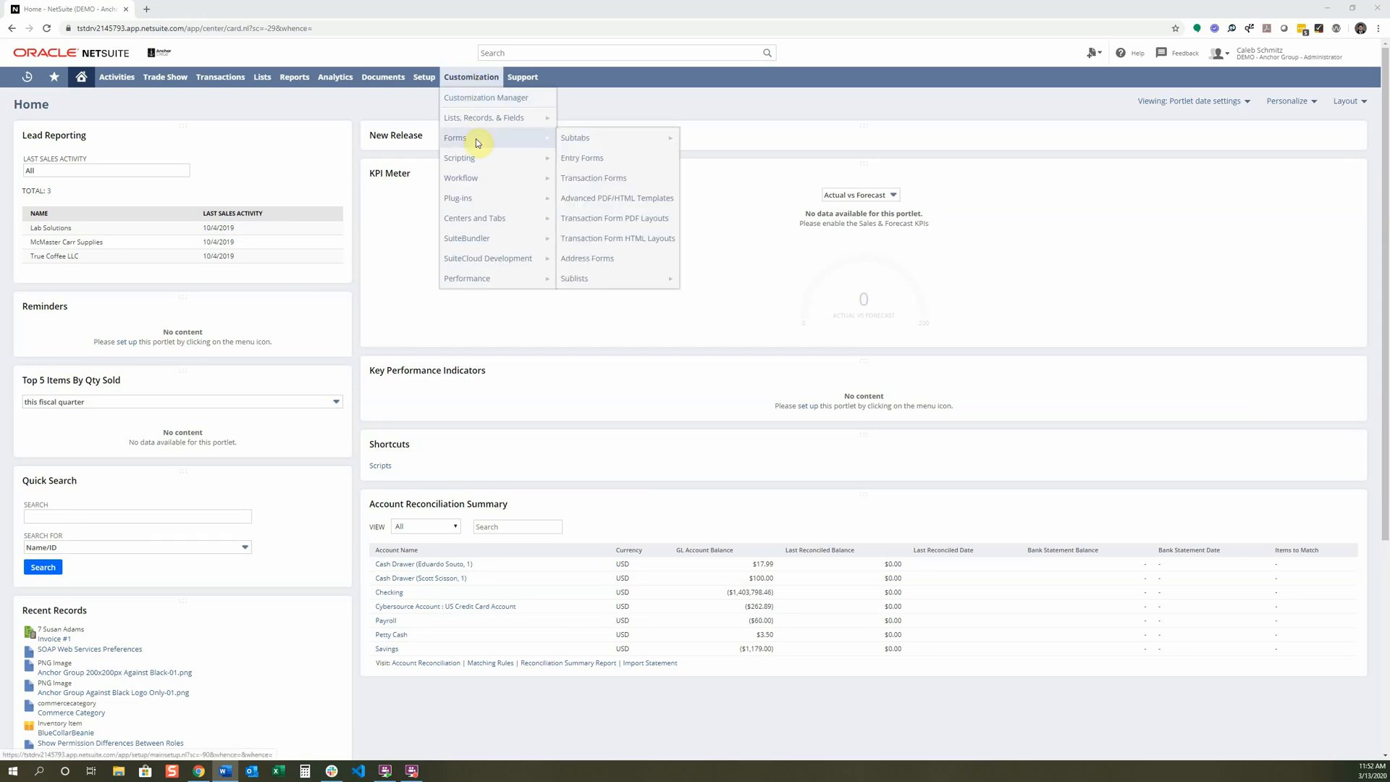
mouse_move(617, 198)
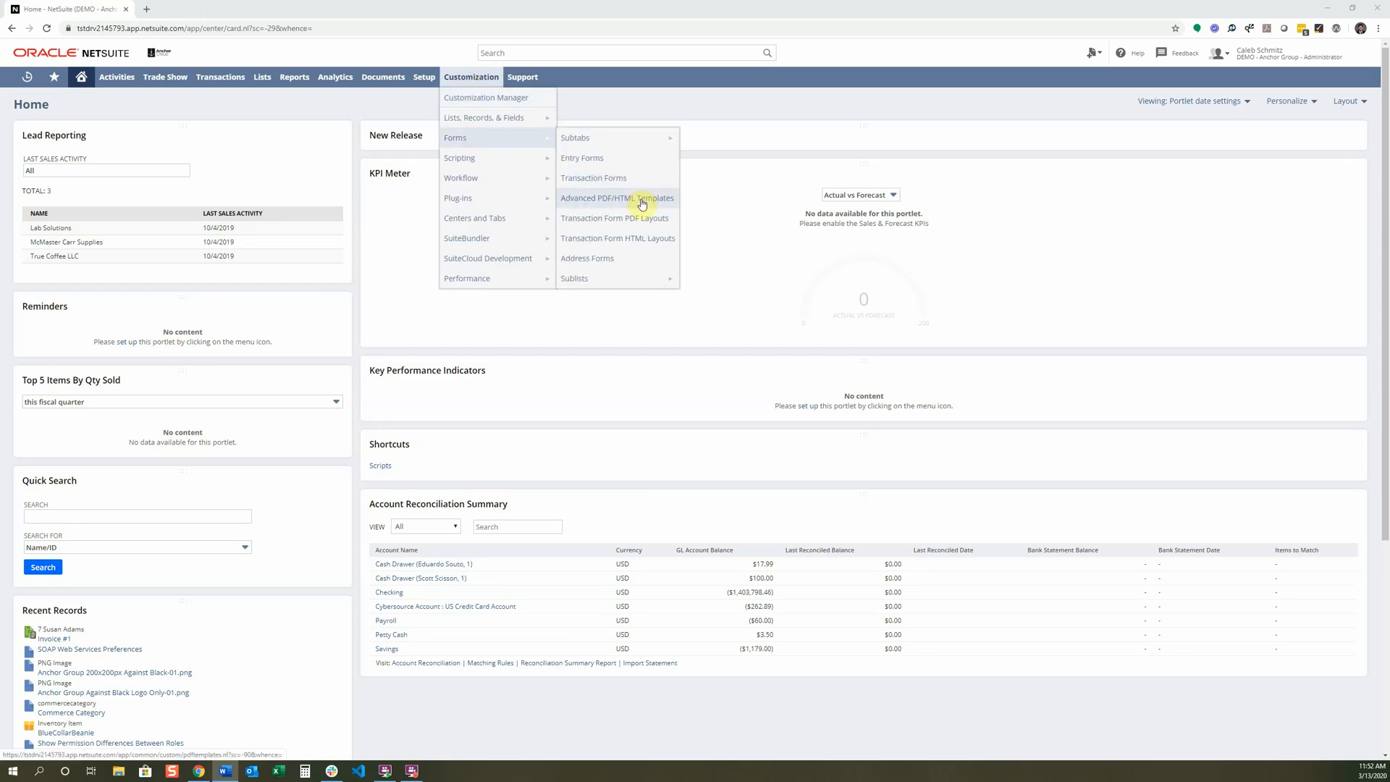
Step: Open the Advanced PDF/HTML Templates list and search the page for 'invoice'
left_click(617, 198)
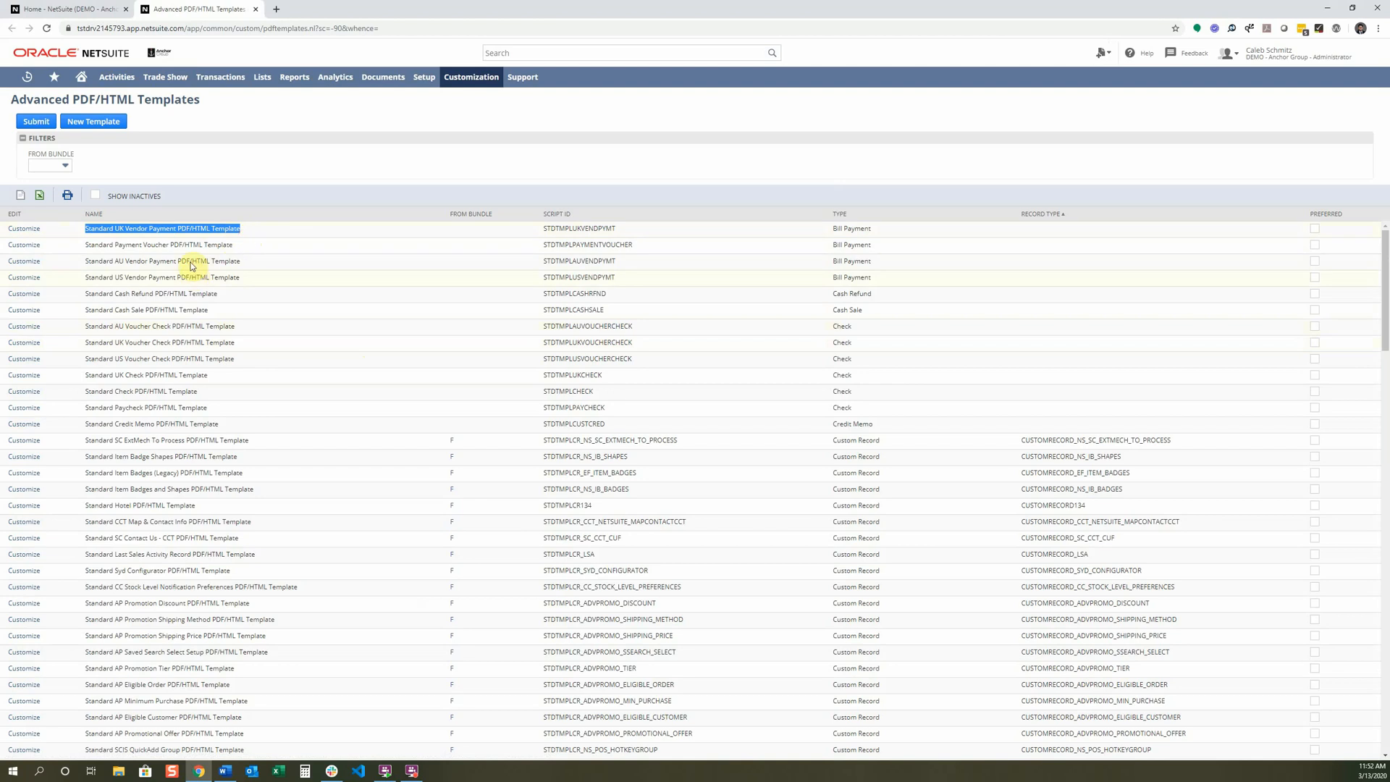
mouse_move(186, 256)
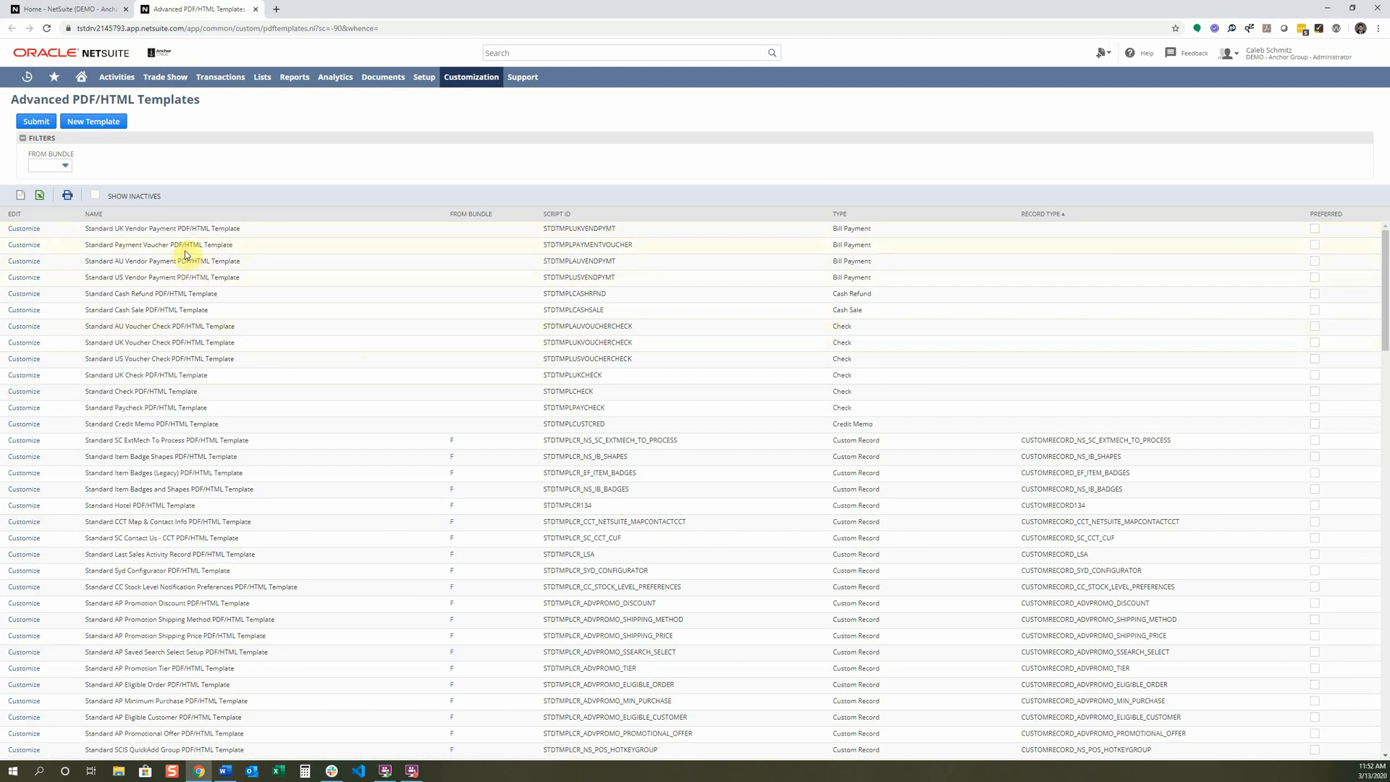
type("invoice")
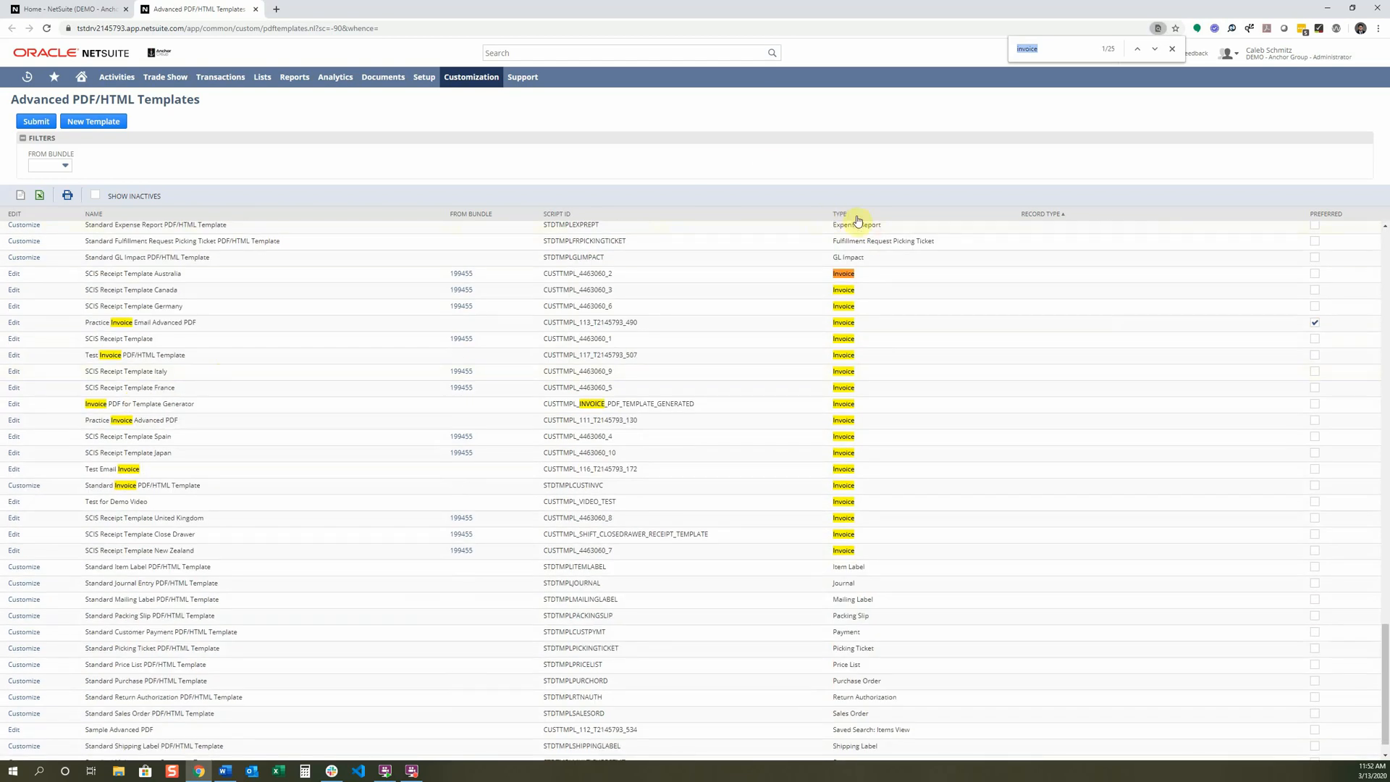
mouse_move(875, 581)
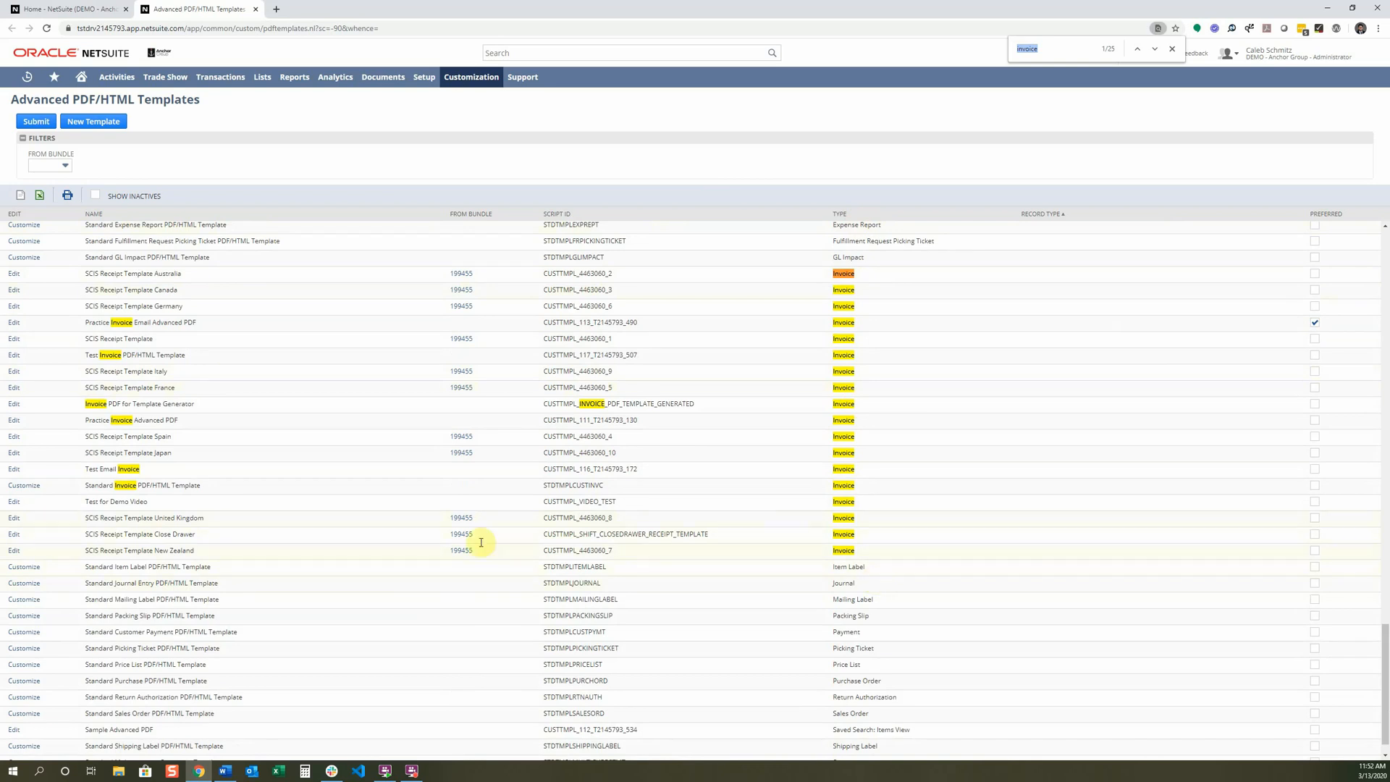
mouse_move(142, 307)
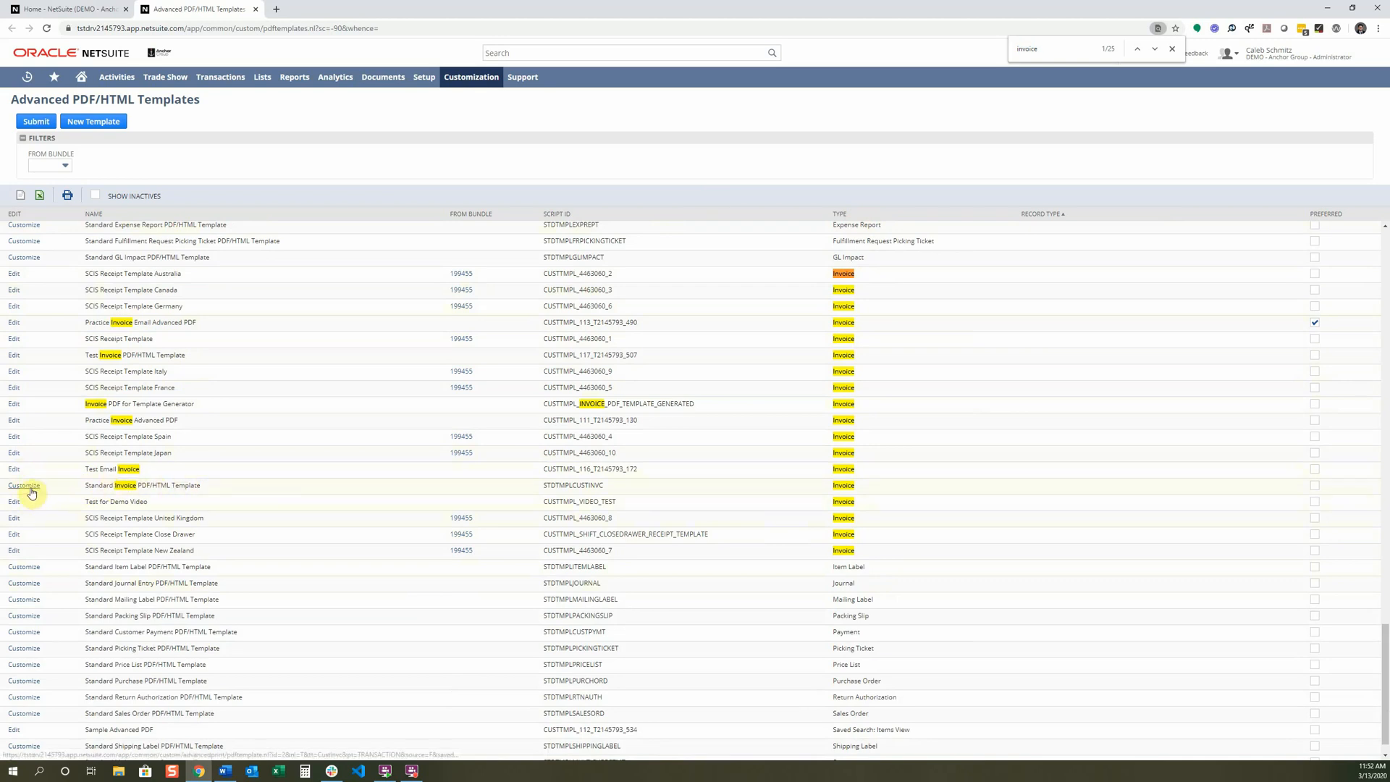
Step: Customize the Standard Invoice template, titling it 'Tutorial Invoice PDF/HTML Template' with a description
left_click(23, 485)
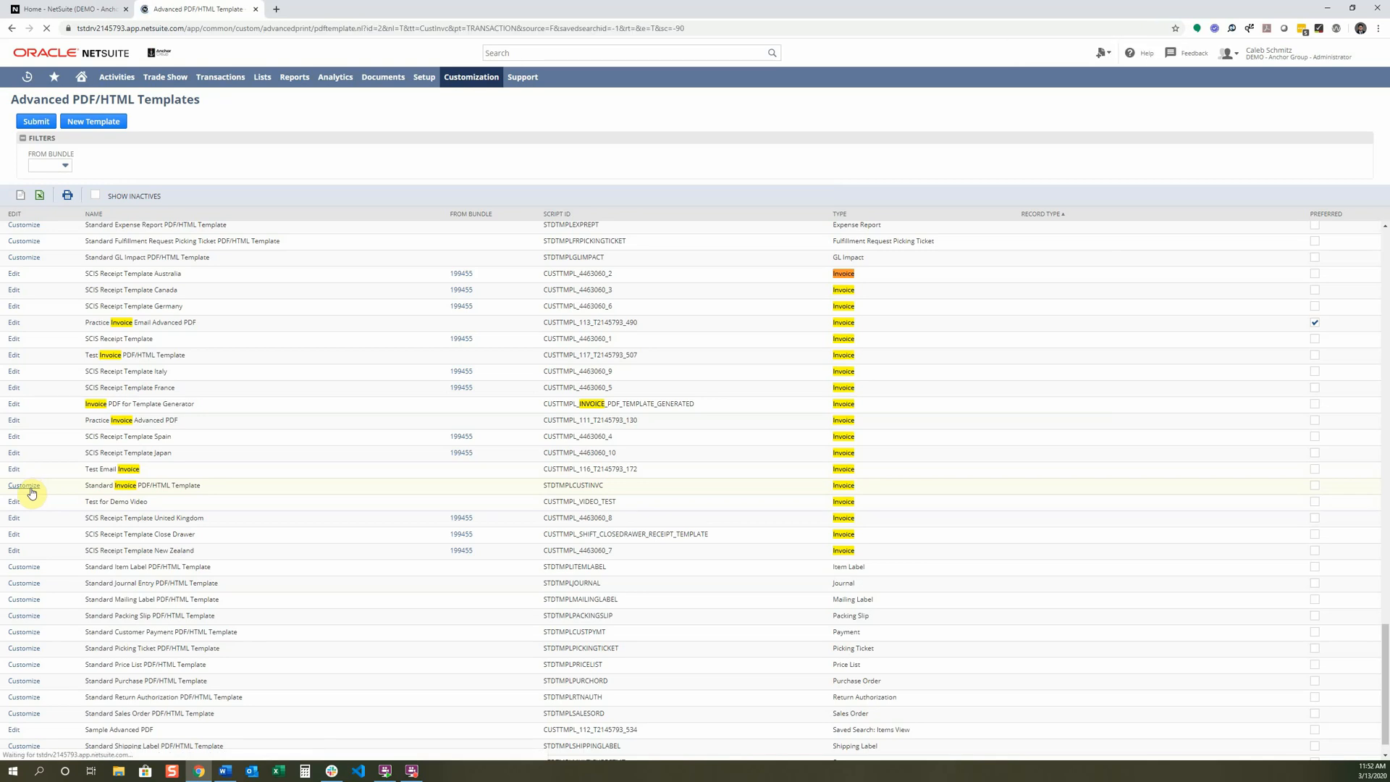
left_click(24, 485)
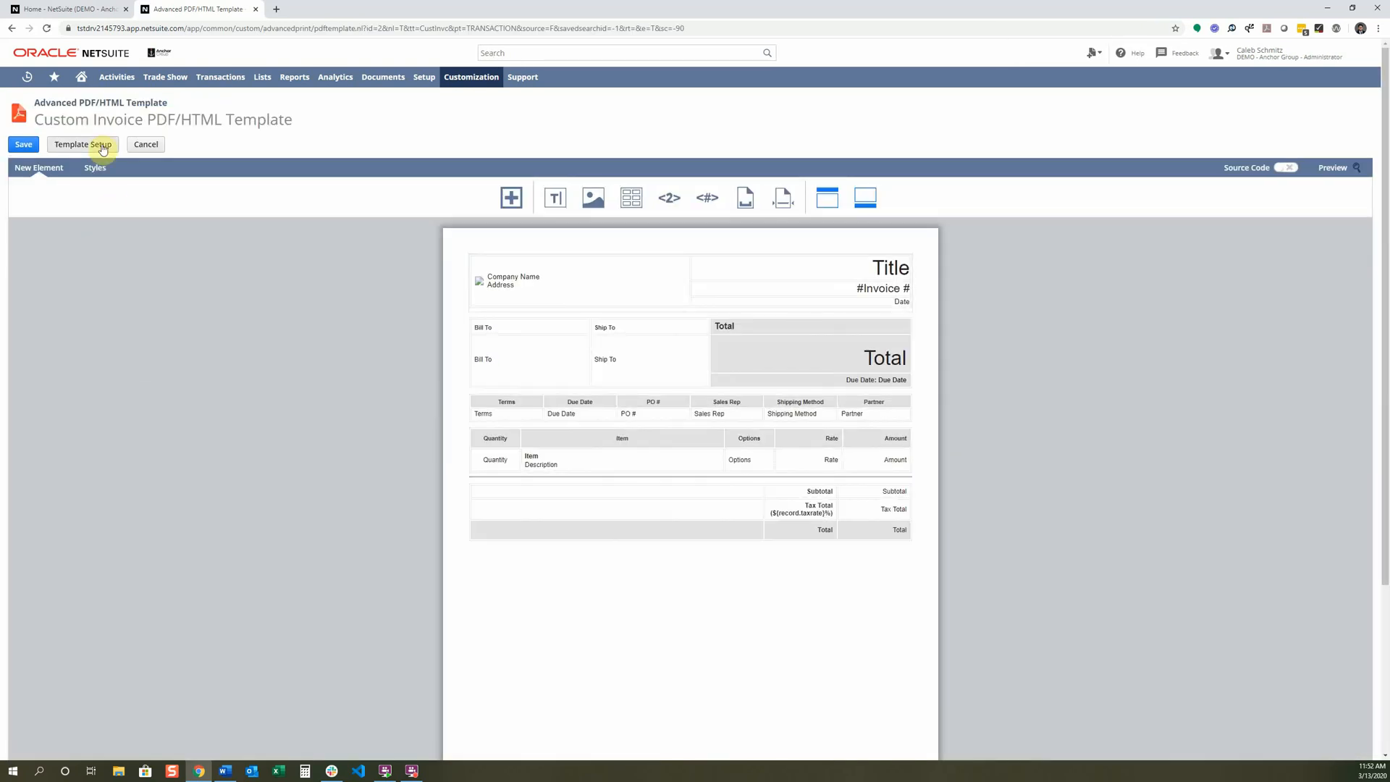
left_click(82, 145)
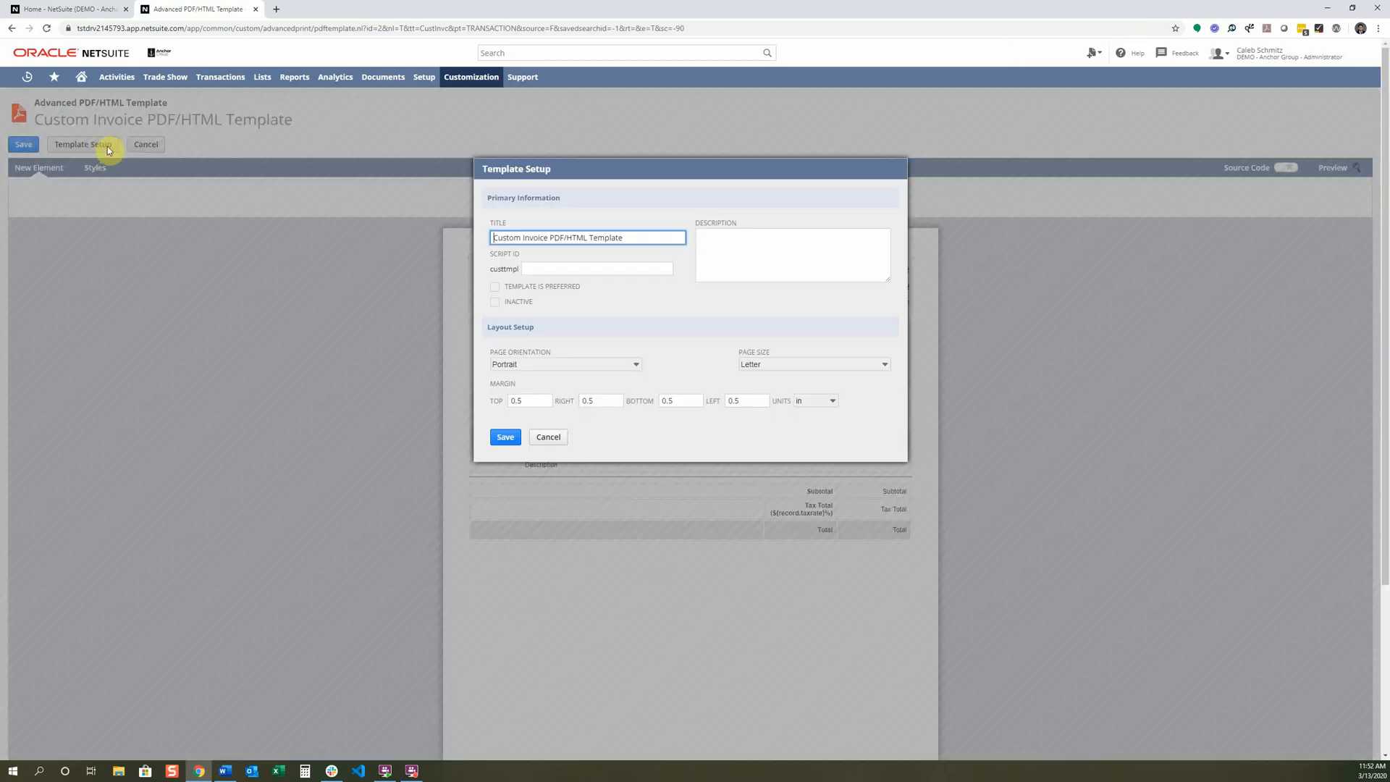
double_click(504, 237)
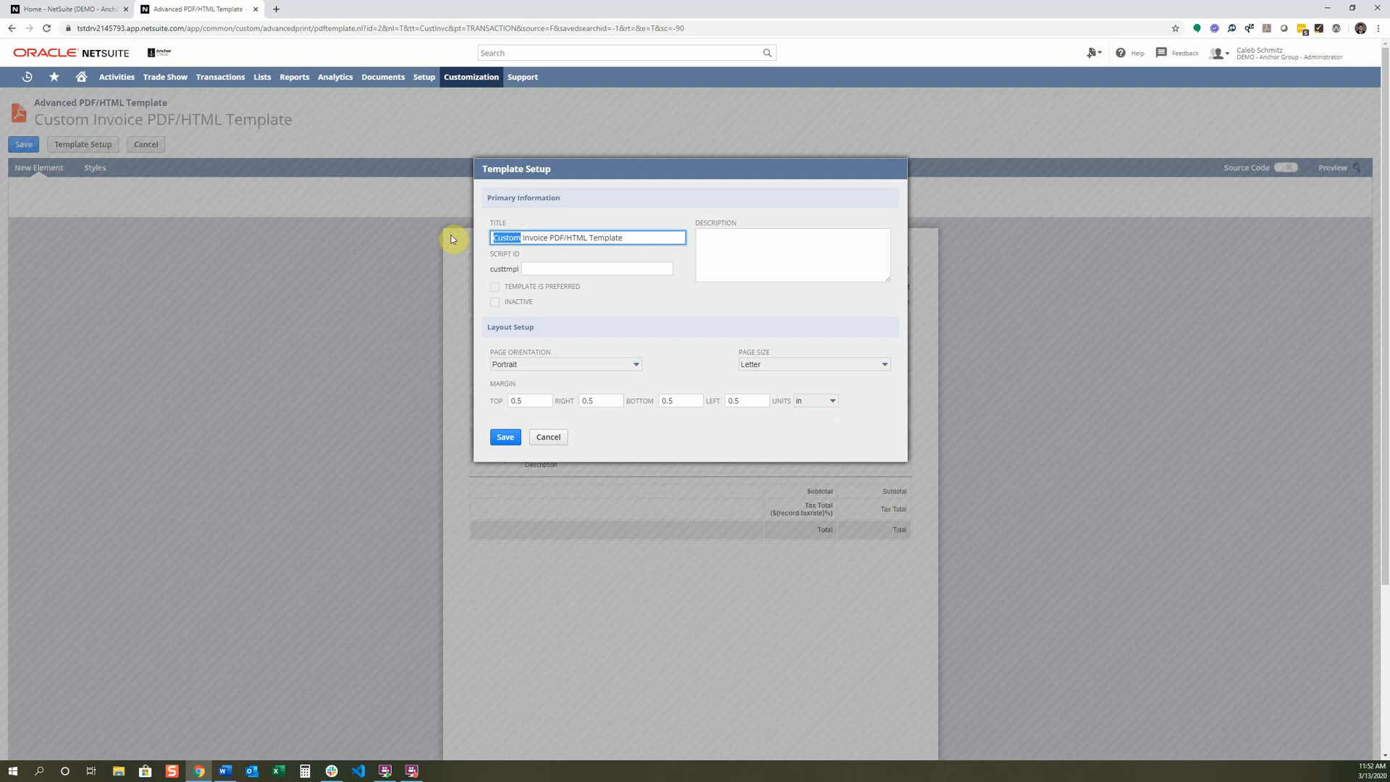
type("Tutorial")
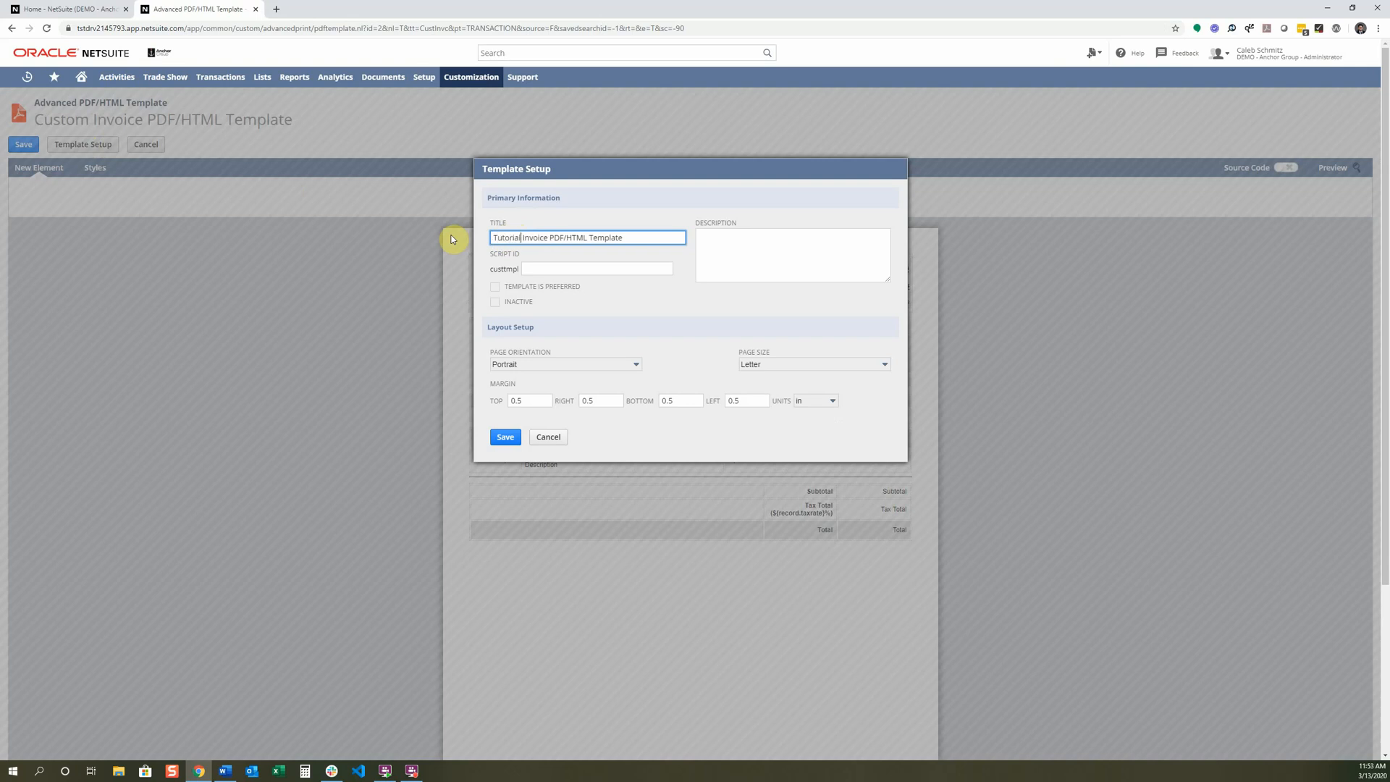
type("some description")
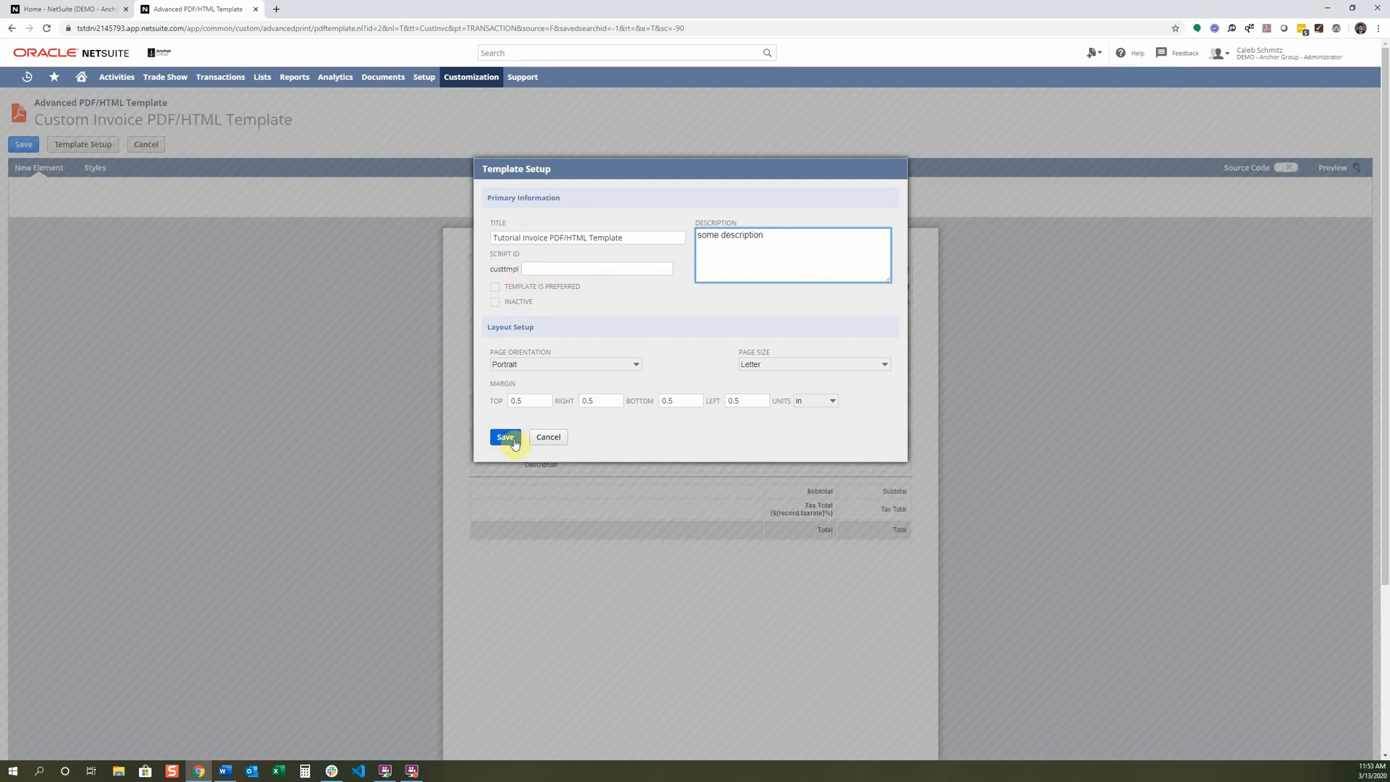
mouse_move(565, 363)
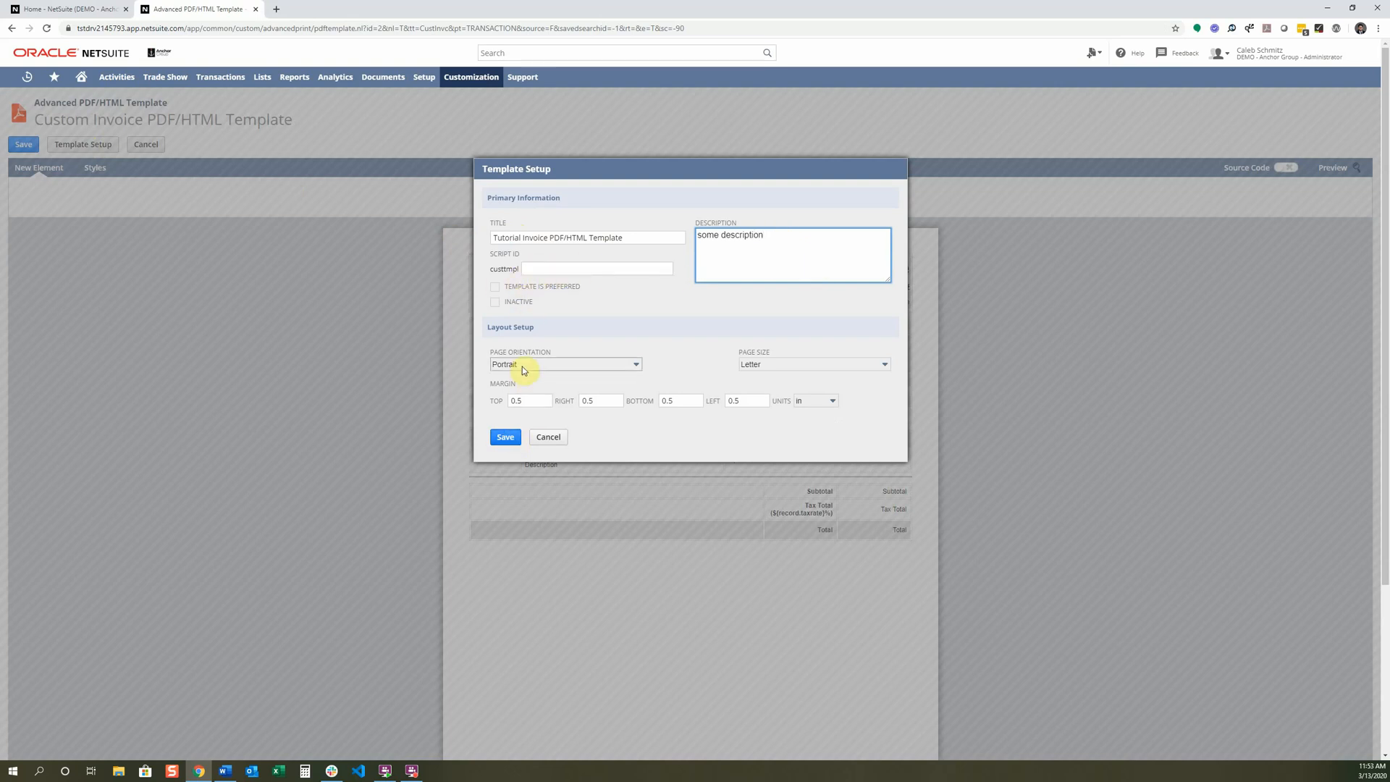
left_click(564, 363)
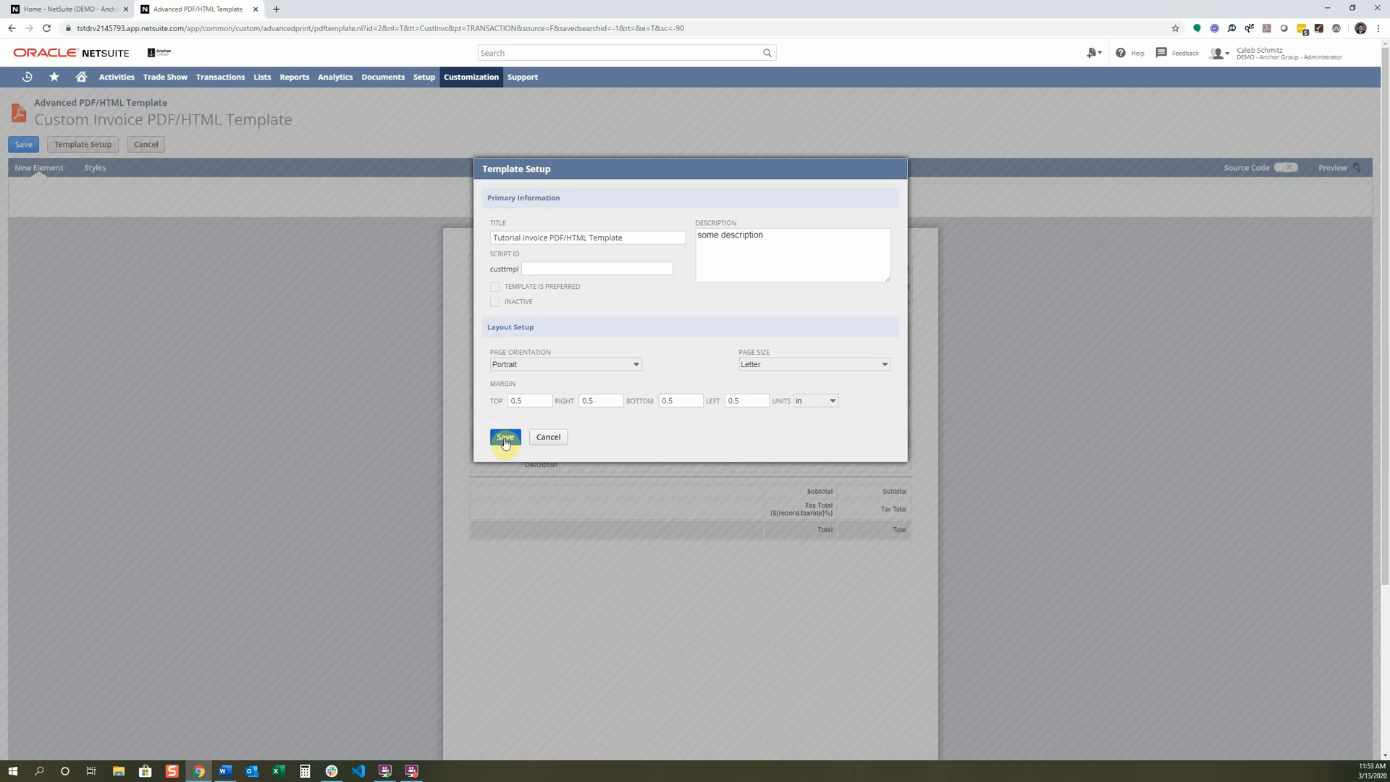
Step: Apply the Template Setup so the editor shows 'Tutorial Invoice PDF/HTML Template'
left_click(505, 438)
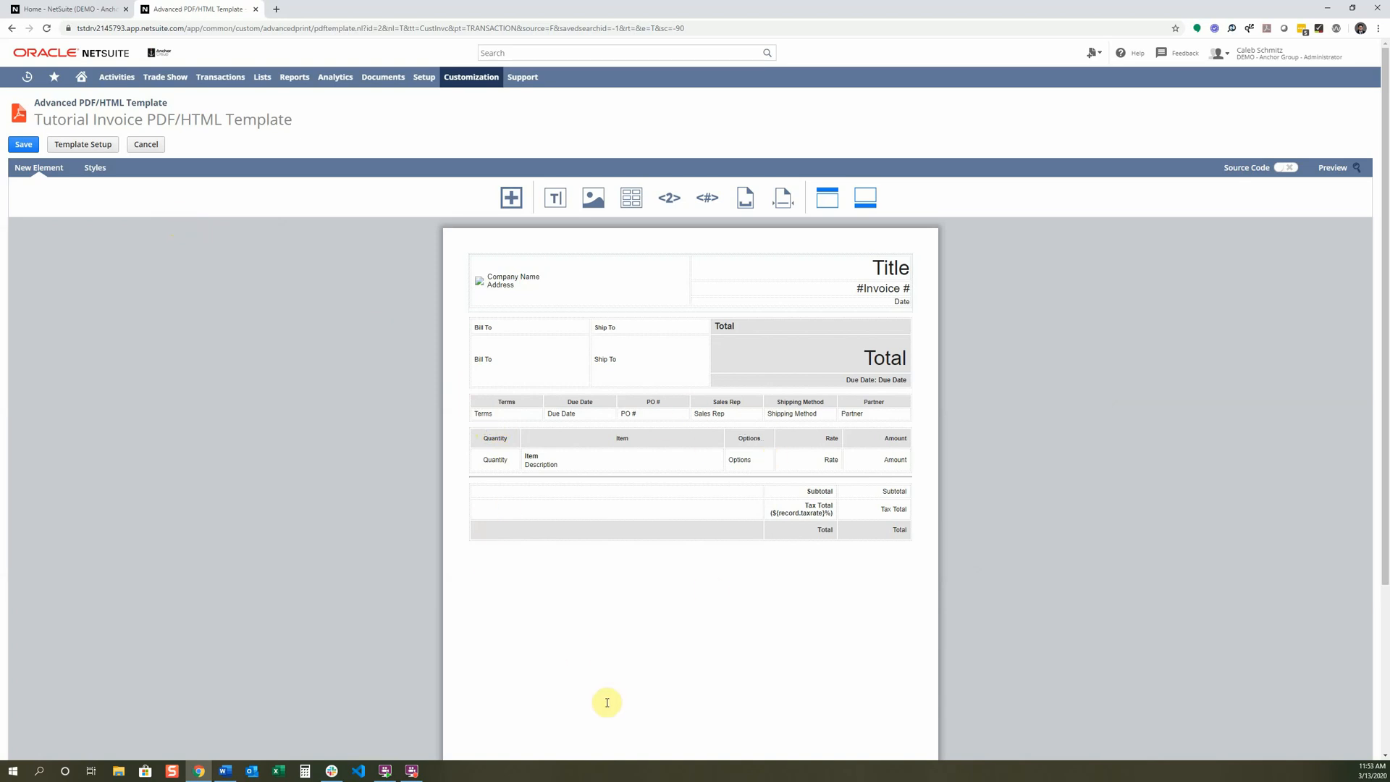
mouse_move(556, 688)
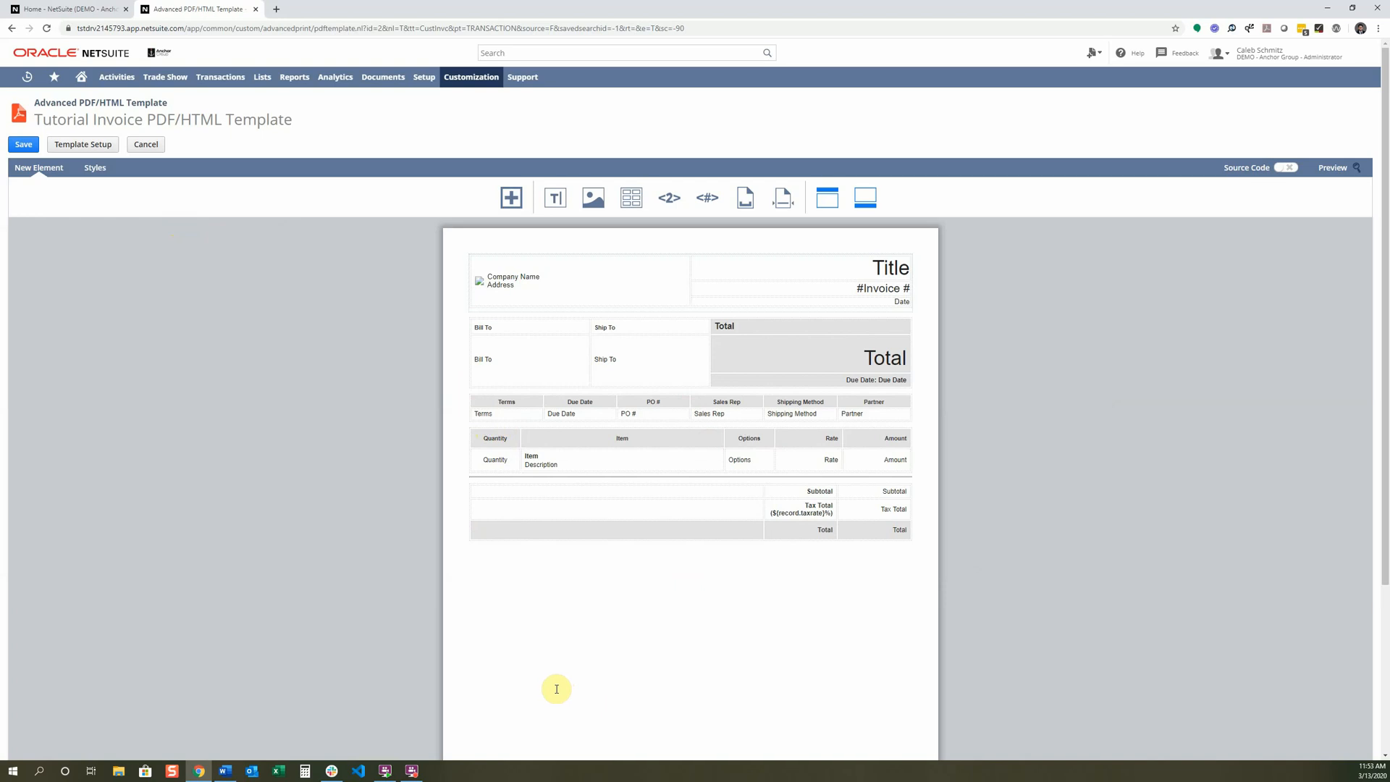
mouse_move(620, 581)
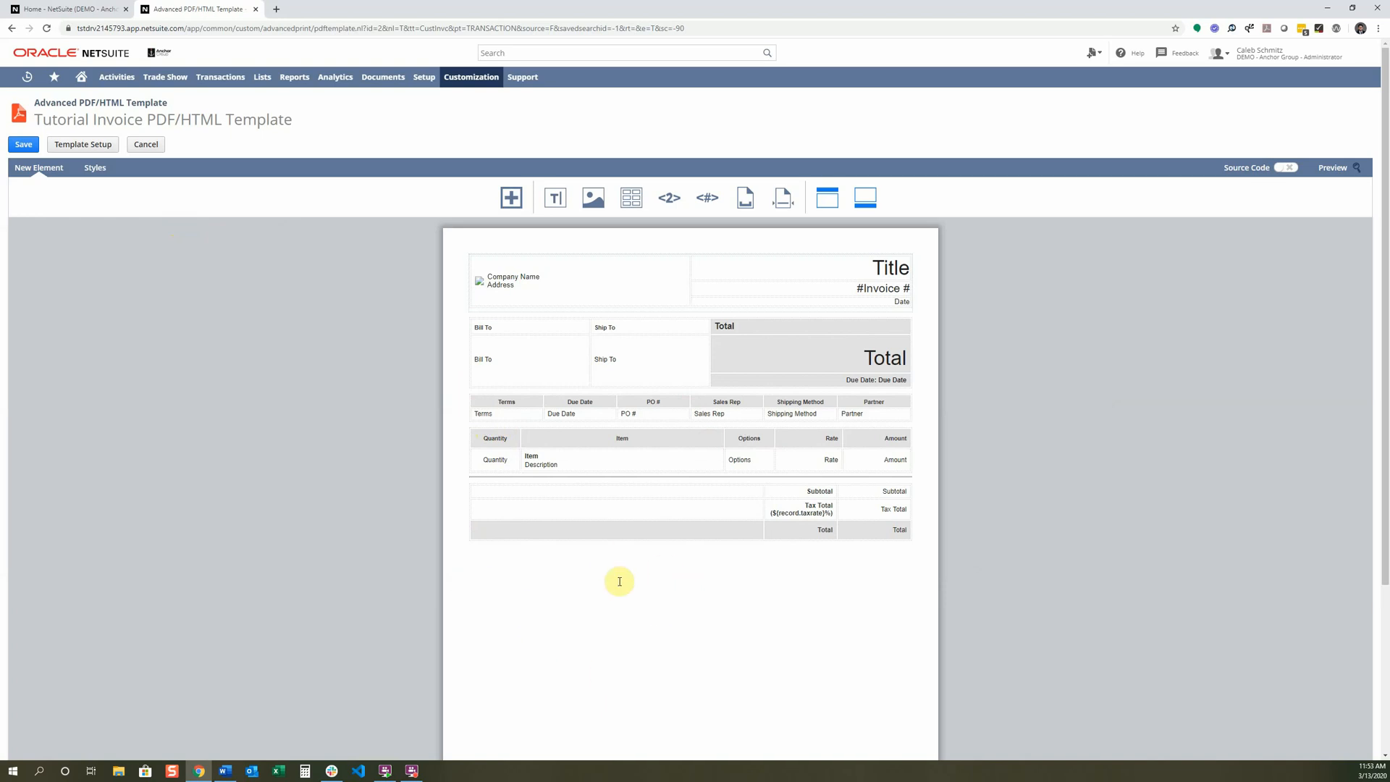
mouse_move(825, 396)
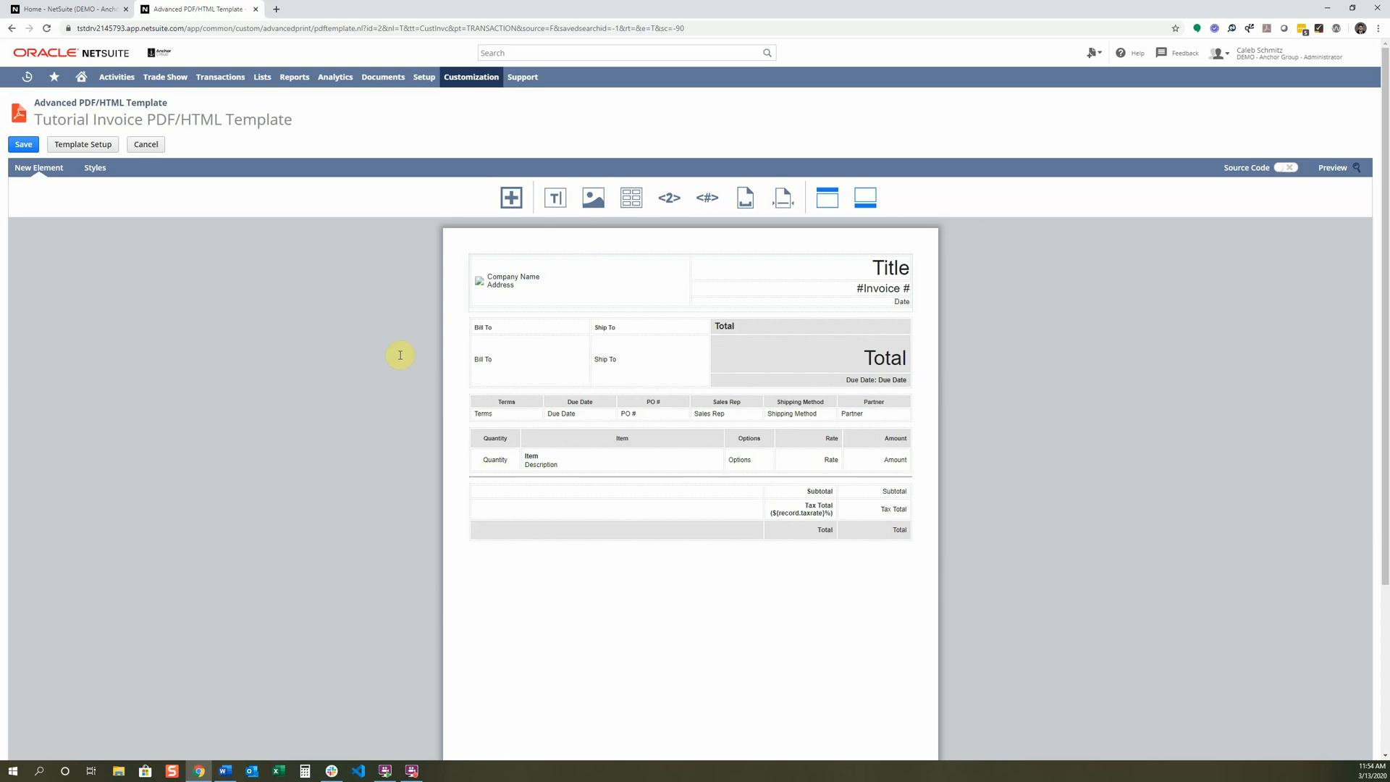
mouse_move(33, 122)
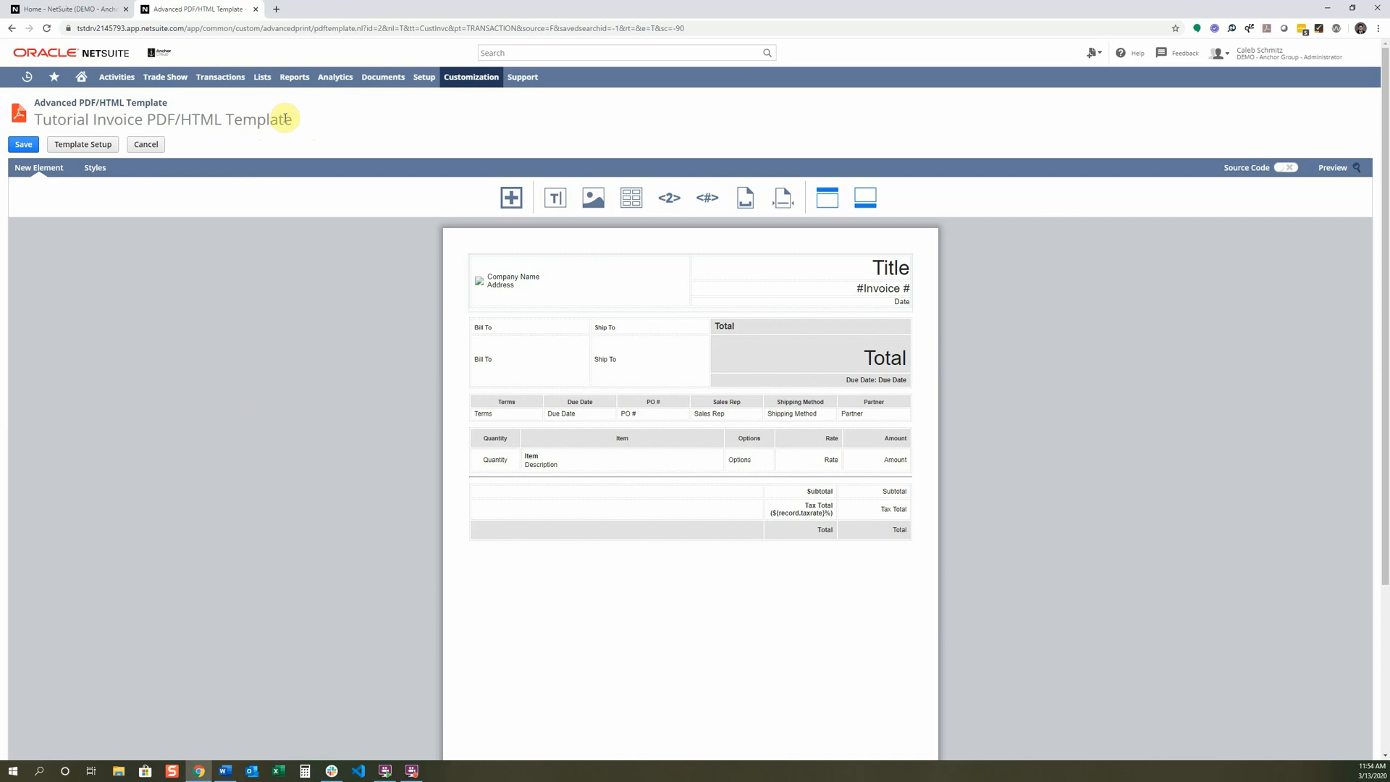
Step: Save the Tutorial Invoice template and confirm it appears when searching the list for 'invoice'
left_click(24, 145)
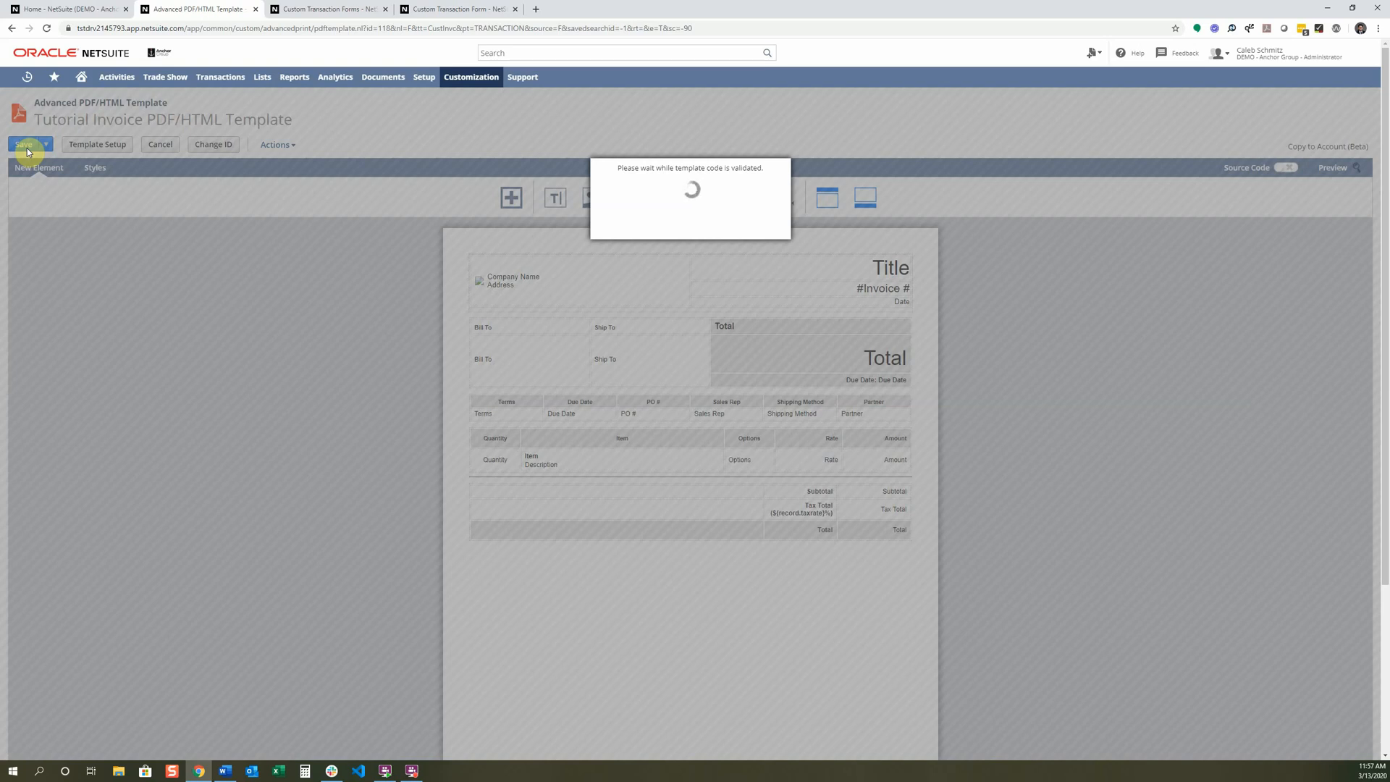
left_click(24, 145)
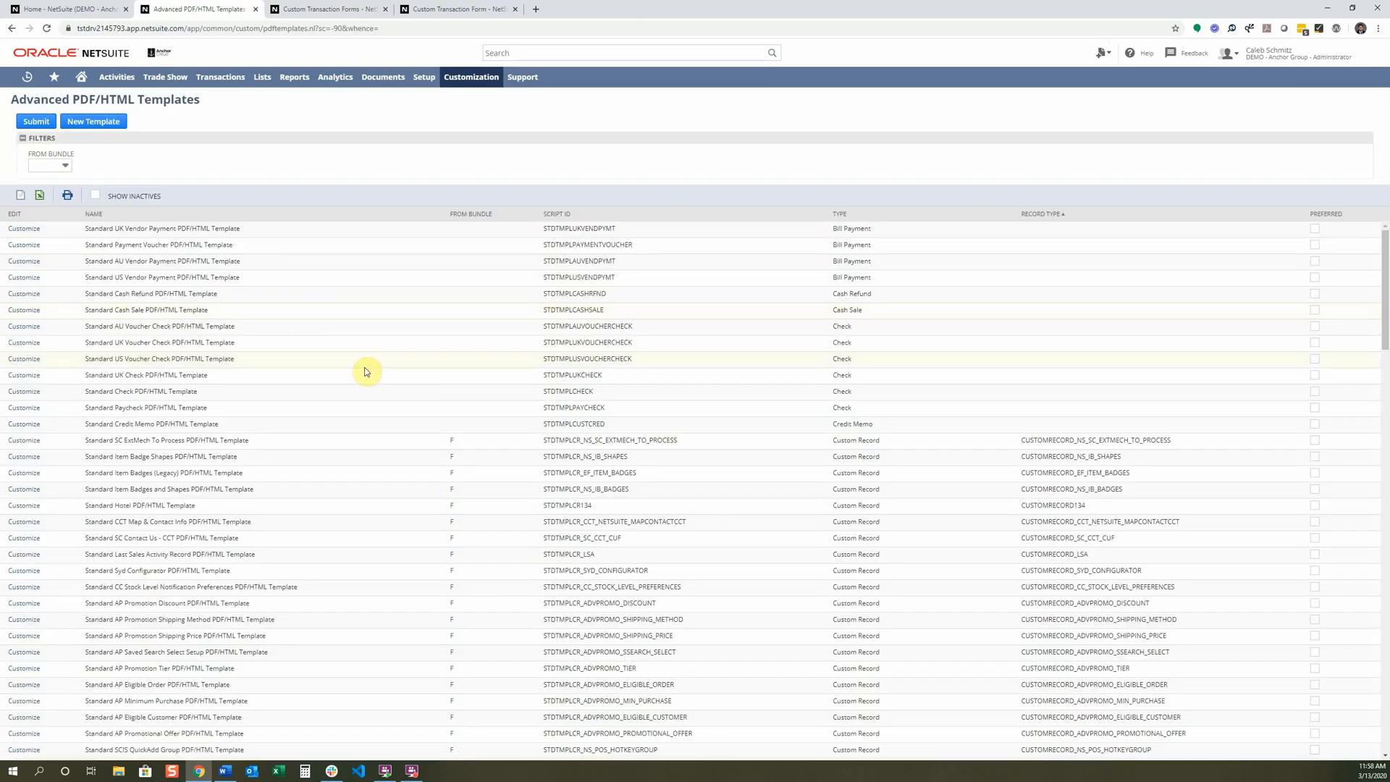
type("invoice")
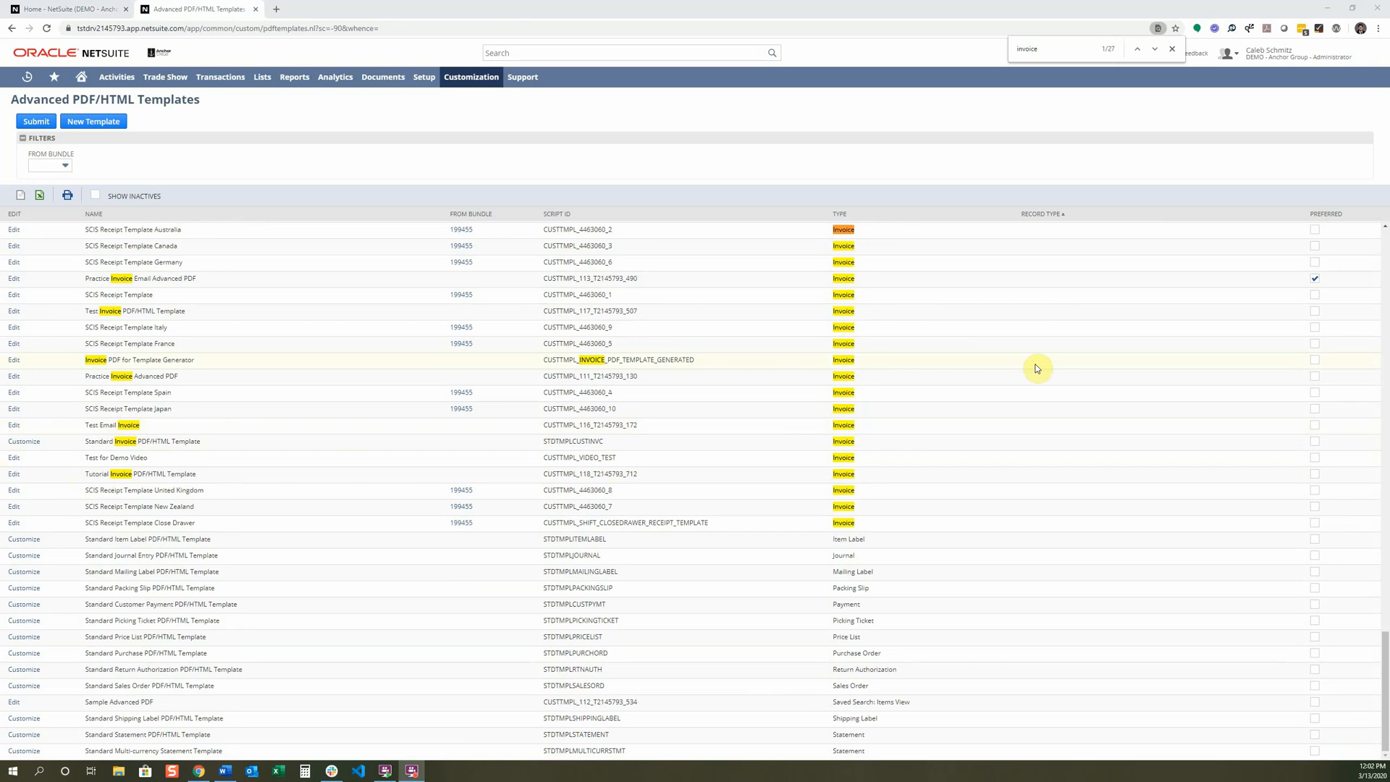
left_click(261, 78)
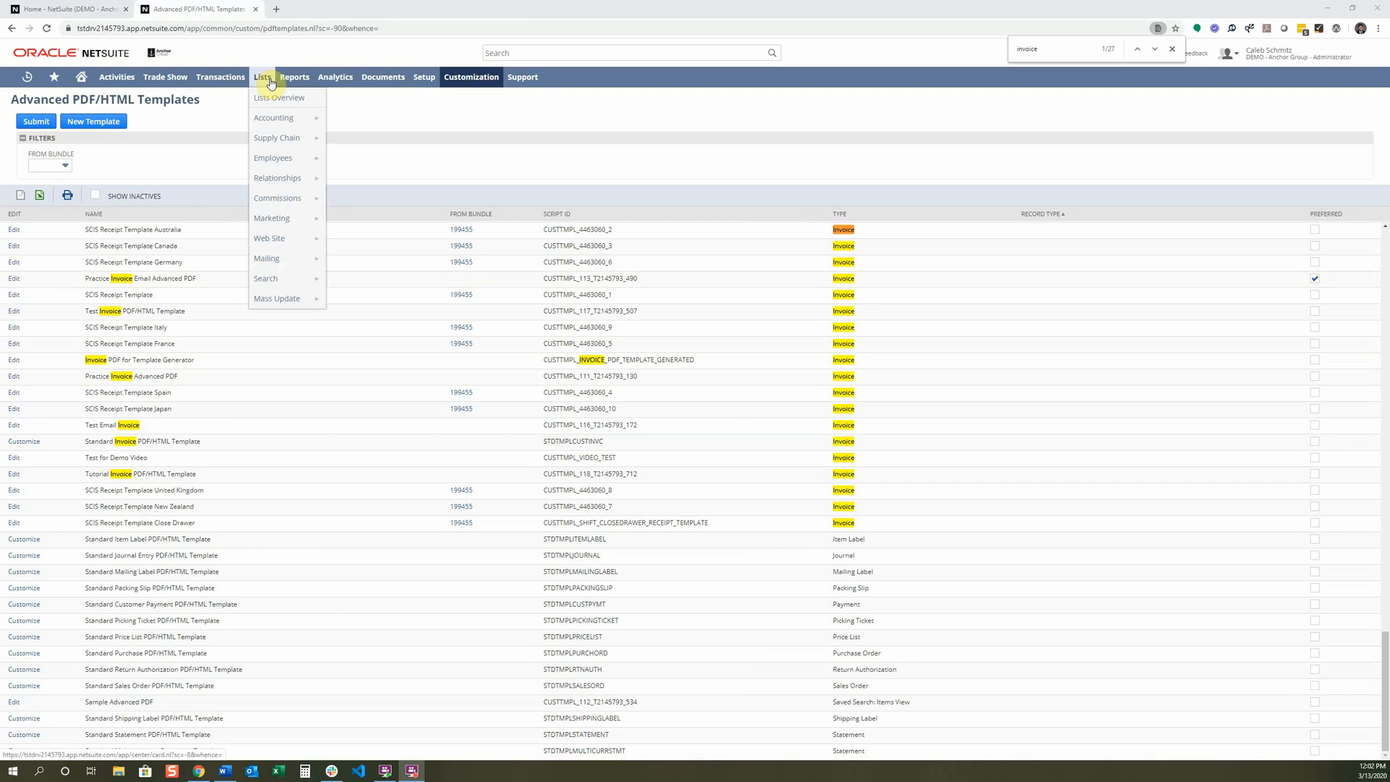
left_click(220, 76)
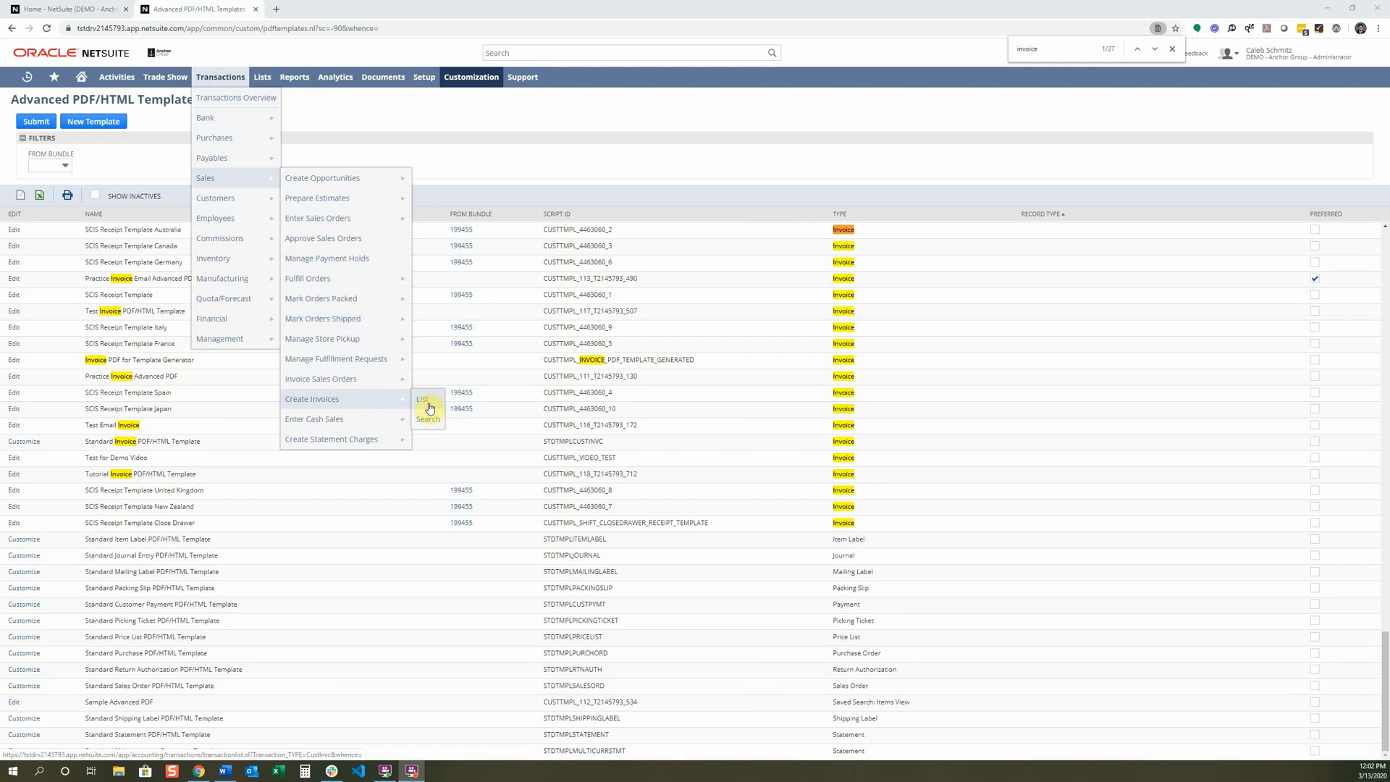
left_click(423, 399)
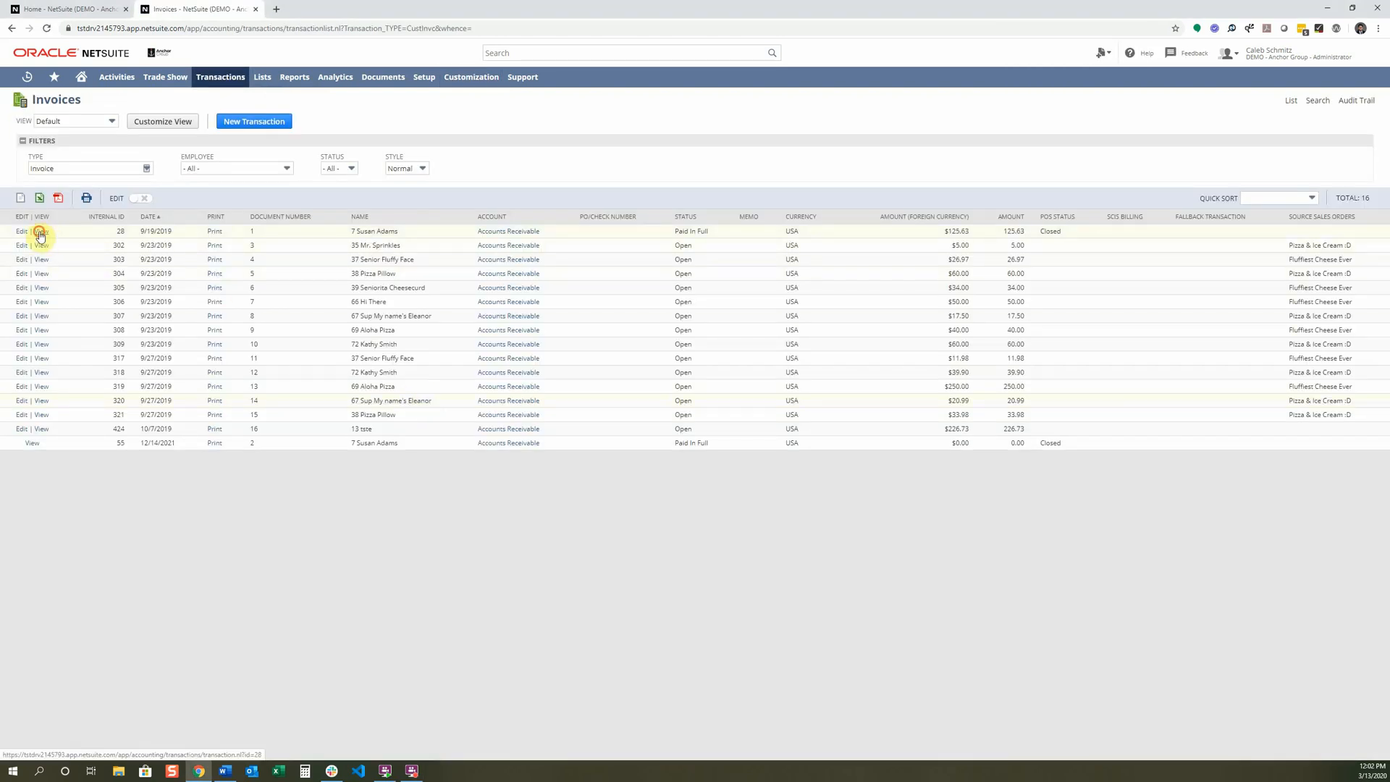
left_click(41, 232)
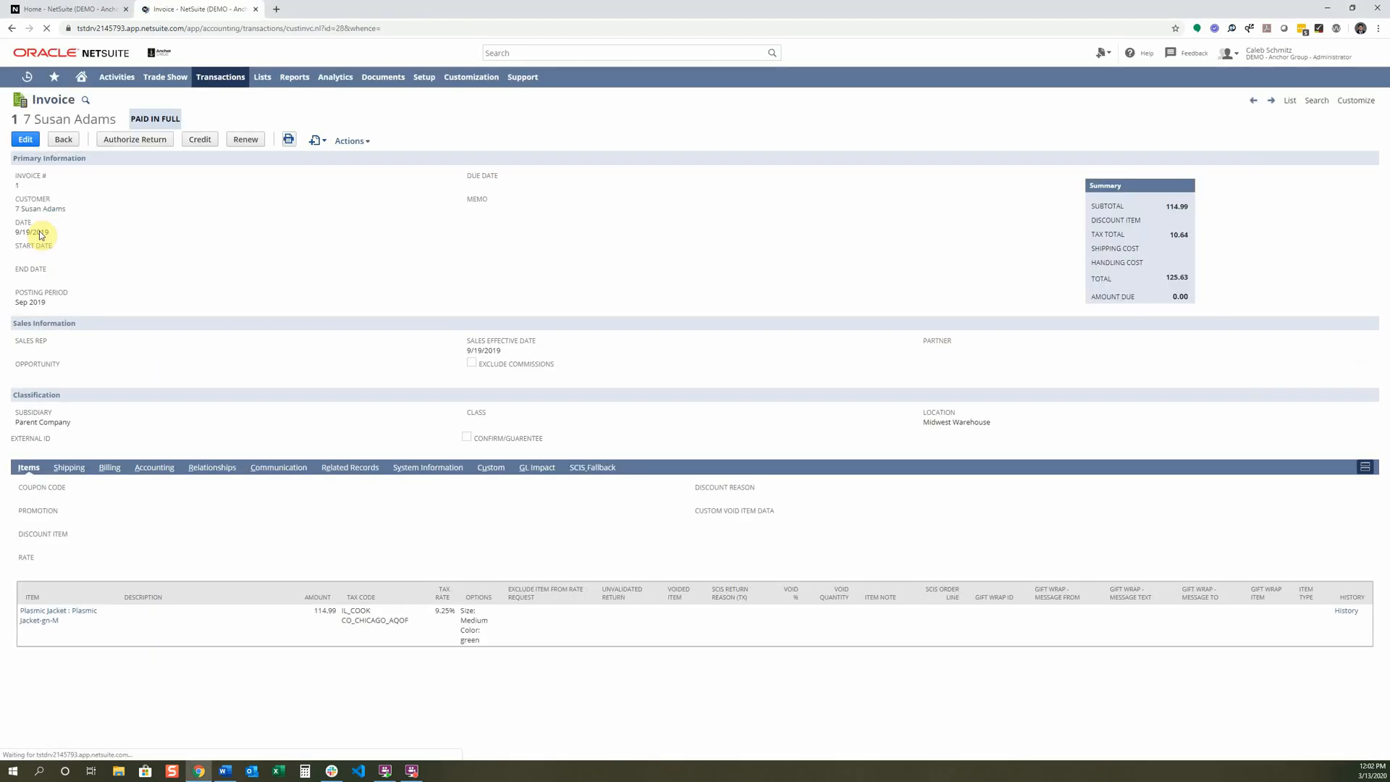
left_click(1355, 99)
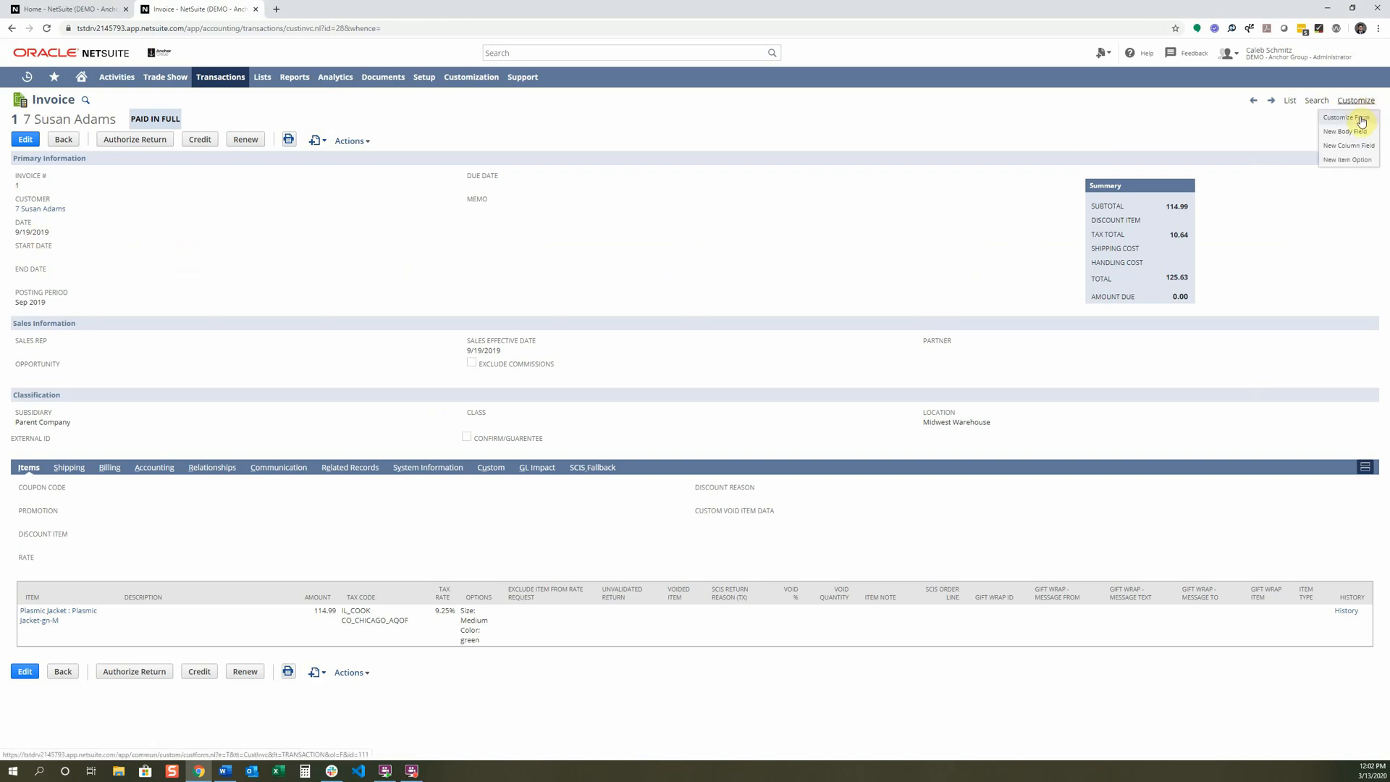
Step: Give the Tutorial Version form print template Tutorial Invoice PDF/HTML Template and email template Test Email Invoice, then save
left_click(1347, 118)
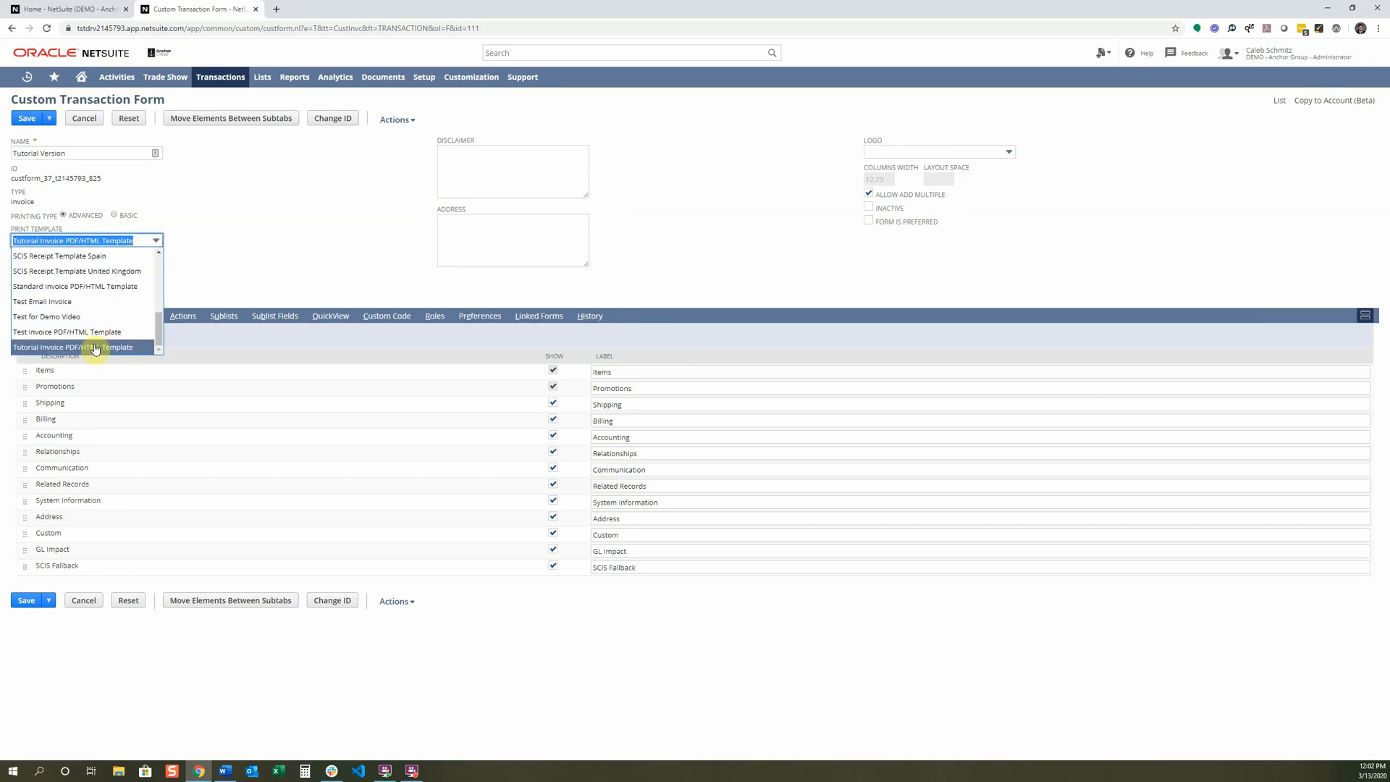
left_click(72, 347)
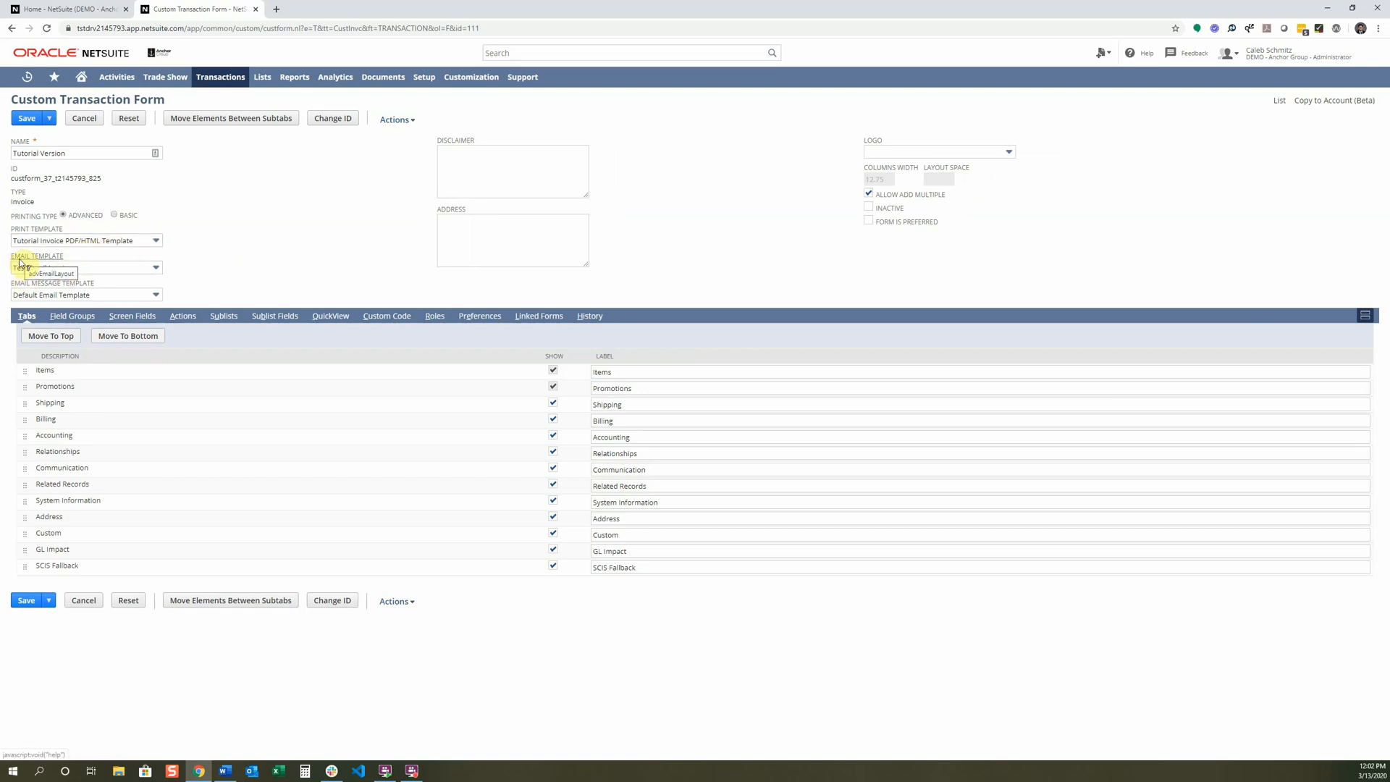
left_click(80, 267)
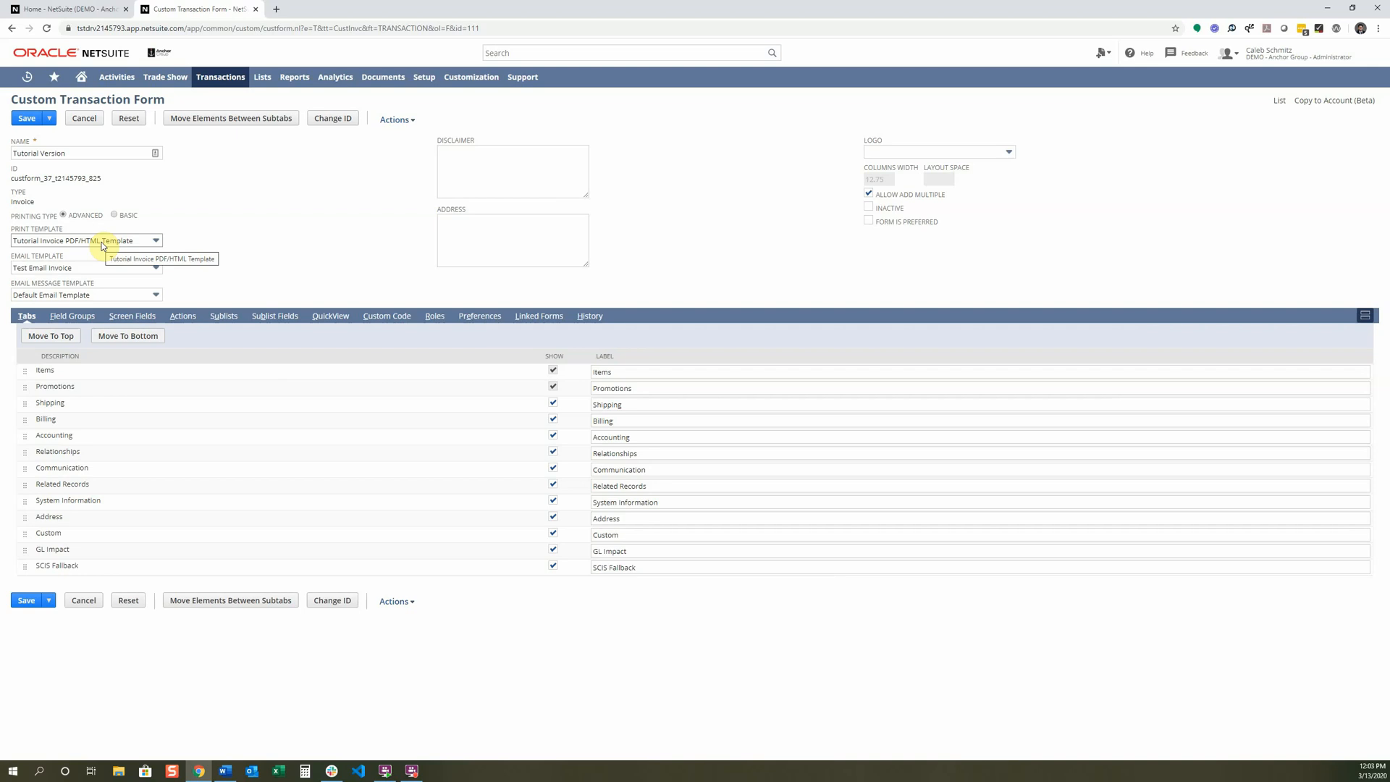
mouse_move(206, 234)
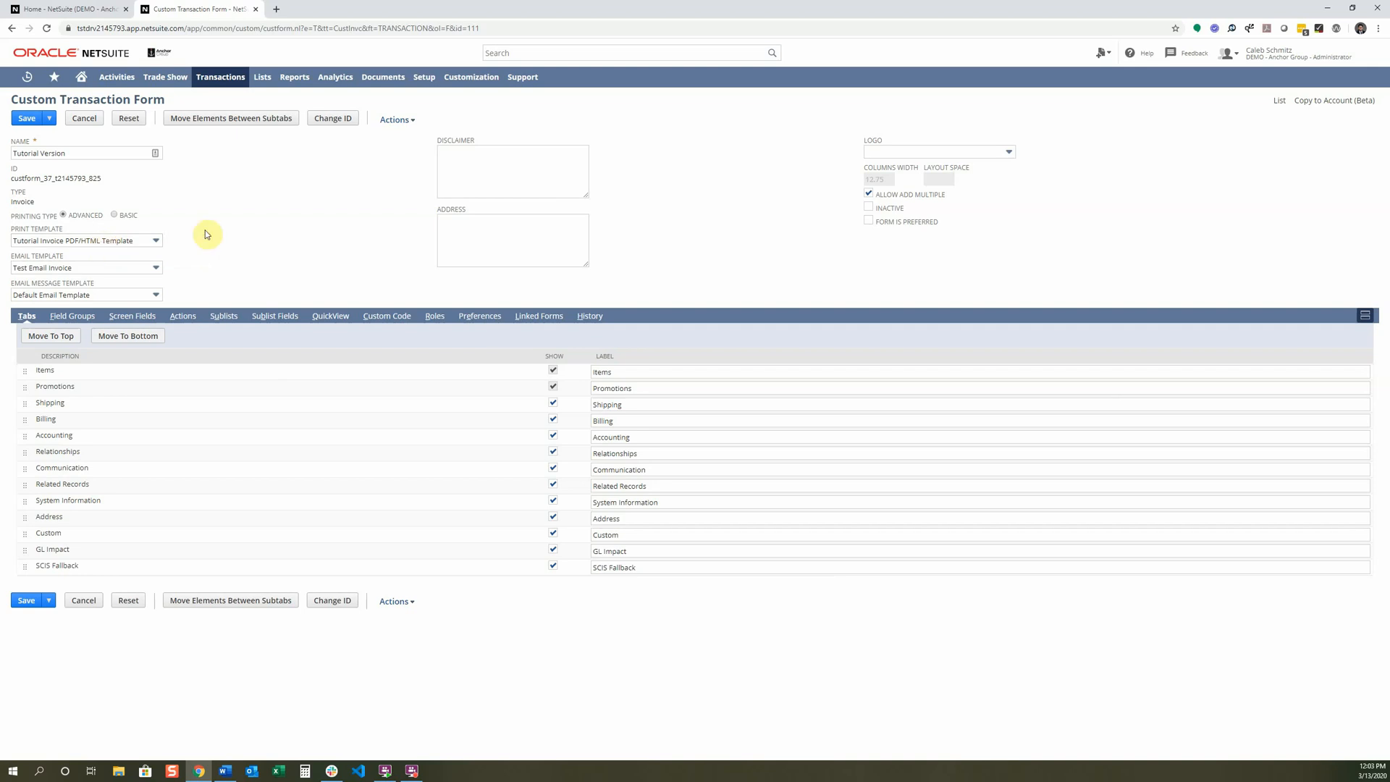
left_click(80, 240)
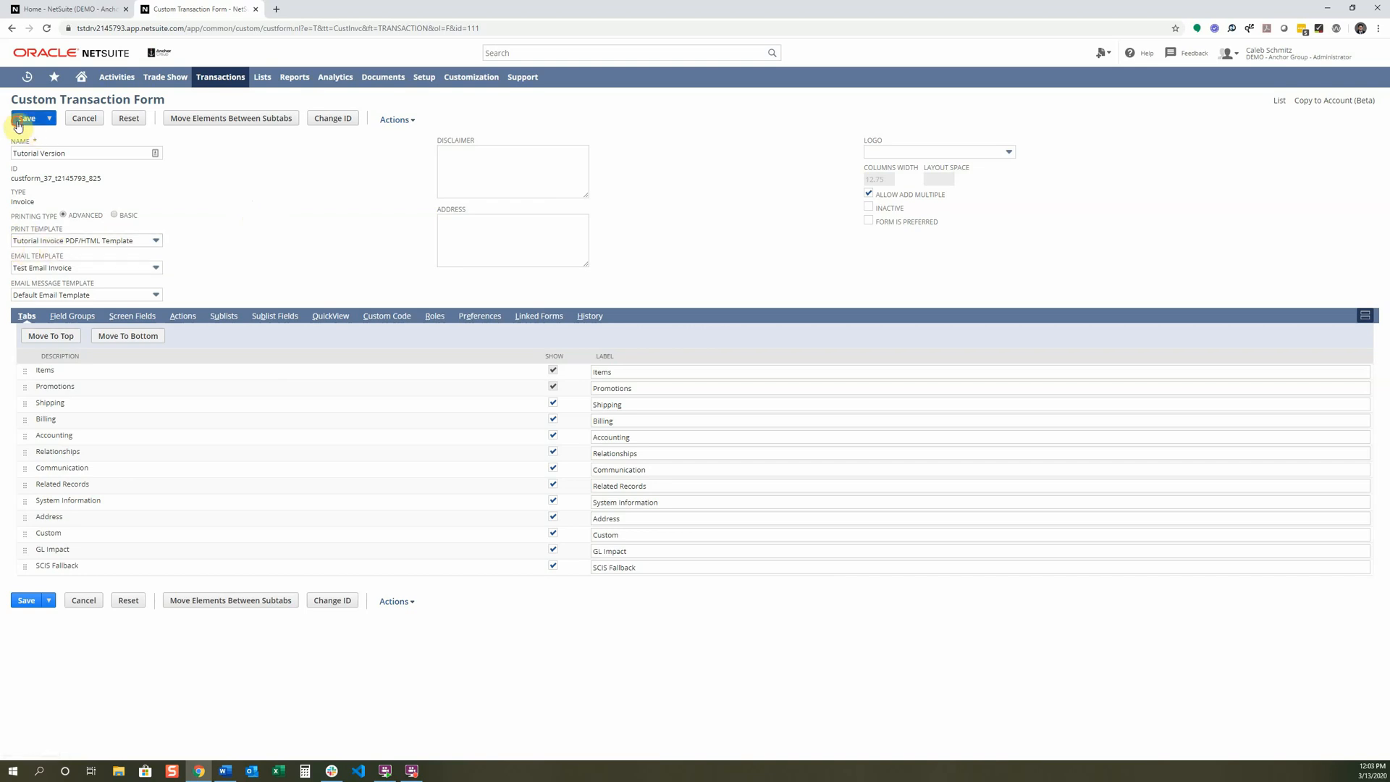
left_click(26, 118)
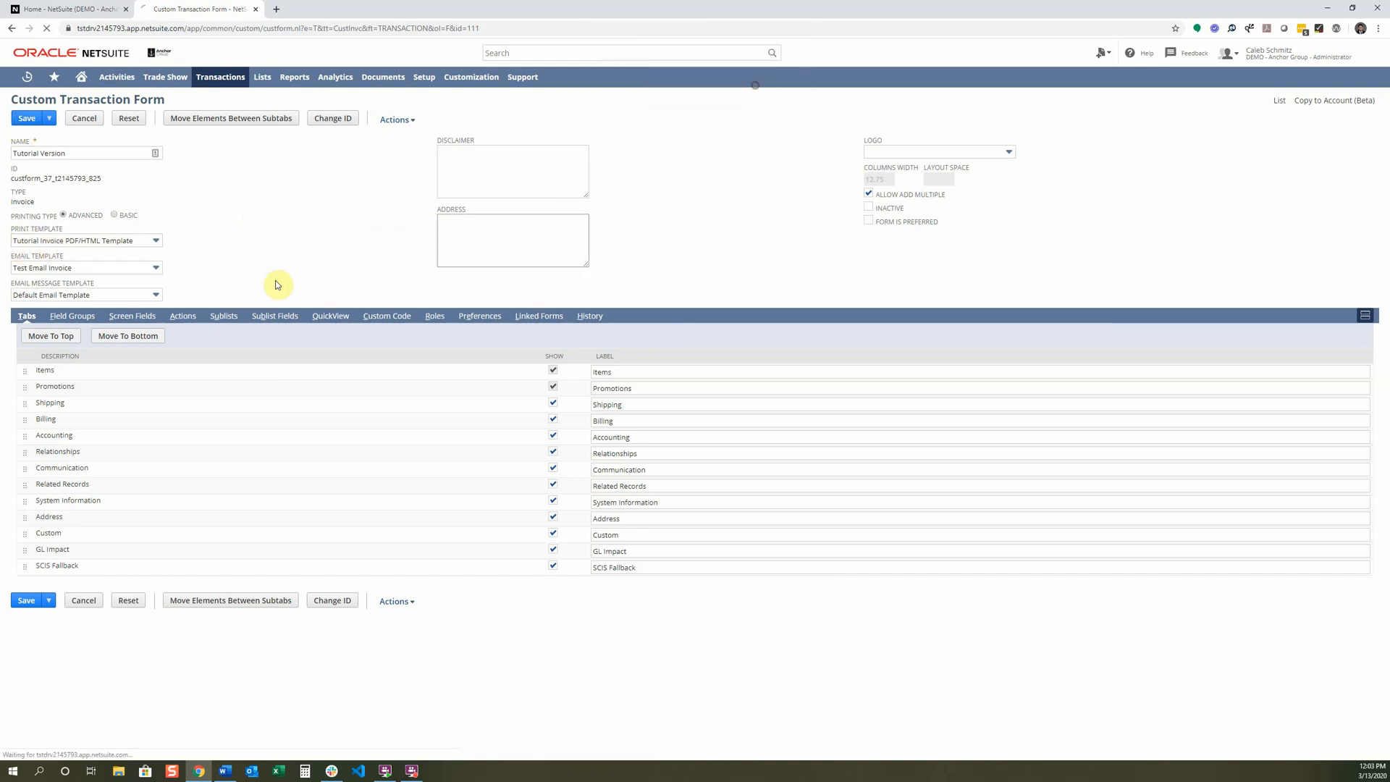
Step: Find 'tutor' in Custom Transaction Forms and edit the Tutorial Version form
left_click(27, 118)
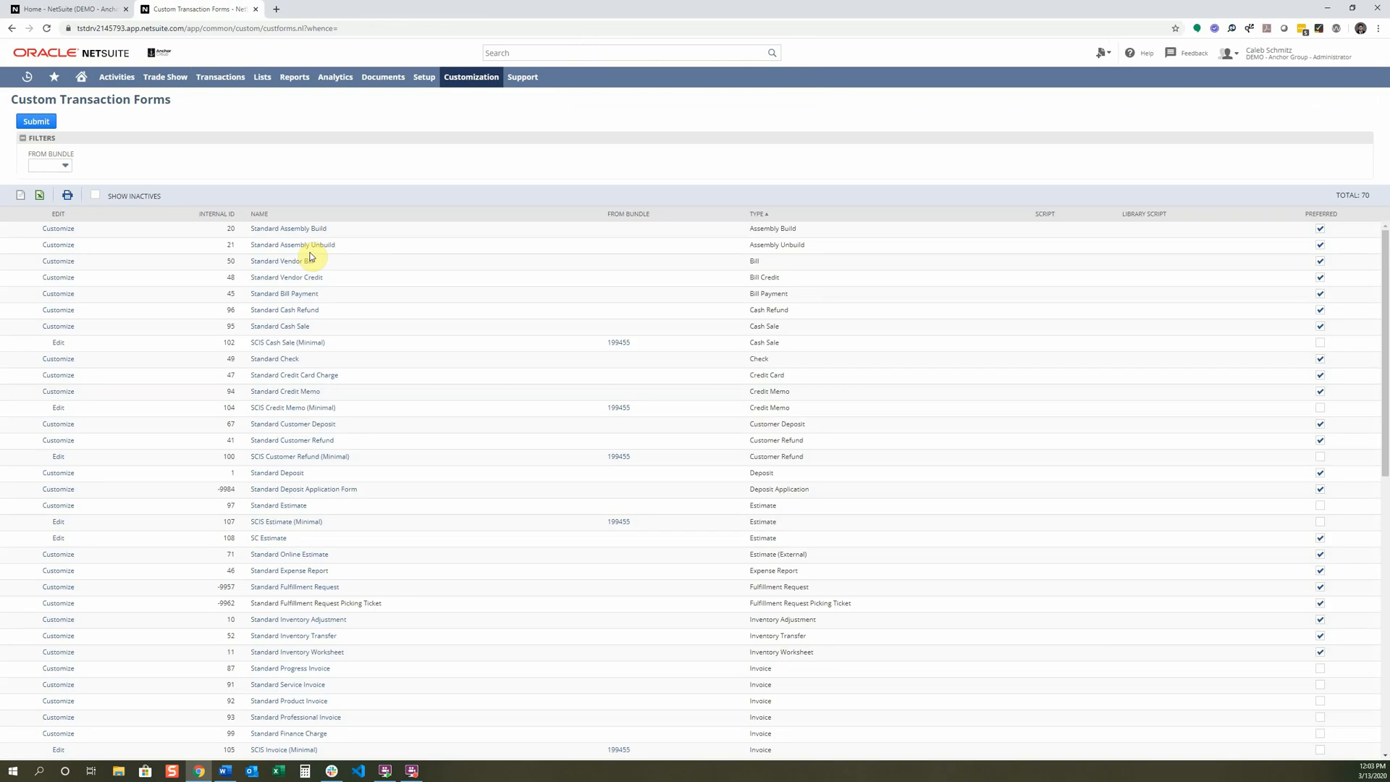
left_click(220, 76)
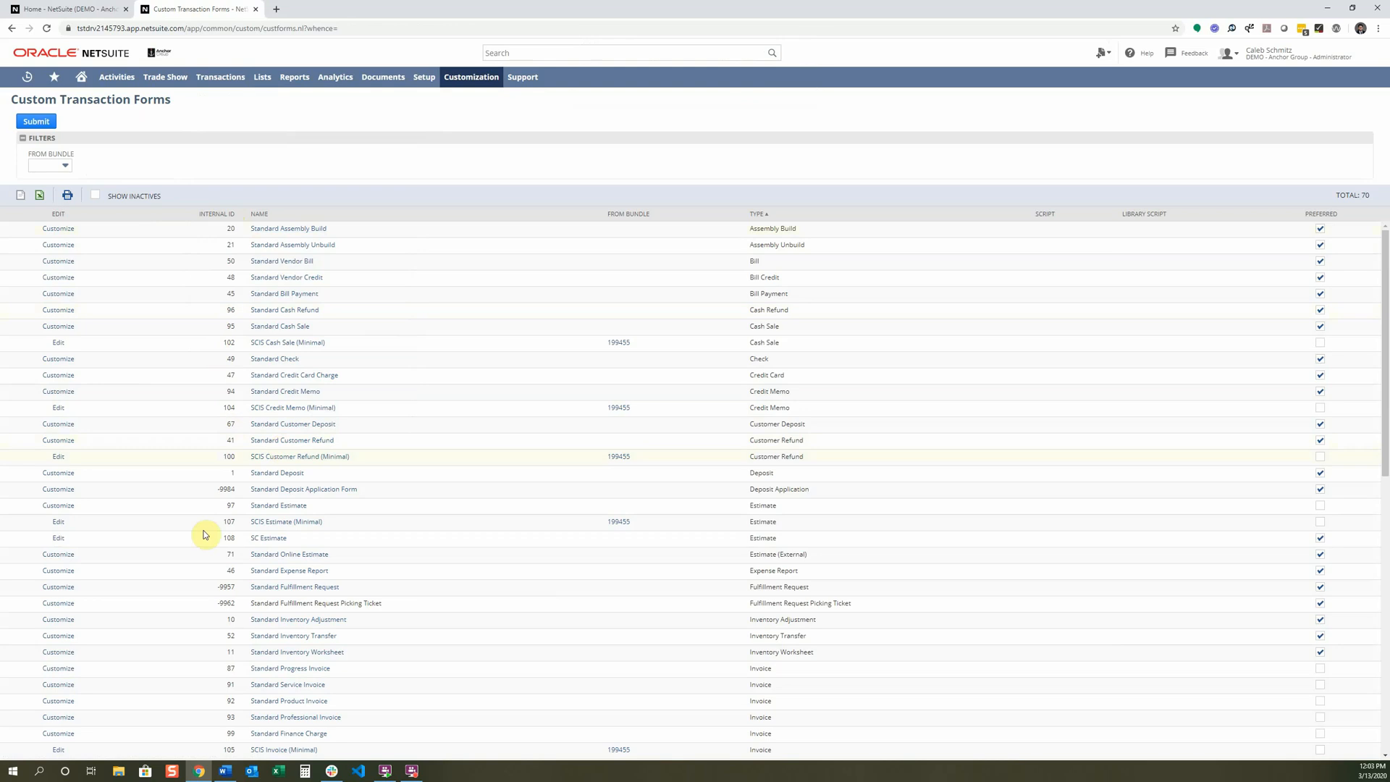
left_click(471, 78)
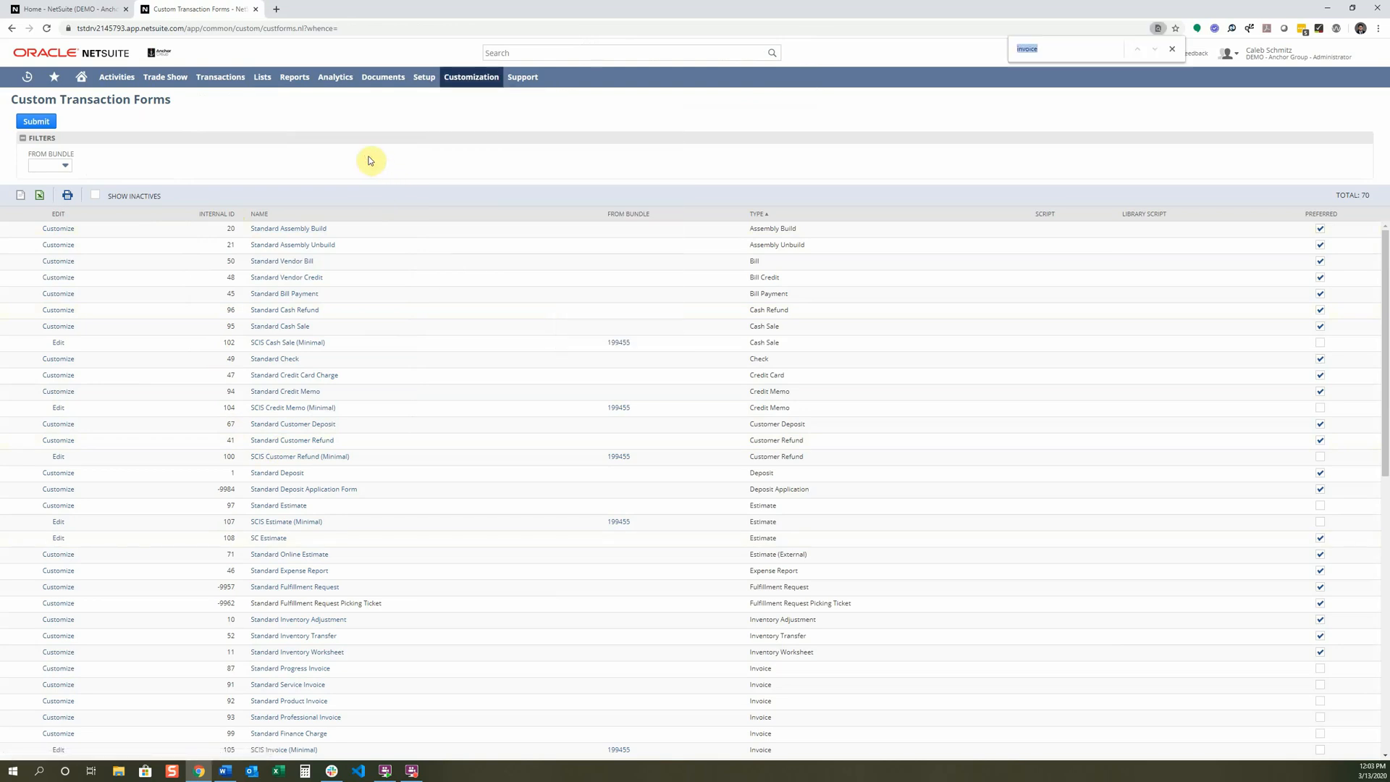
type("tutor")
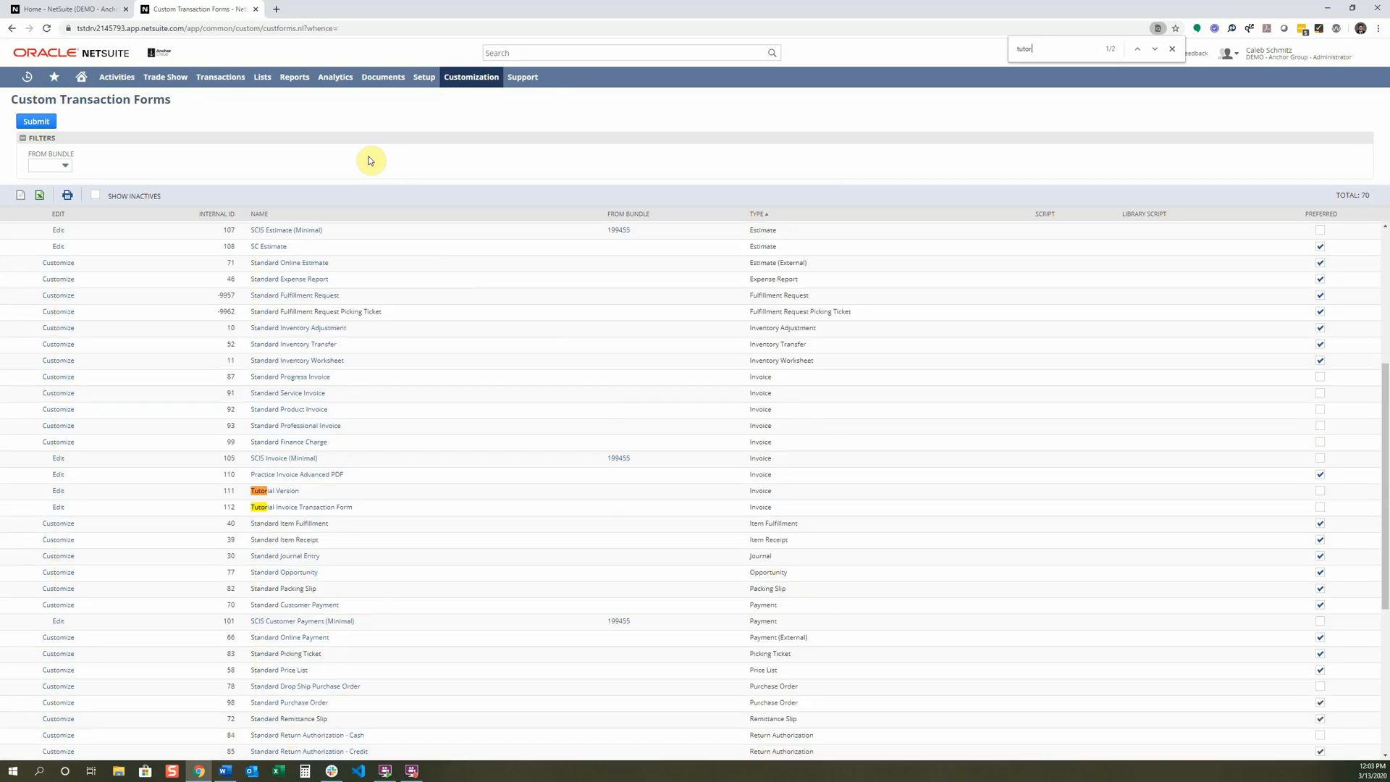
left_click(58, 490)
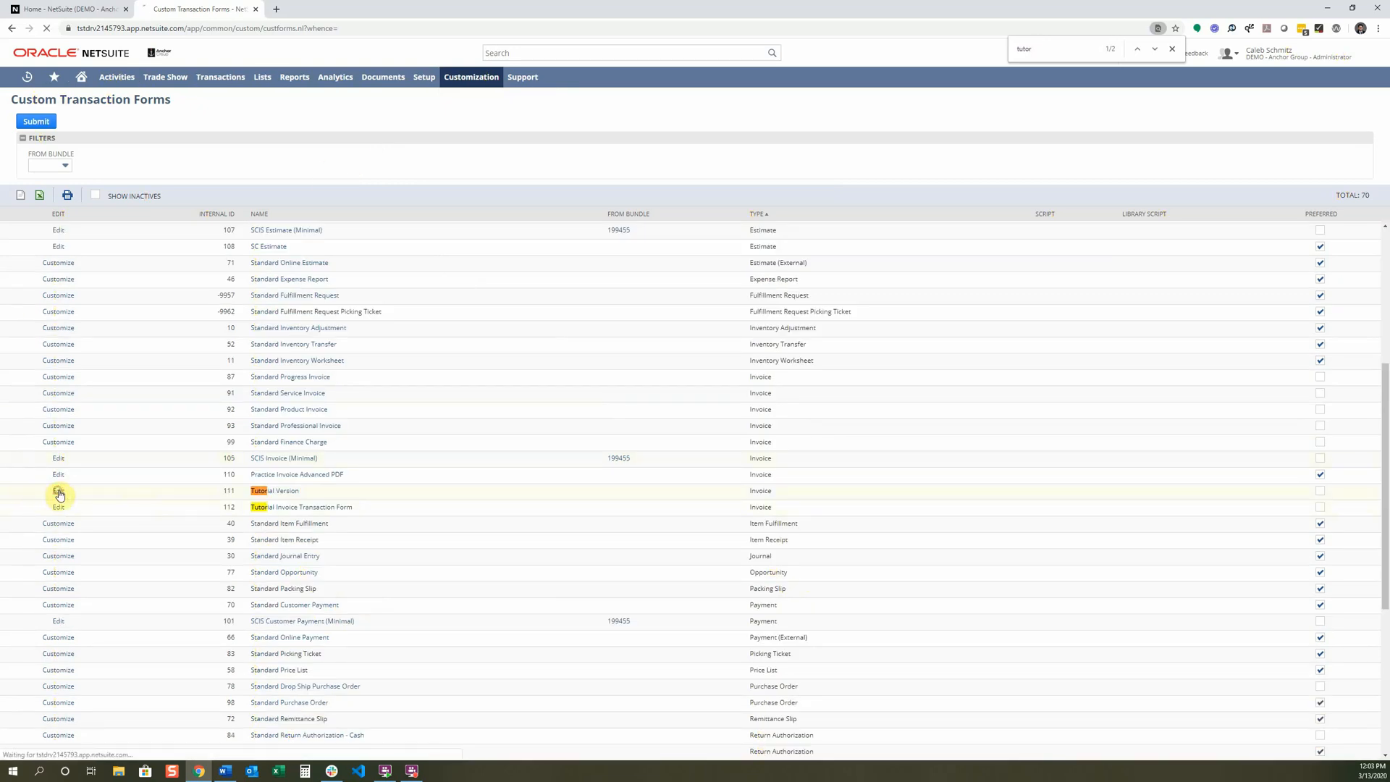
left_click(58, 490)
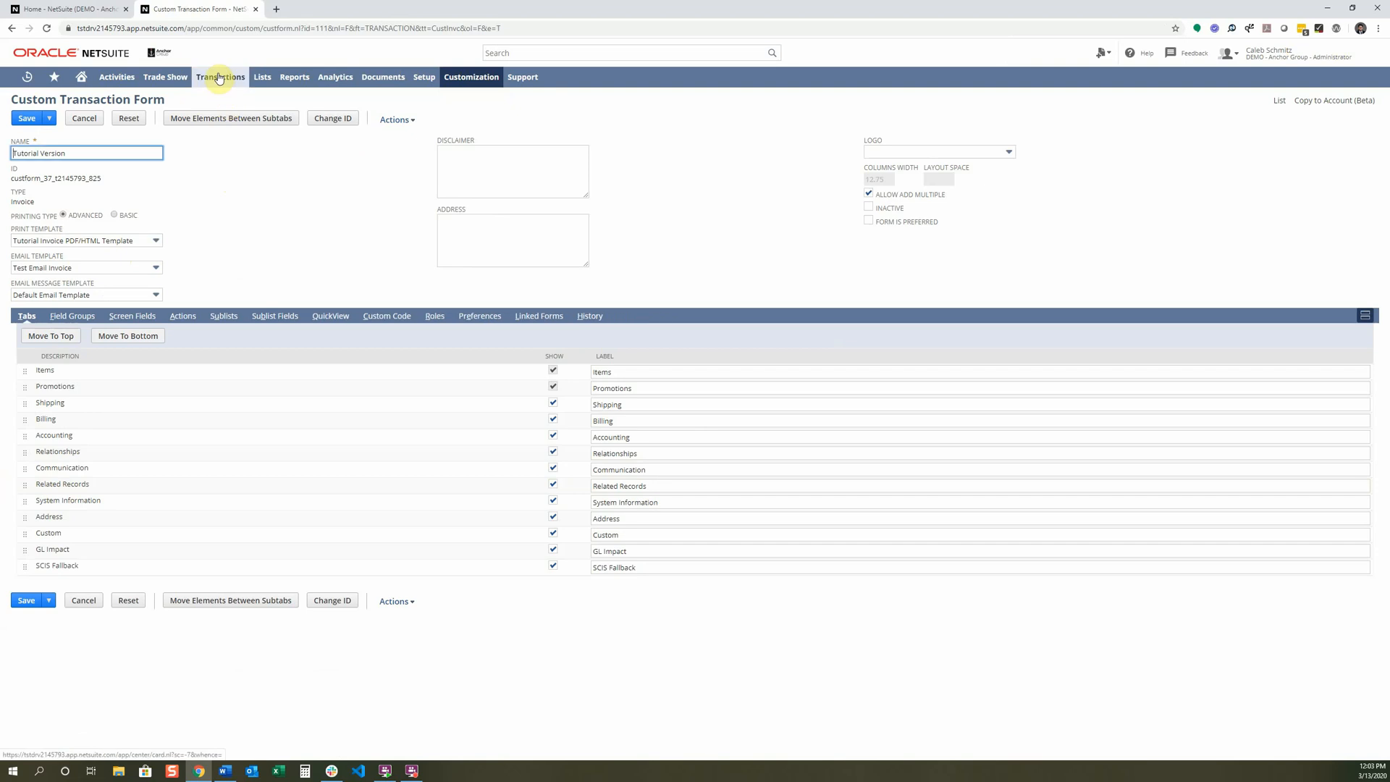
left_click(220, 76)
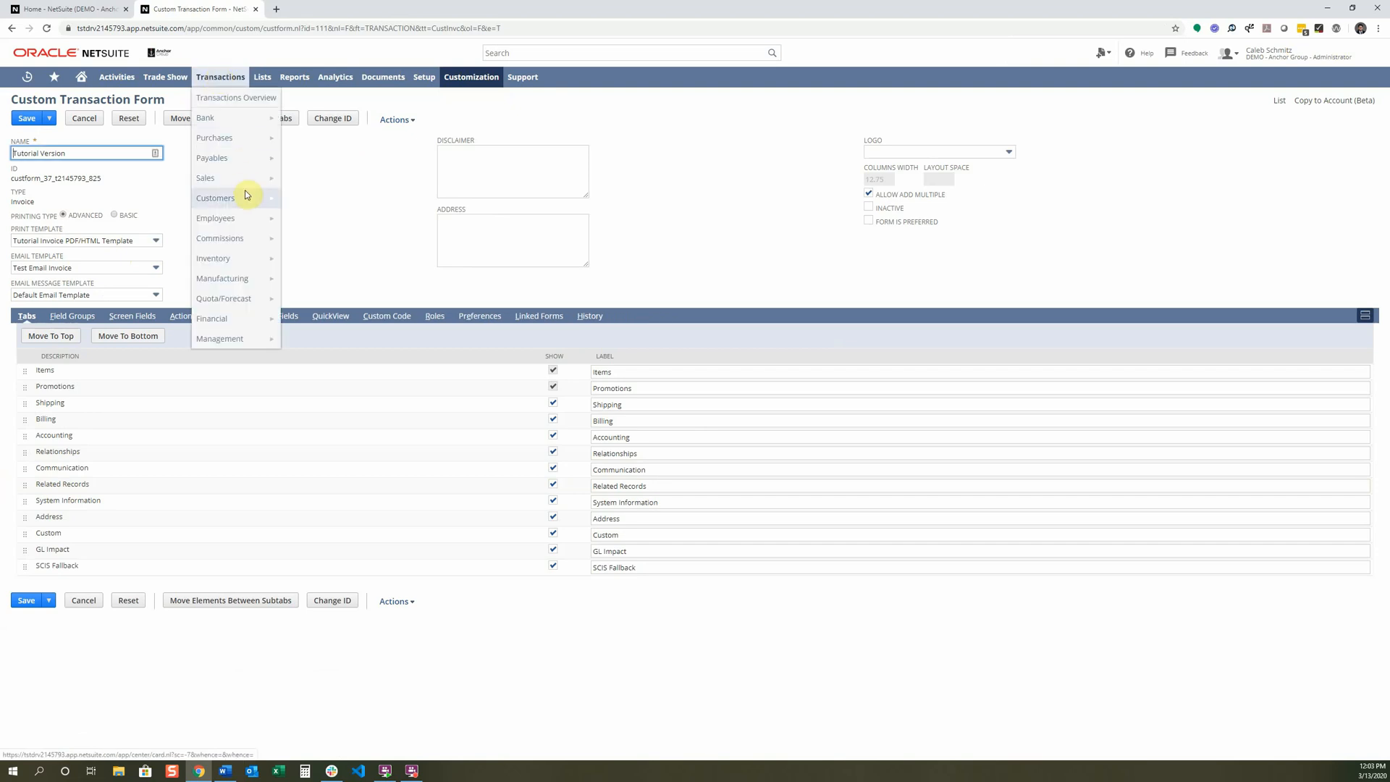
mouse_move(220, 237)
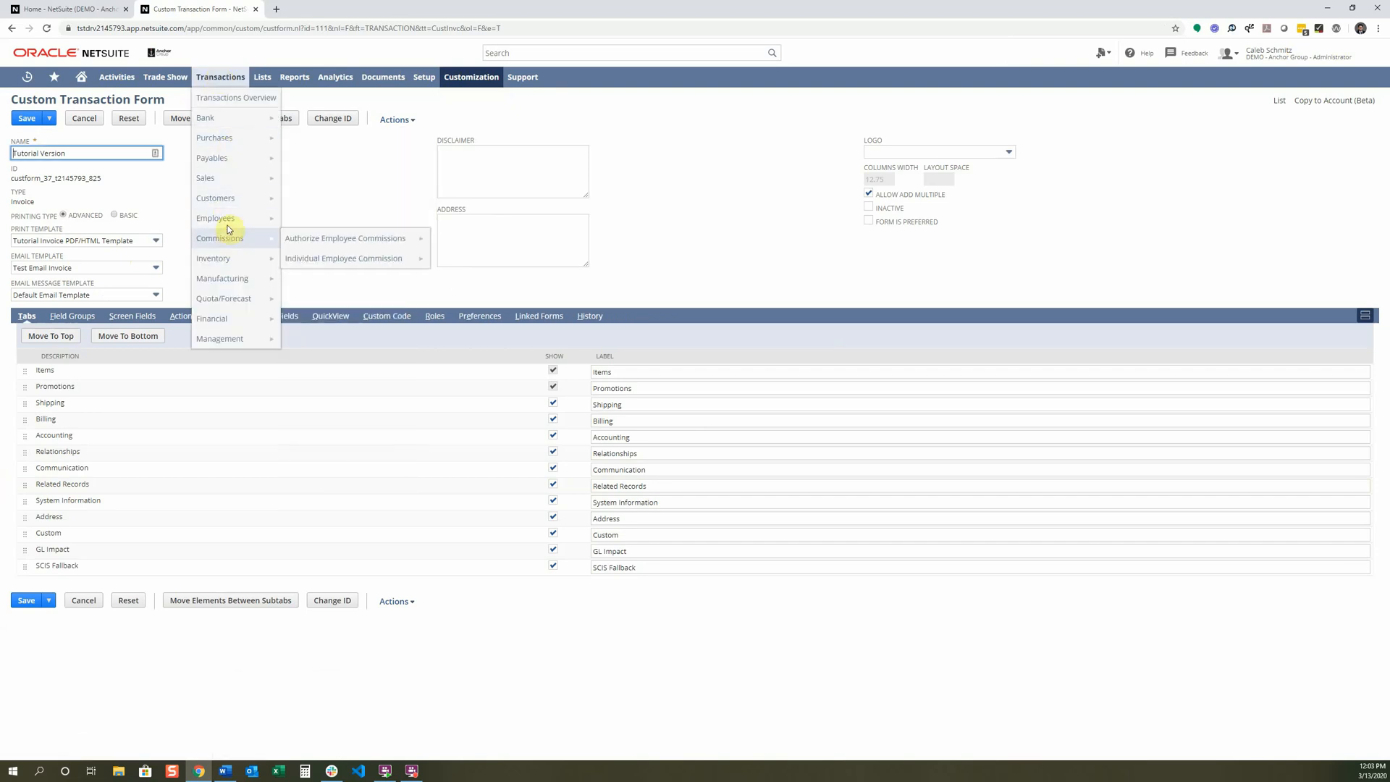
mouse_move(205, 177)
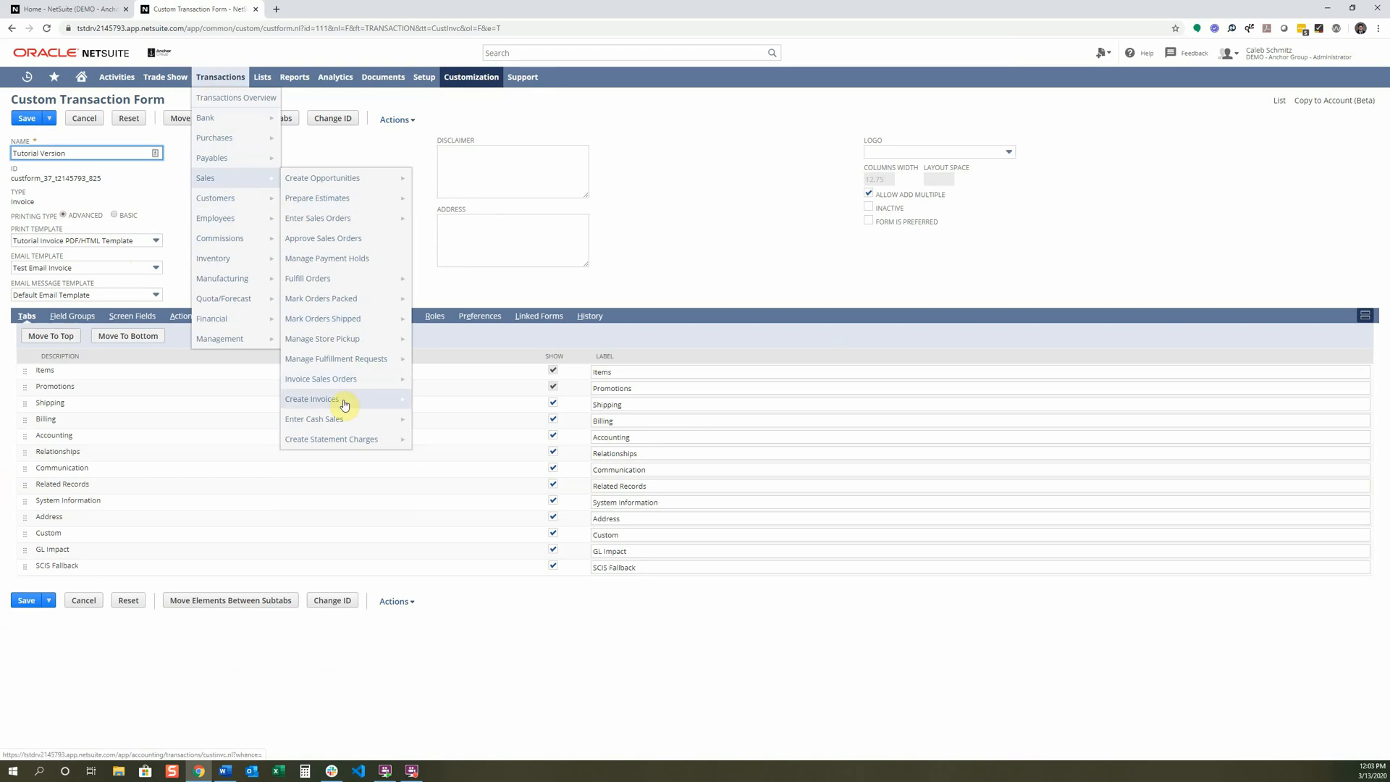
mouse_move(344, 398)
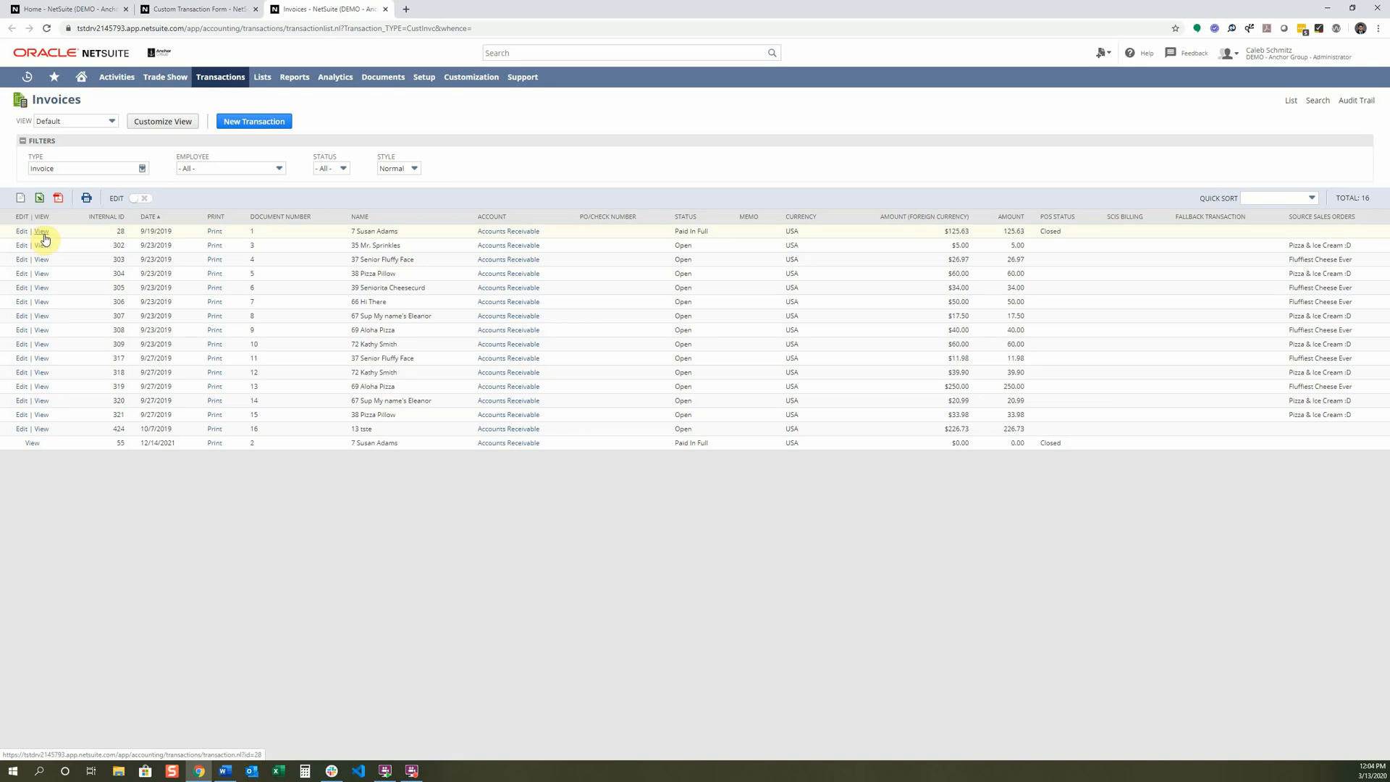
left_click(40, 231)
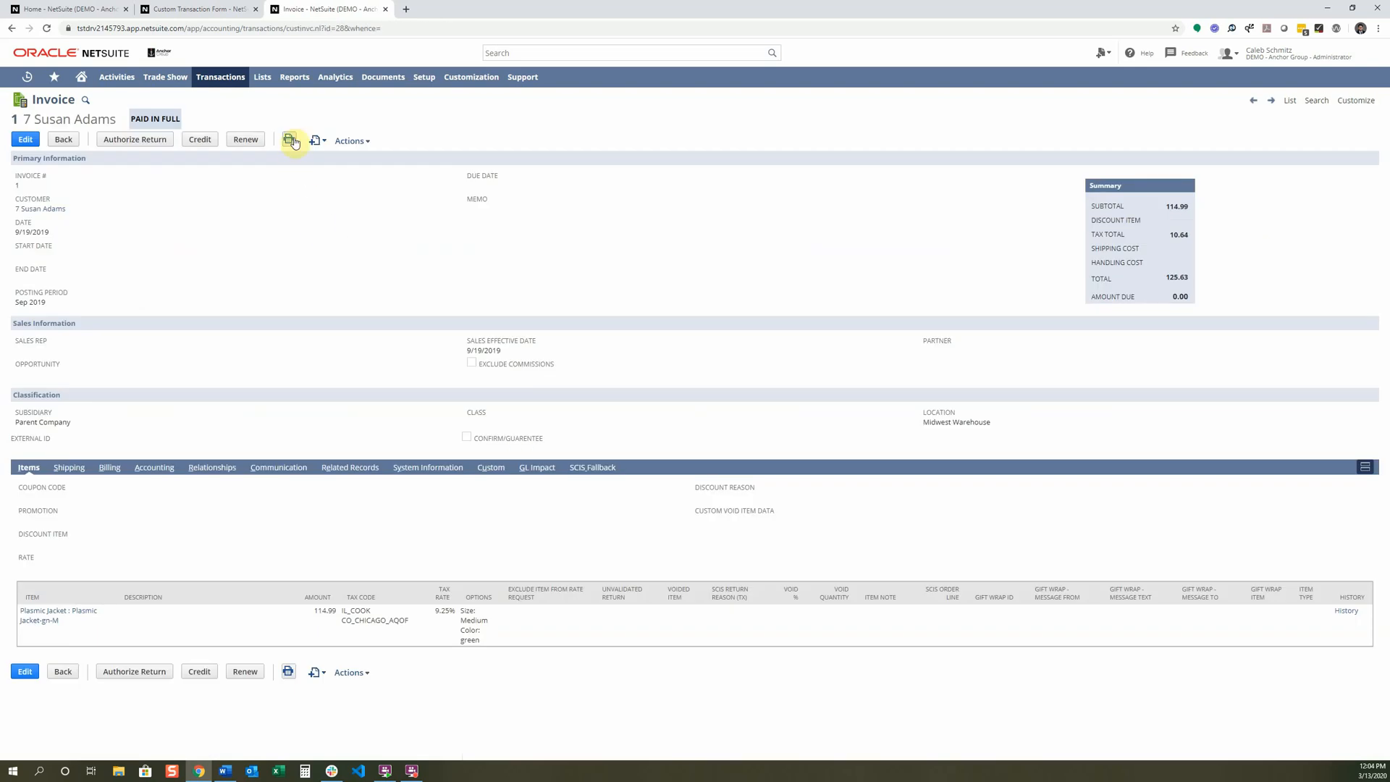
mouse_move(289, 140)
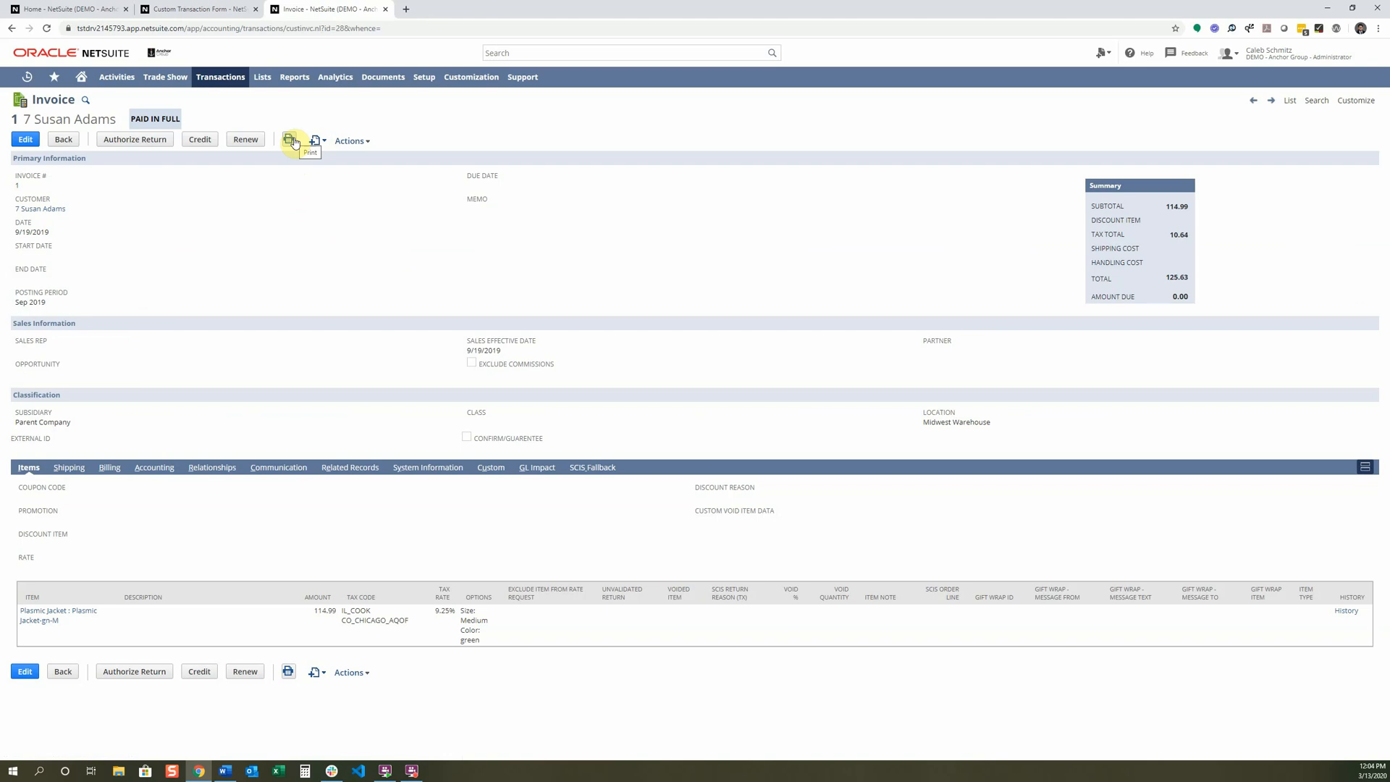
Step: Print invoice 1 to a PDF with the anchor logo and '1 of 1' footer
left_click(288, 141)
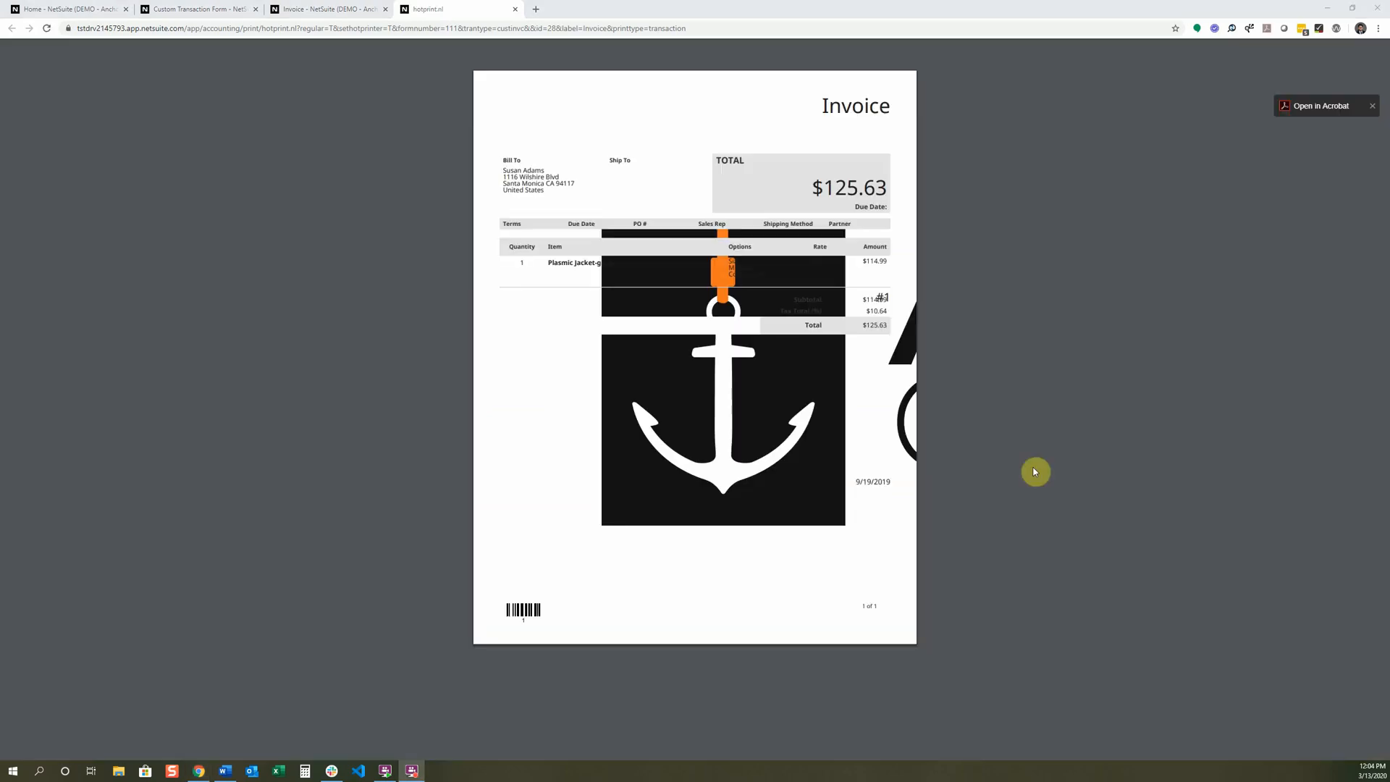
mouse_move(1024, 473)
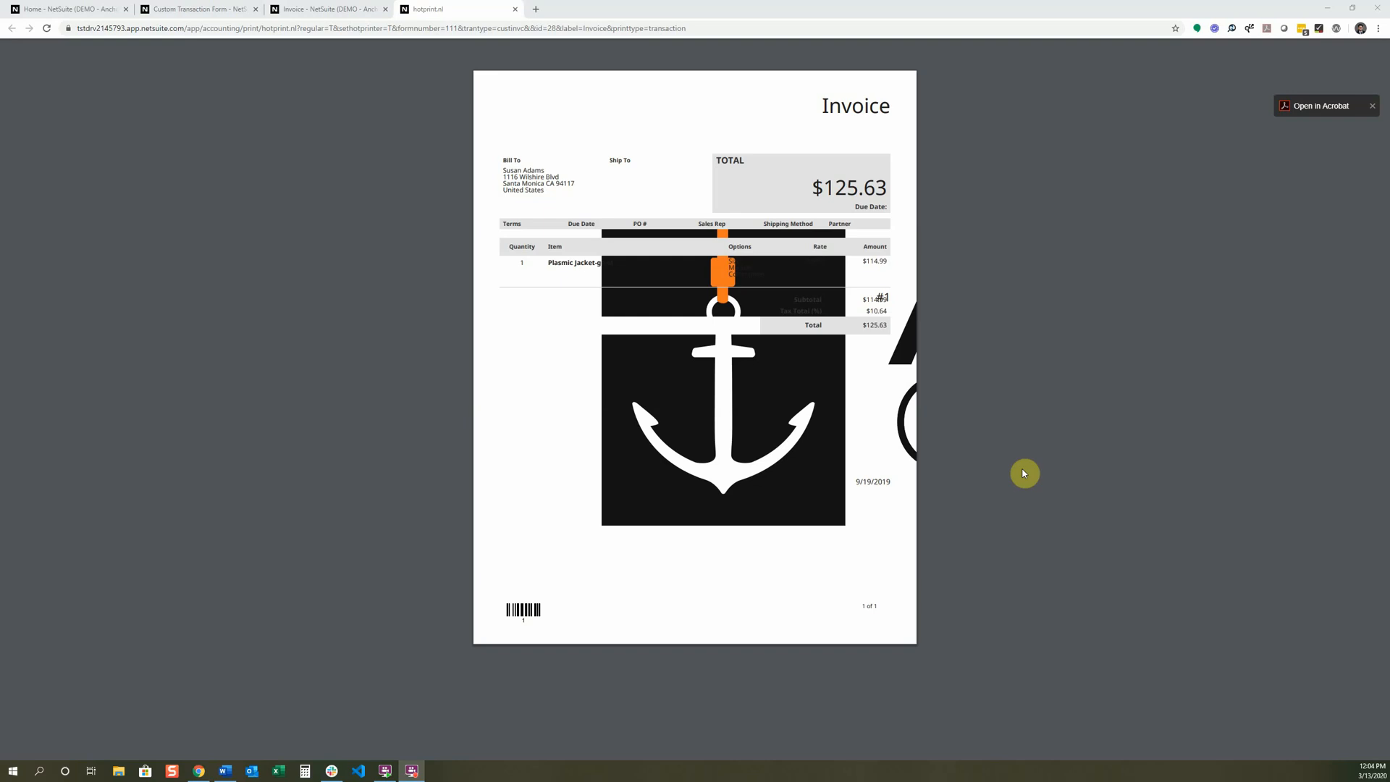
mouse_move(988, 451)
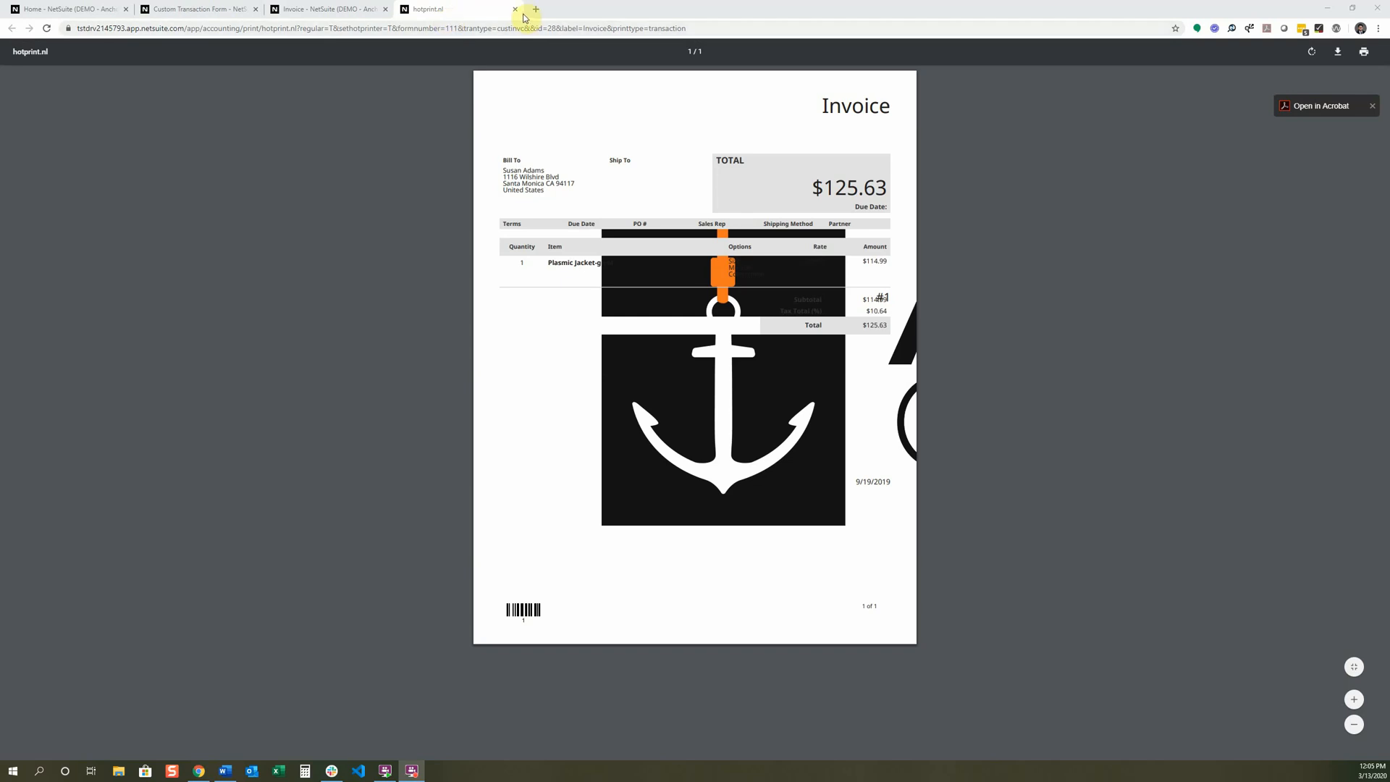
mouse_move(513, 13)
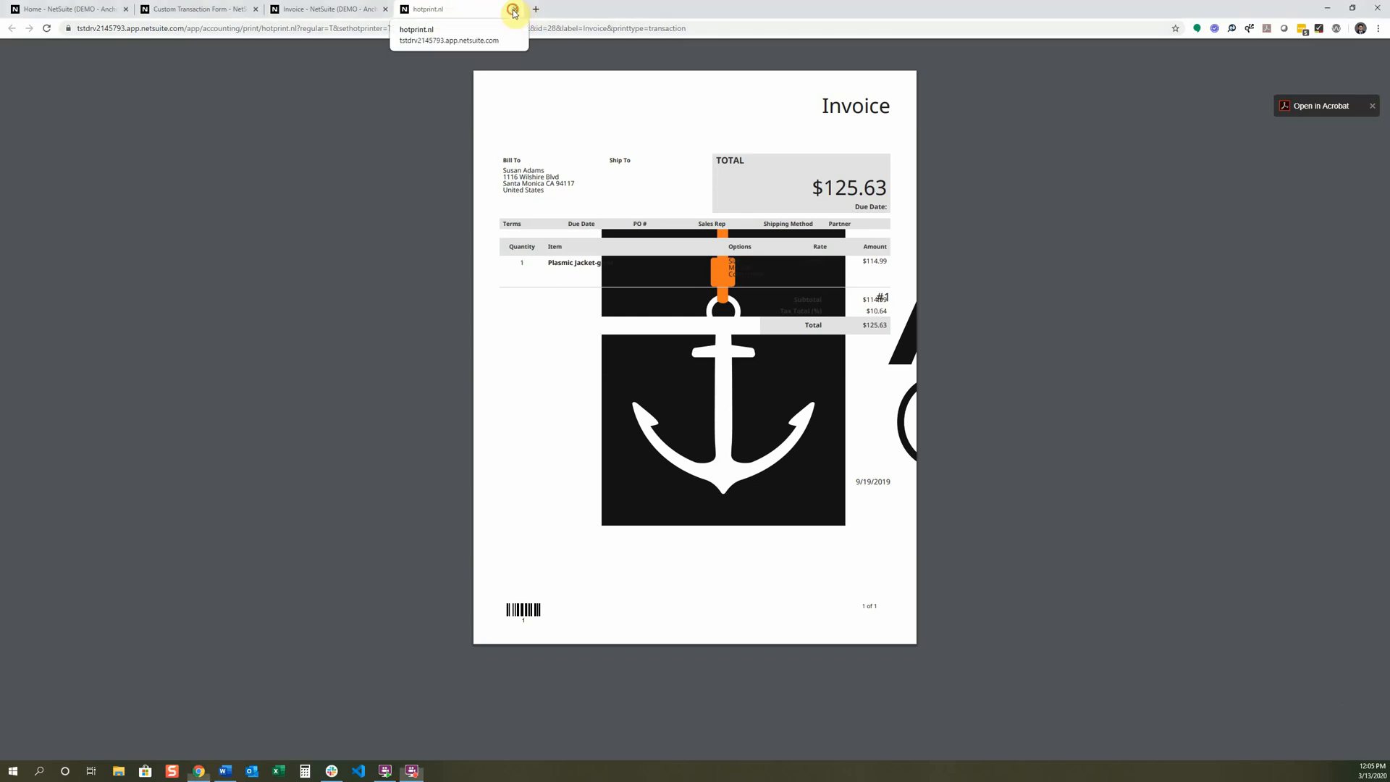
Step: Close the invoice preview and open the Tutorial Invoice PDF/HTML Template from the Advanced Templates list
left_click(195, 8)
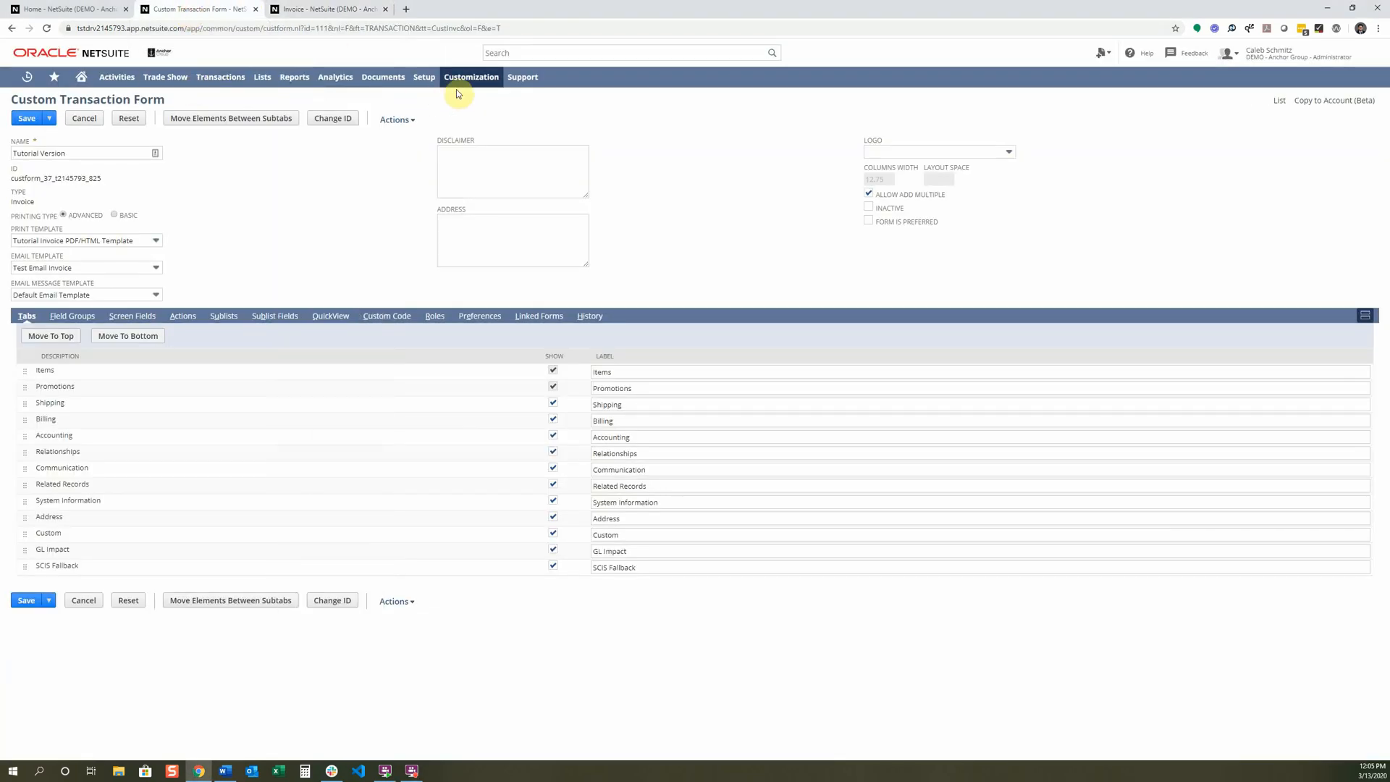
left_click(470, 78)
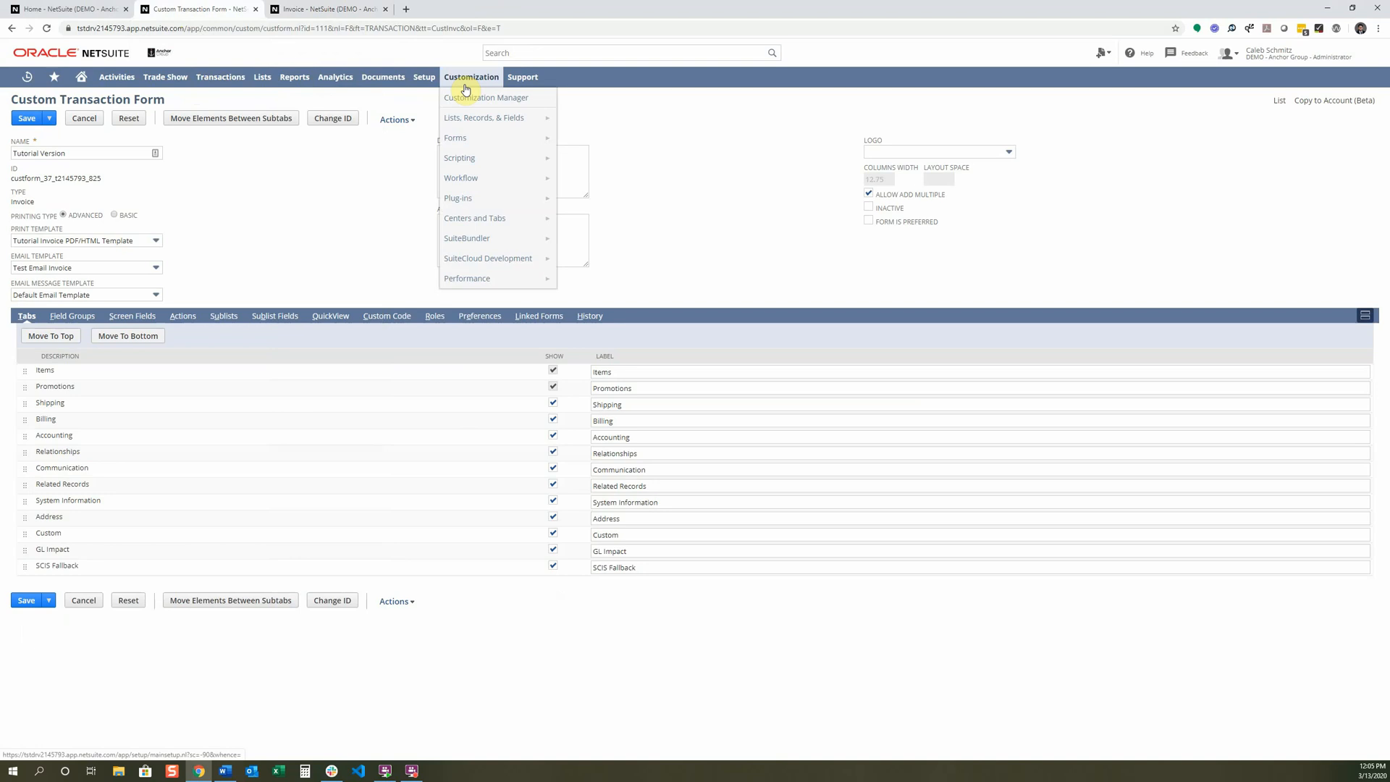
left_click(617, 197)
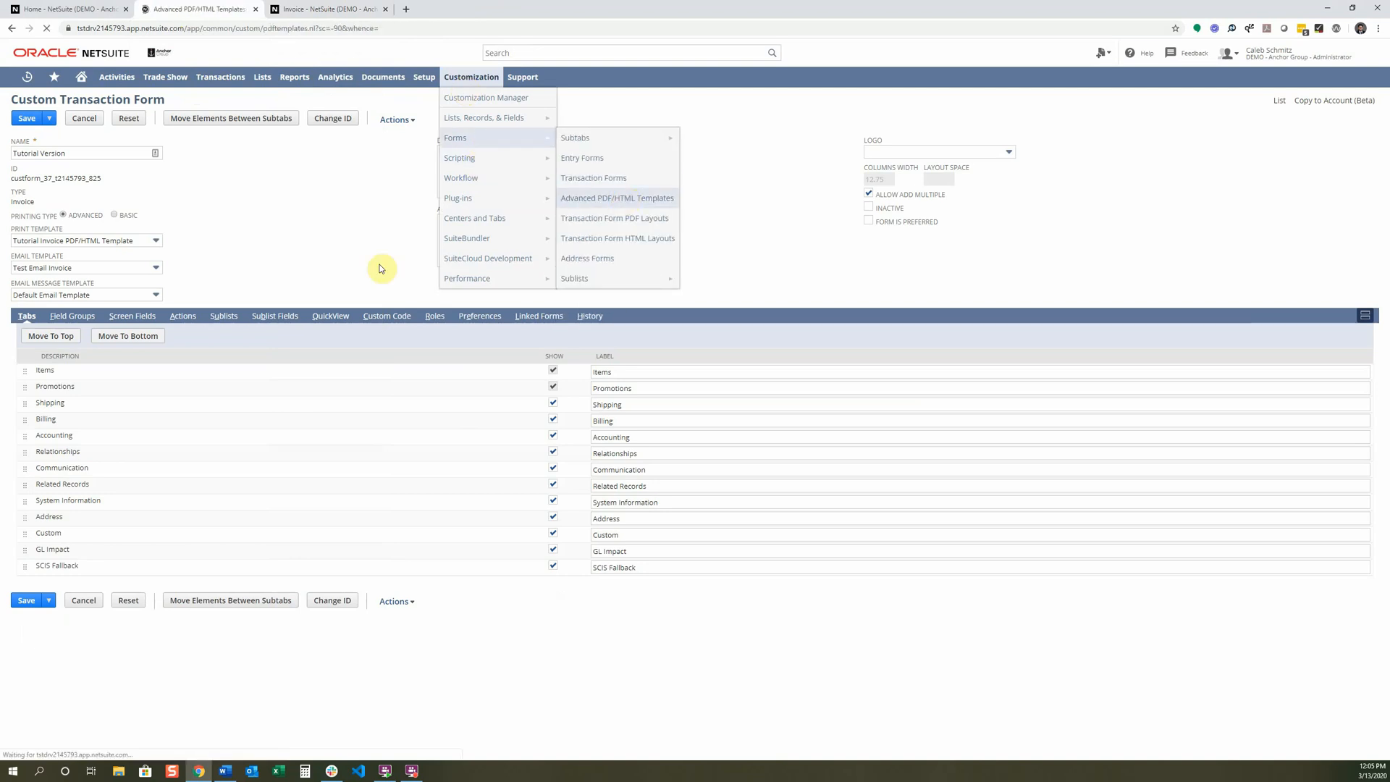
left_click(617, 198)
type("tutor")
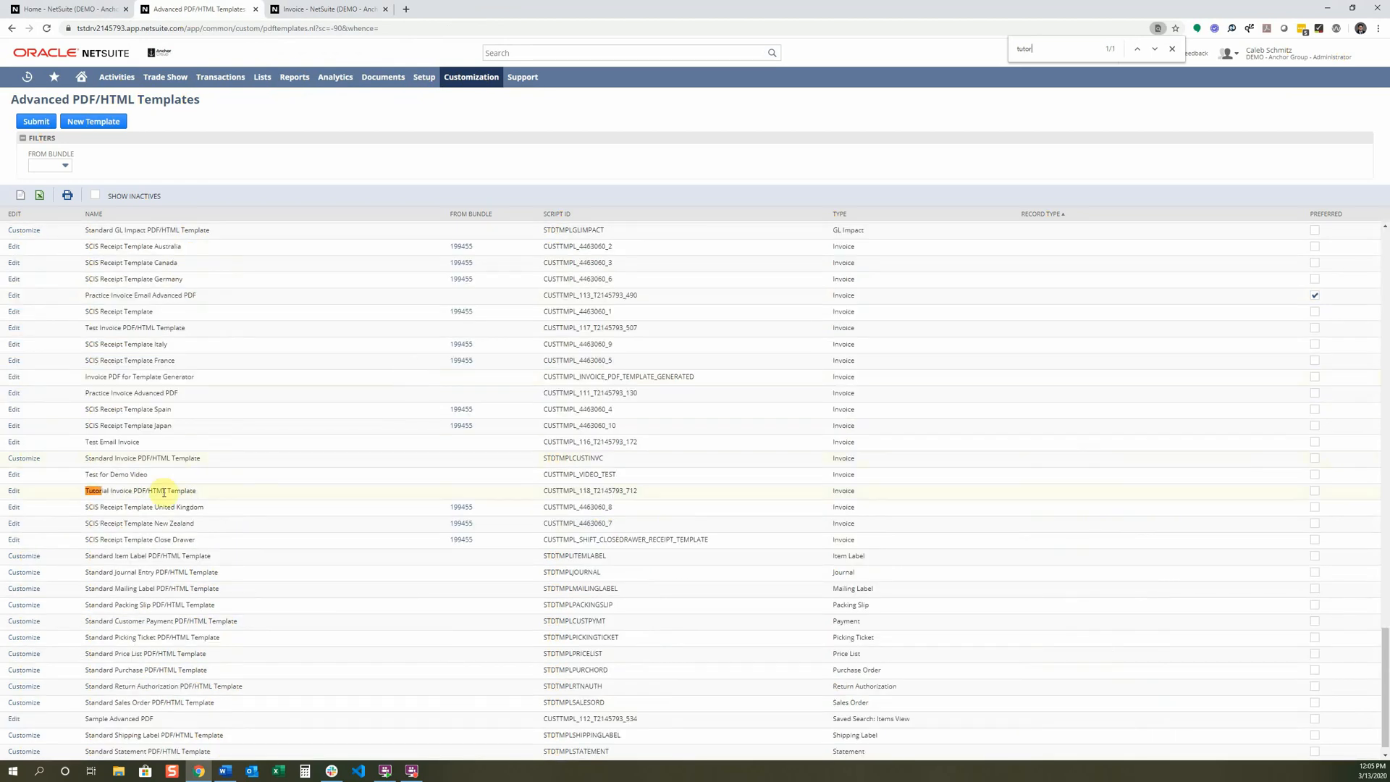
left_click(13, 490)
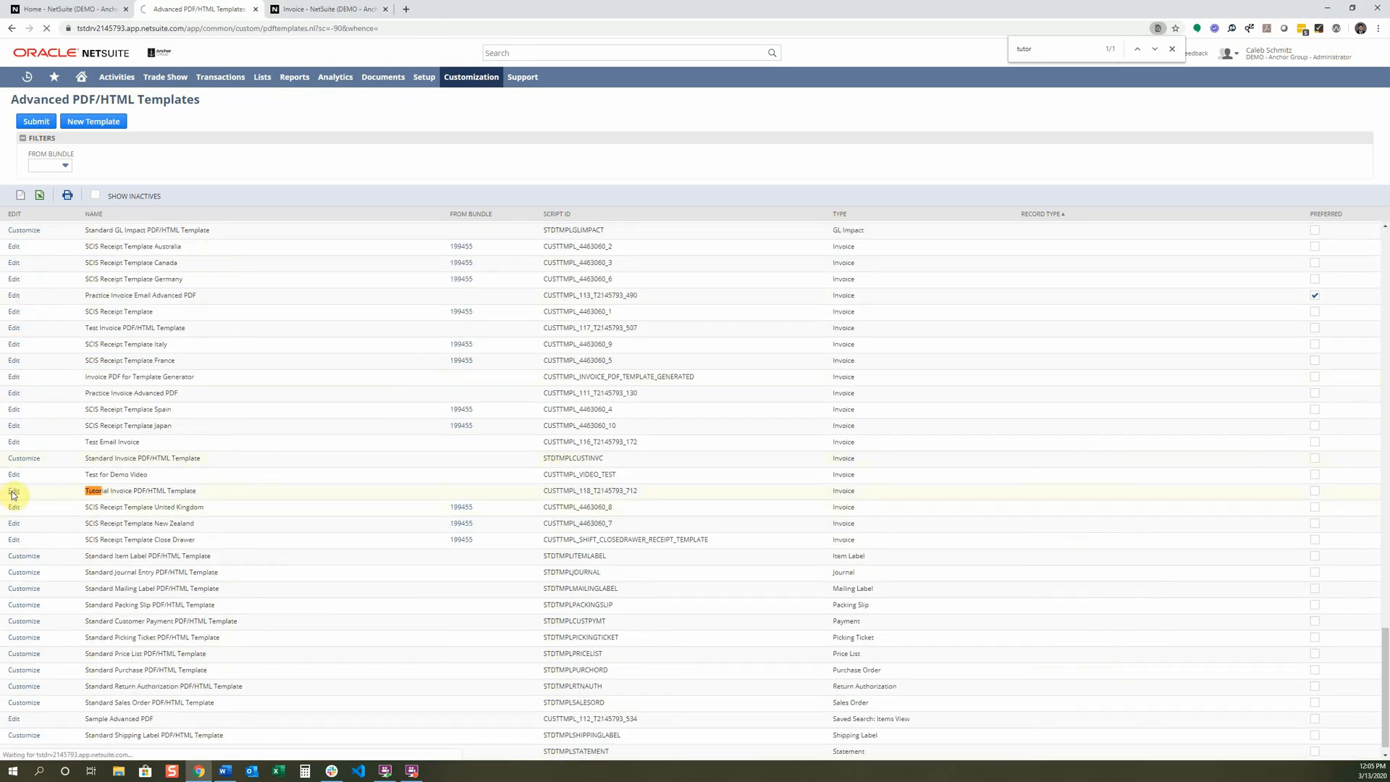
Step: Launch Edit on the Tutorial Invoice template and wait for its placeholder layout to load
left_click(13, 491)
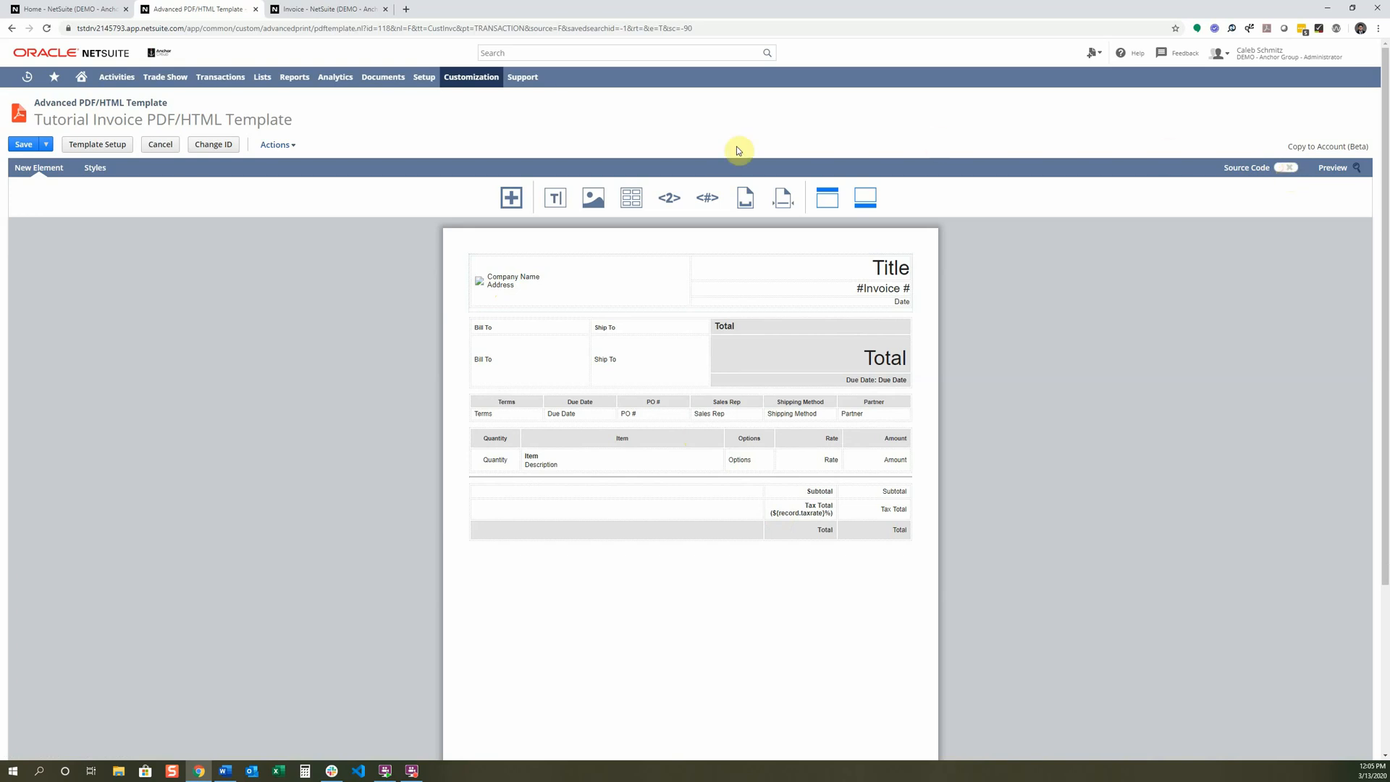
mouse_move(845, 485)
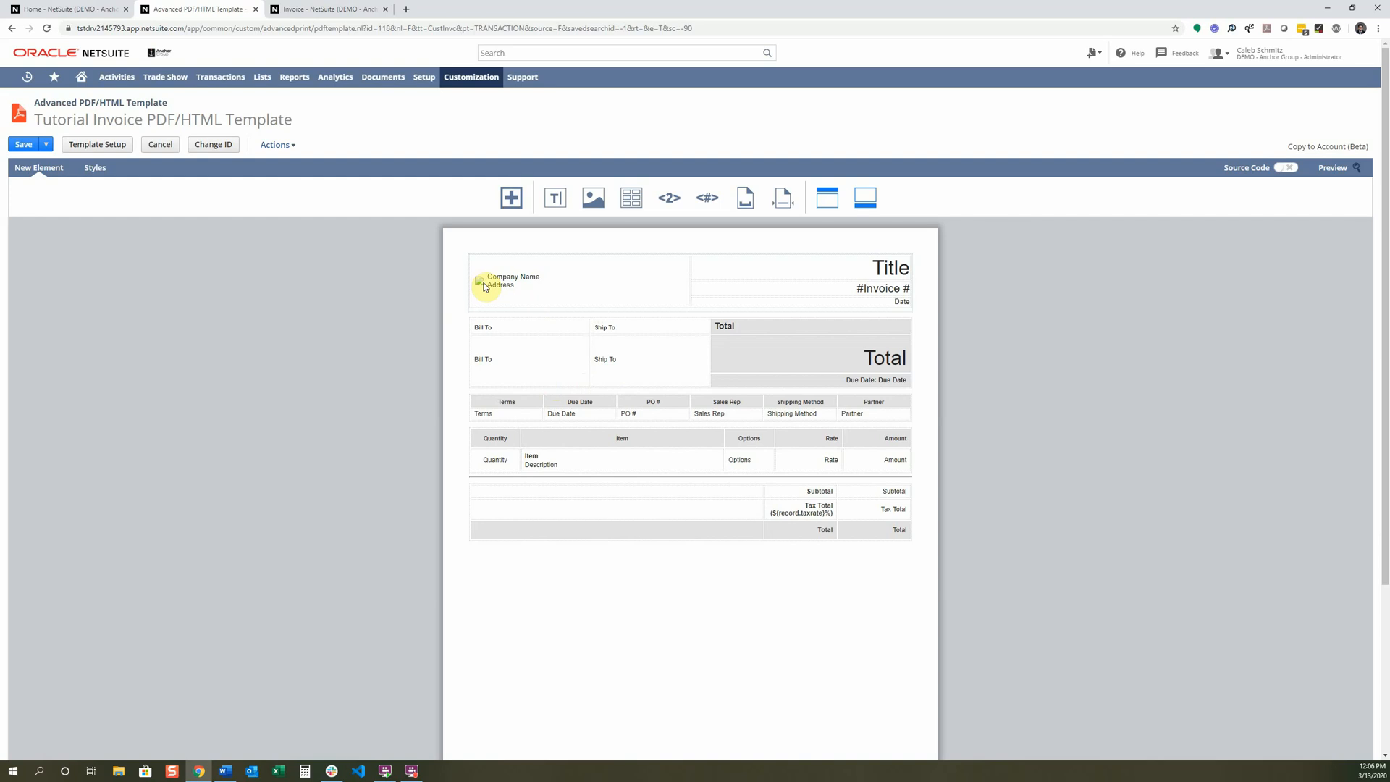
Step: Set the header logo's Image Properties to width 200 and height 100
right_click(485, 284)
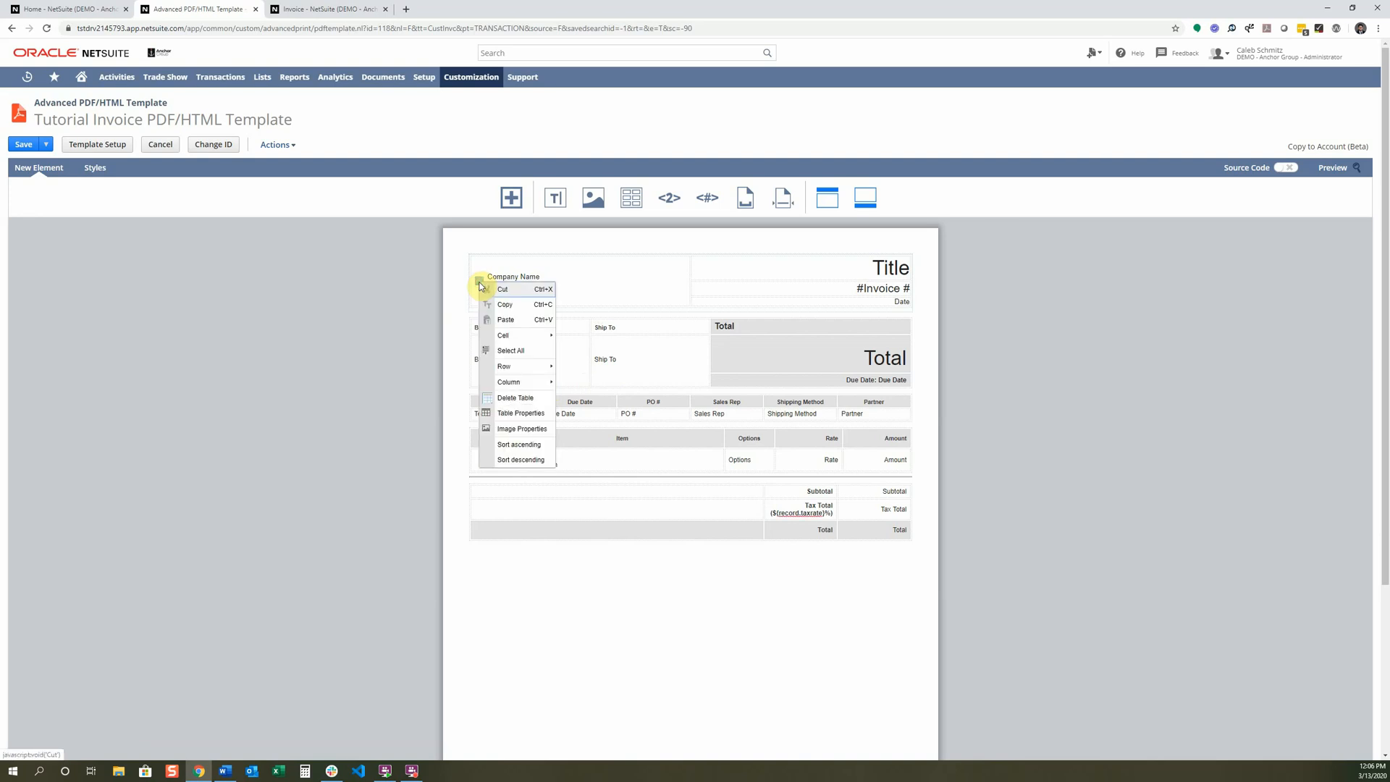
mouse_move(521, 430)
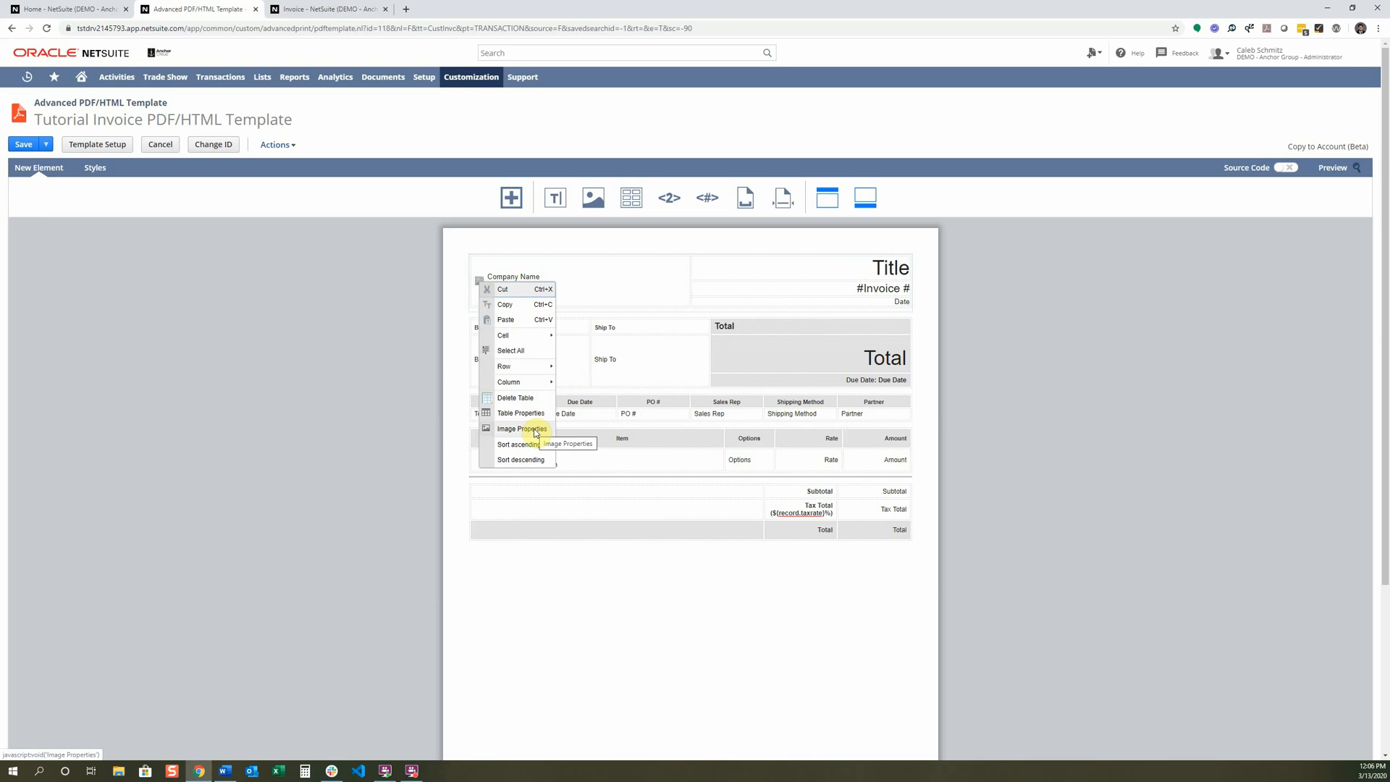
left_click(522, 429)
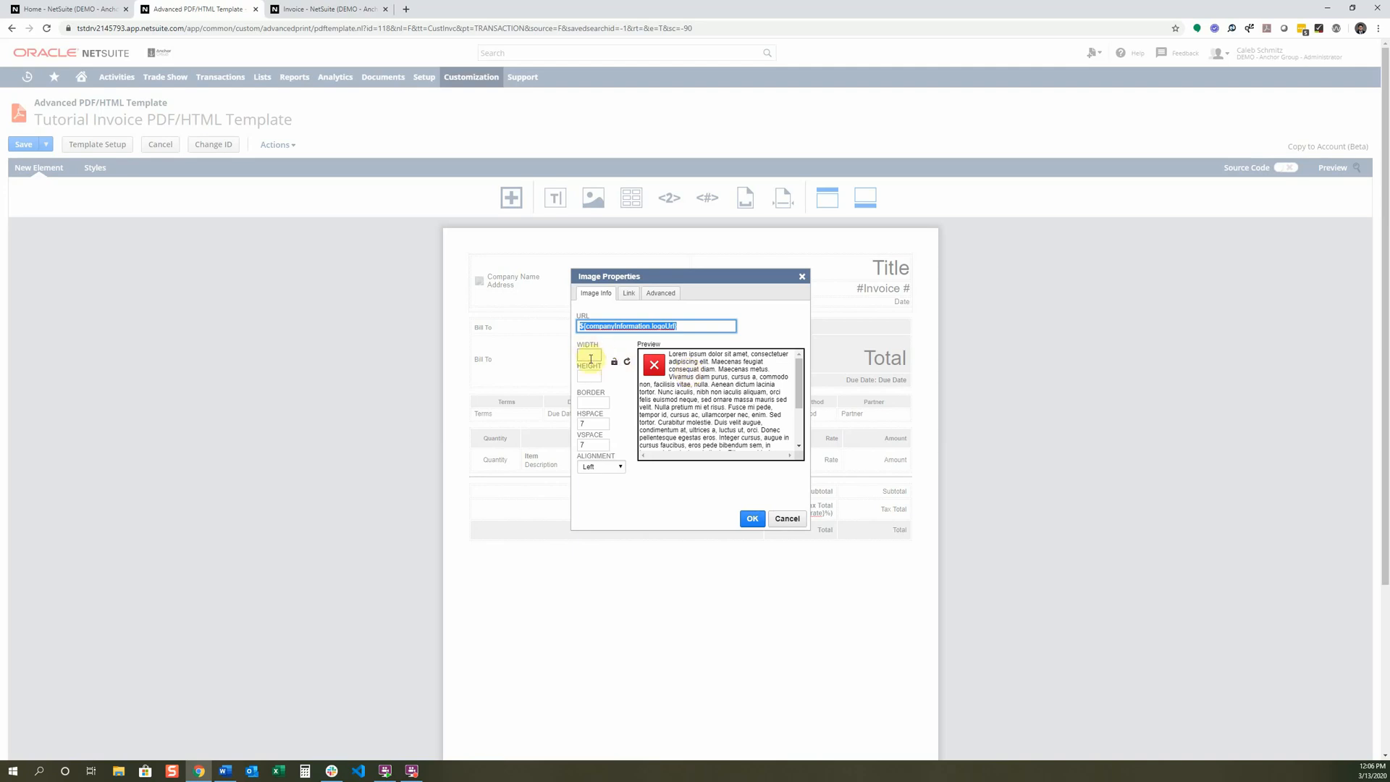
left_click(590, 357)
type("1")
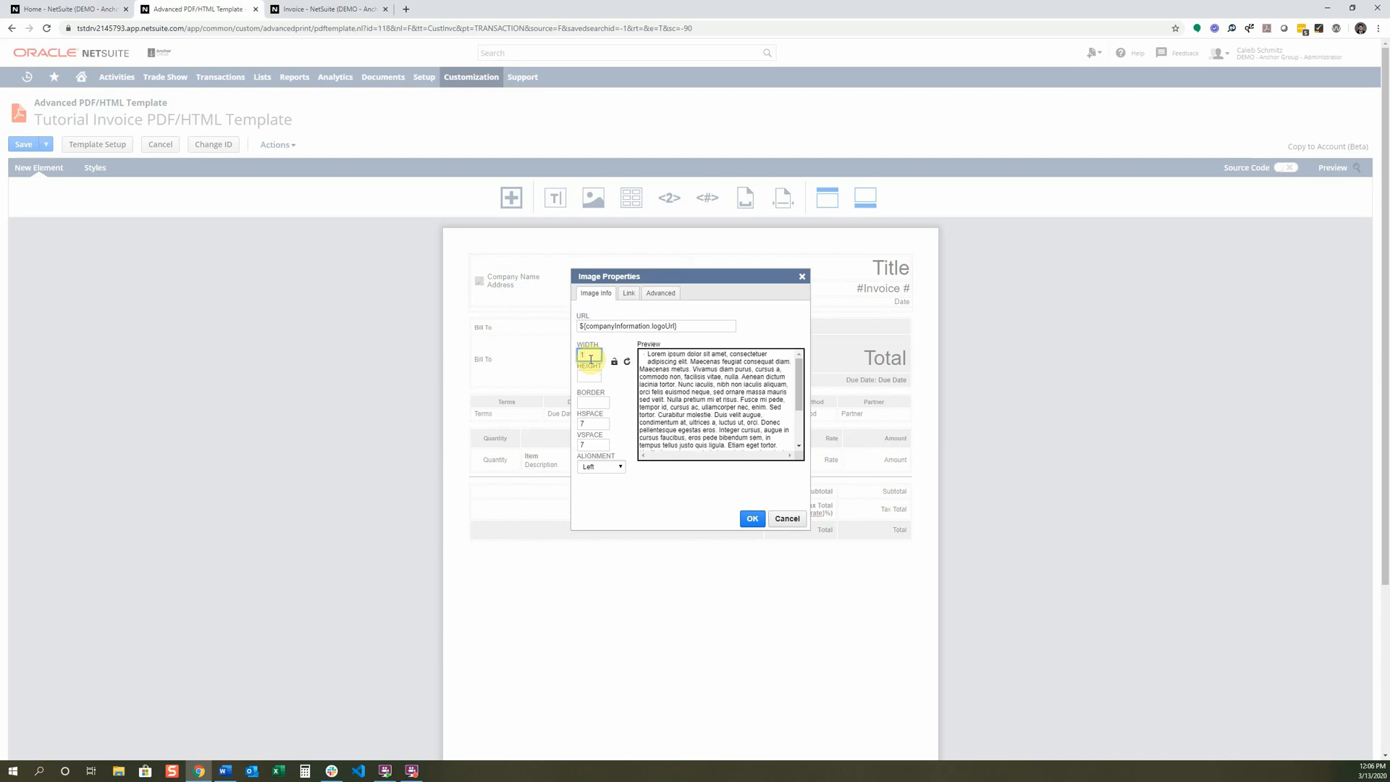
type("200")
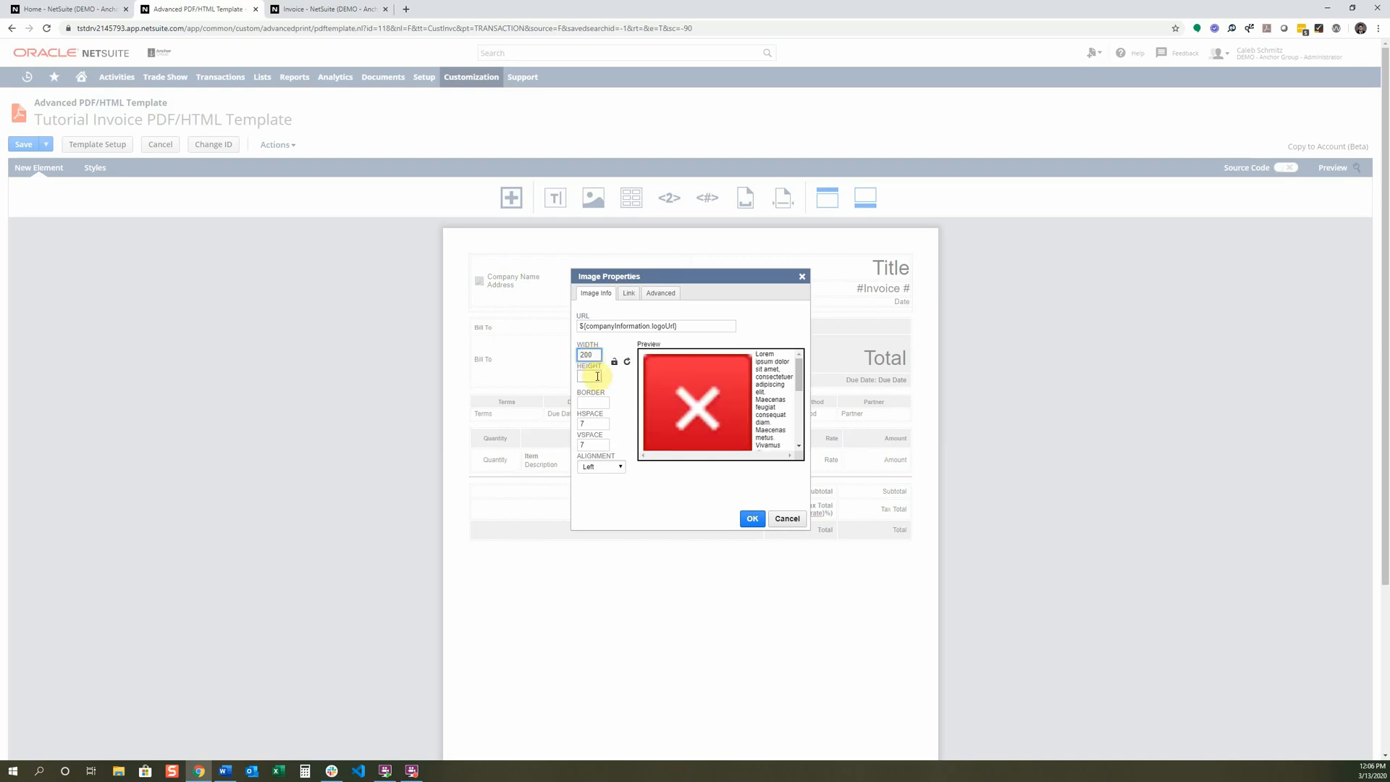
type("100")
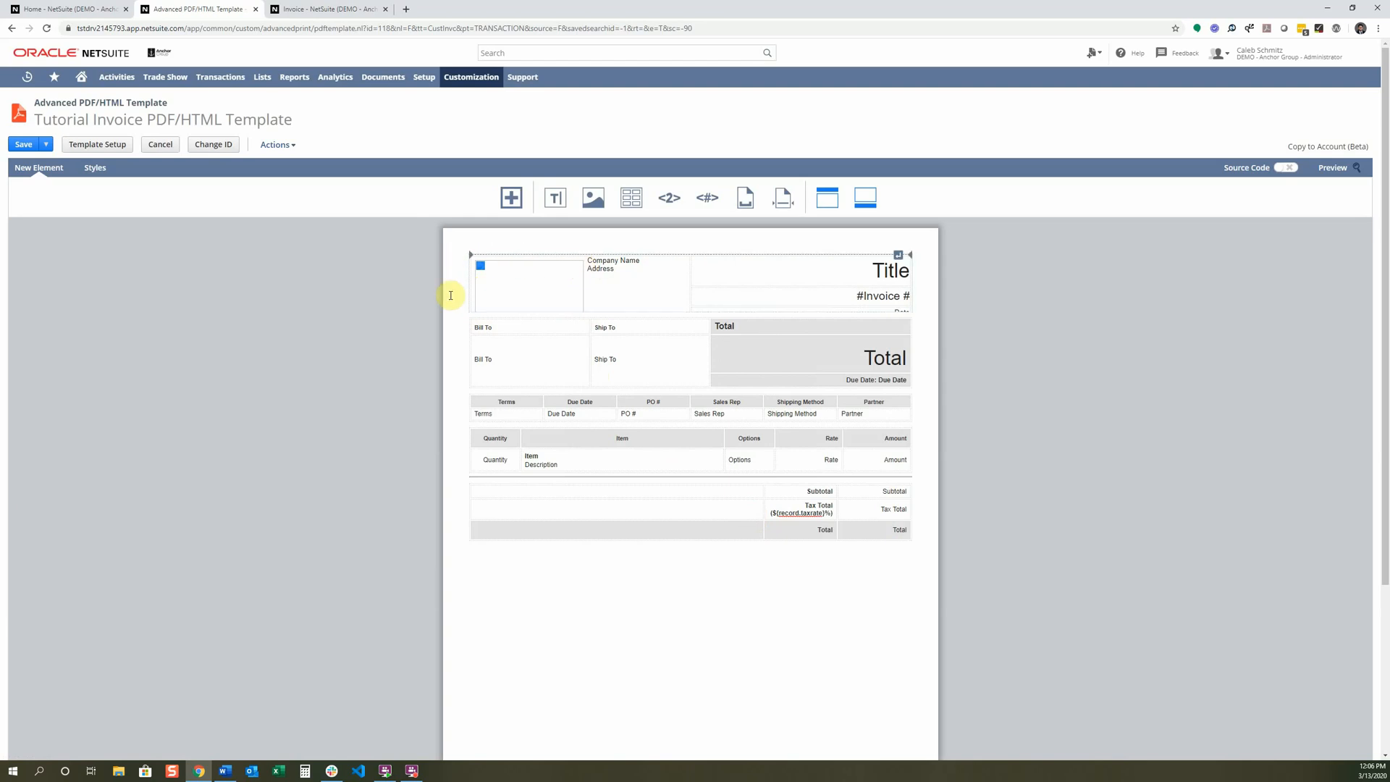
left_click(612, 264)
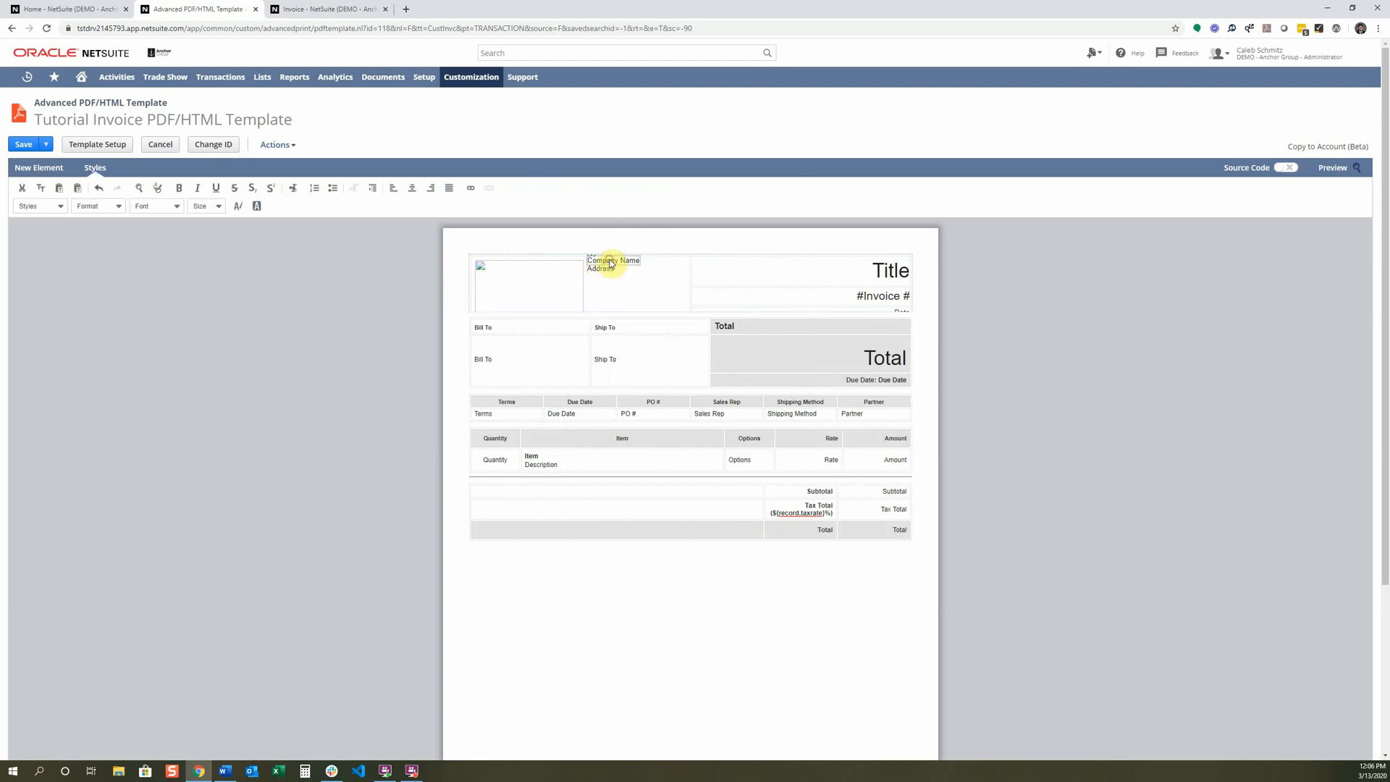
left_click(612, 264)
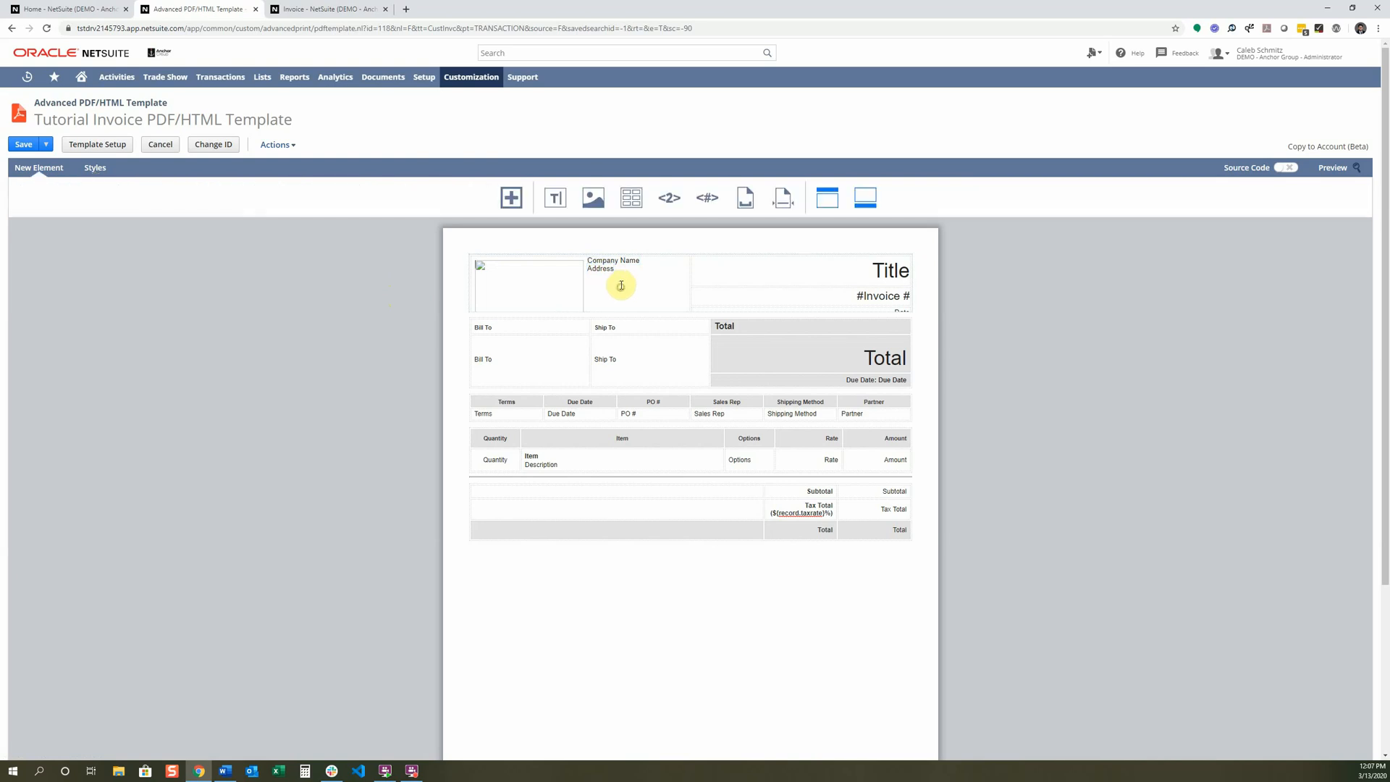
mouse_move(511, 197)
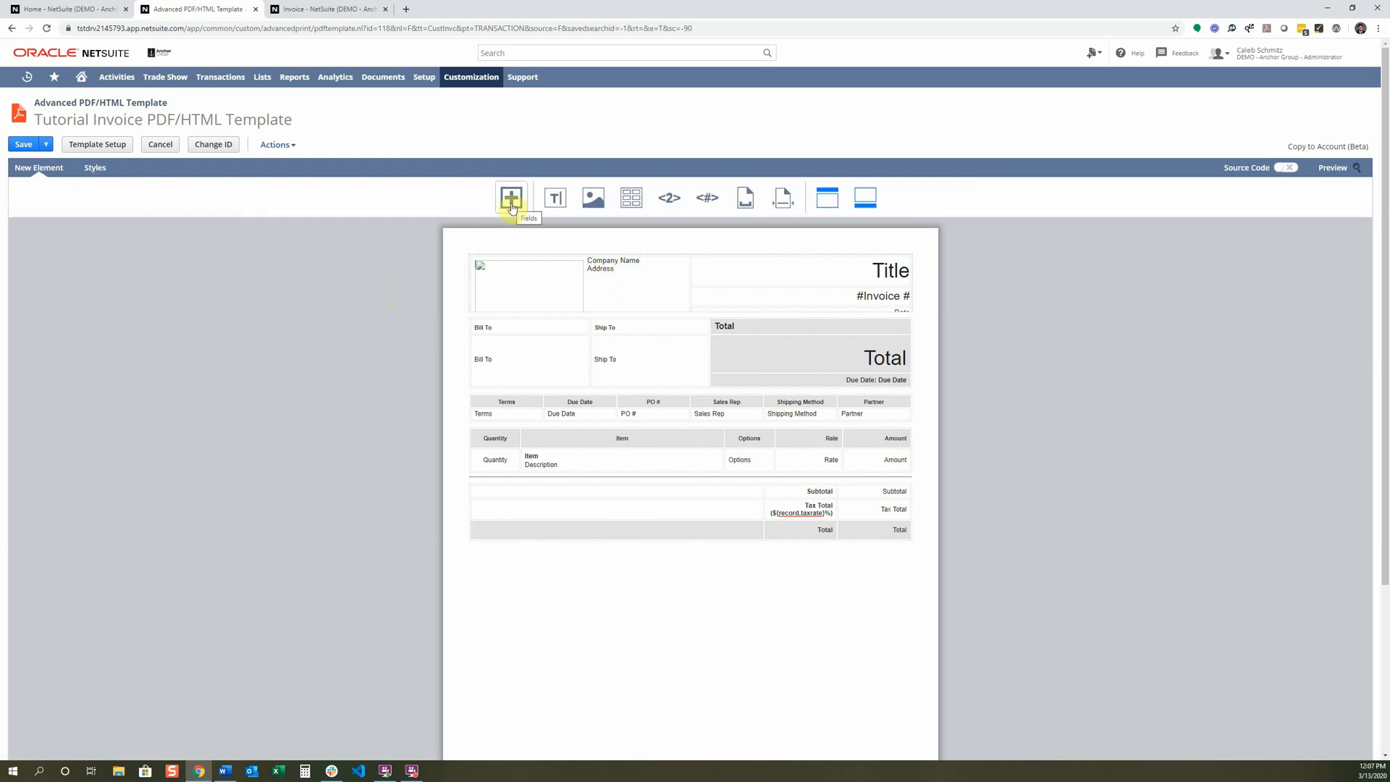
mouse_move(423, 102)
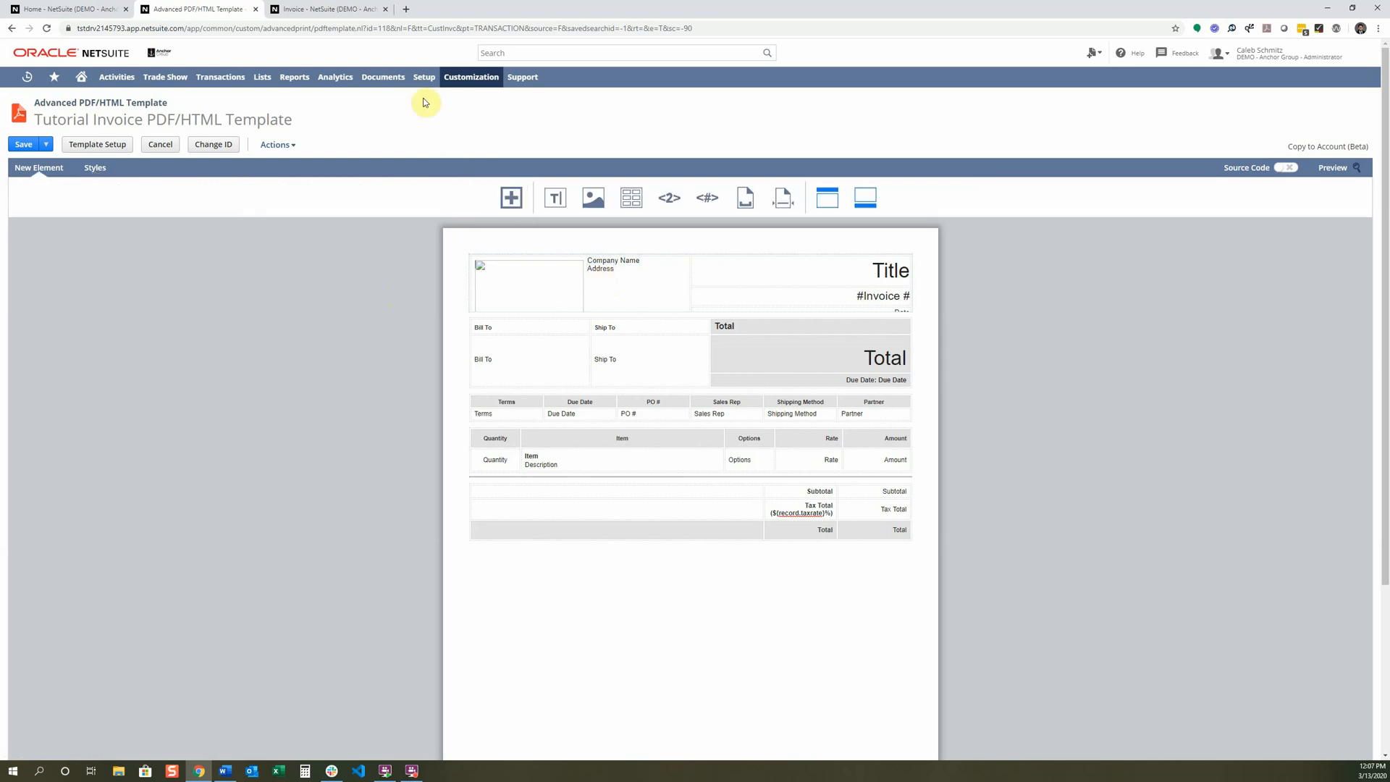
Step: Go to Setup > Company > Company Information to view the logo and address
left_click(423, 76)
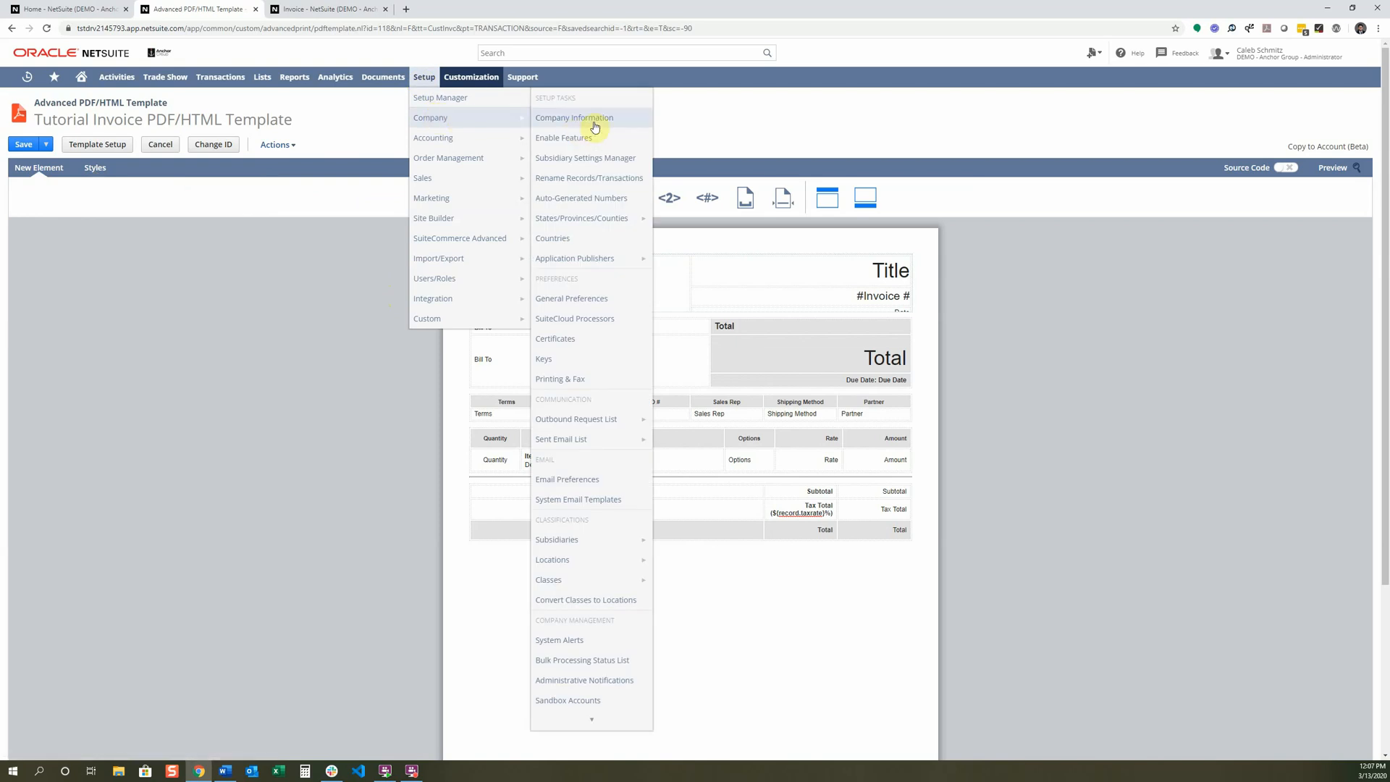
left_click(575, 117)
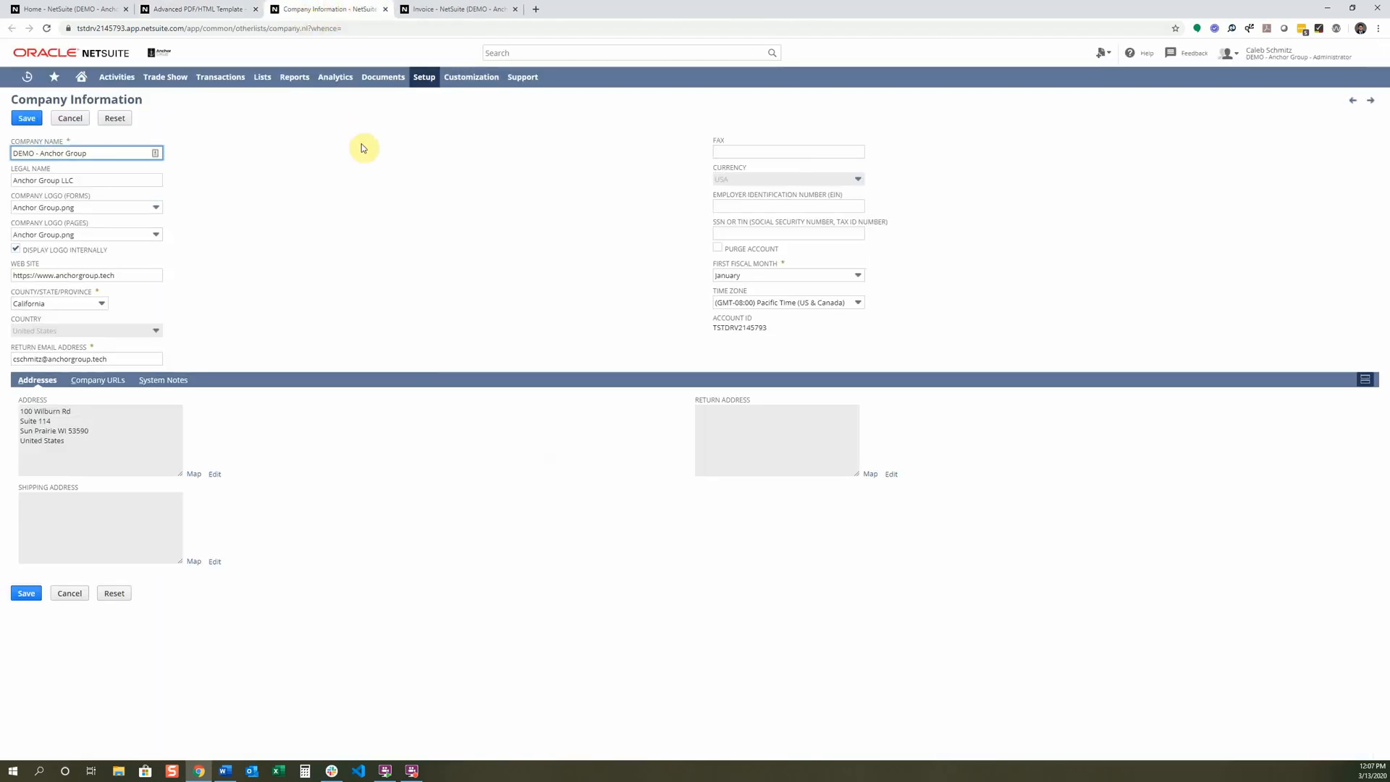
mouse_move(36, 403)
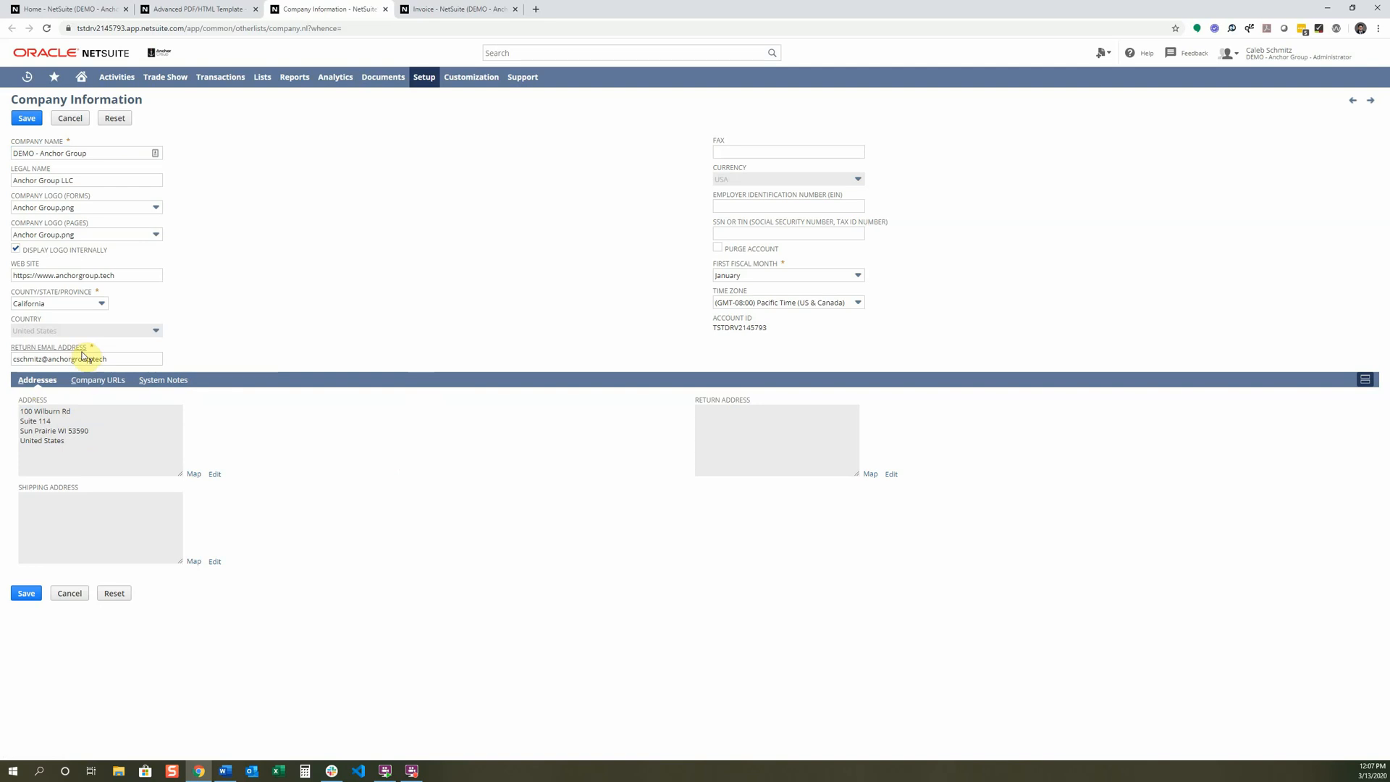
mouse_move(335, 258)
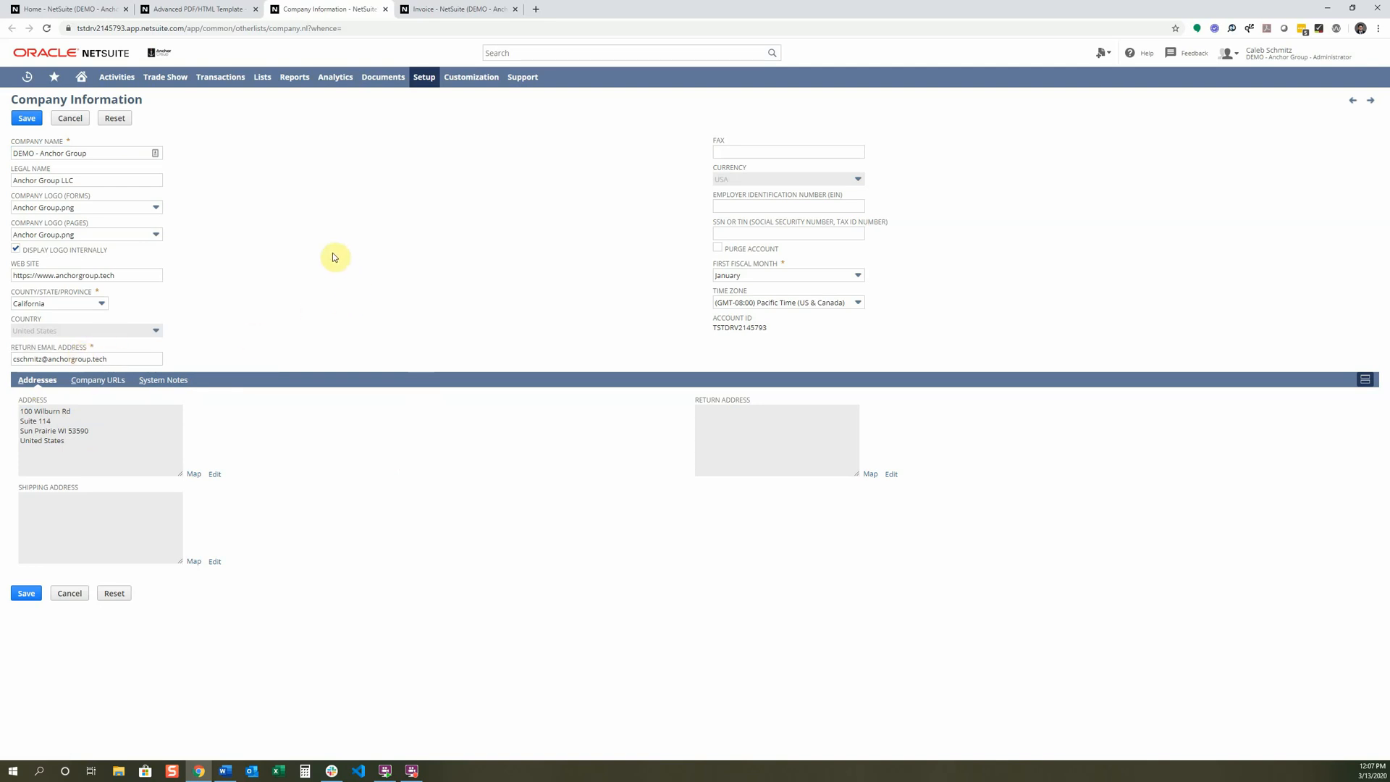
mouse_move(27, 263)
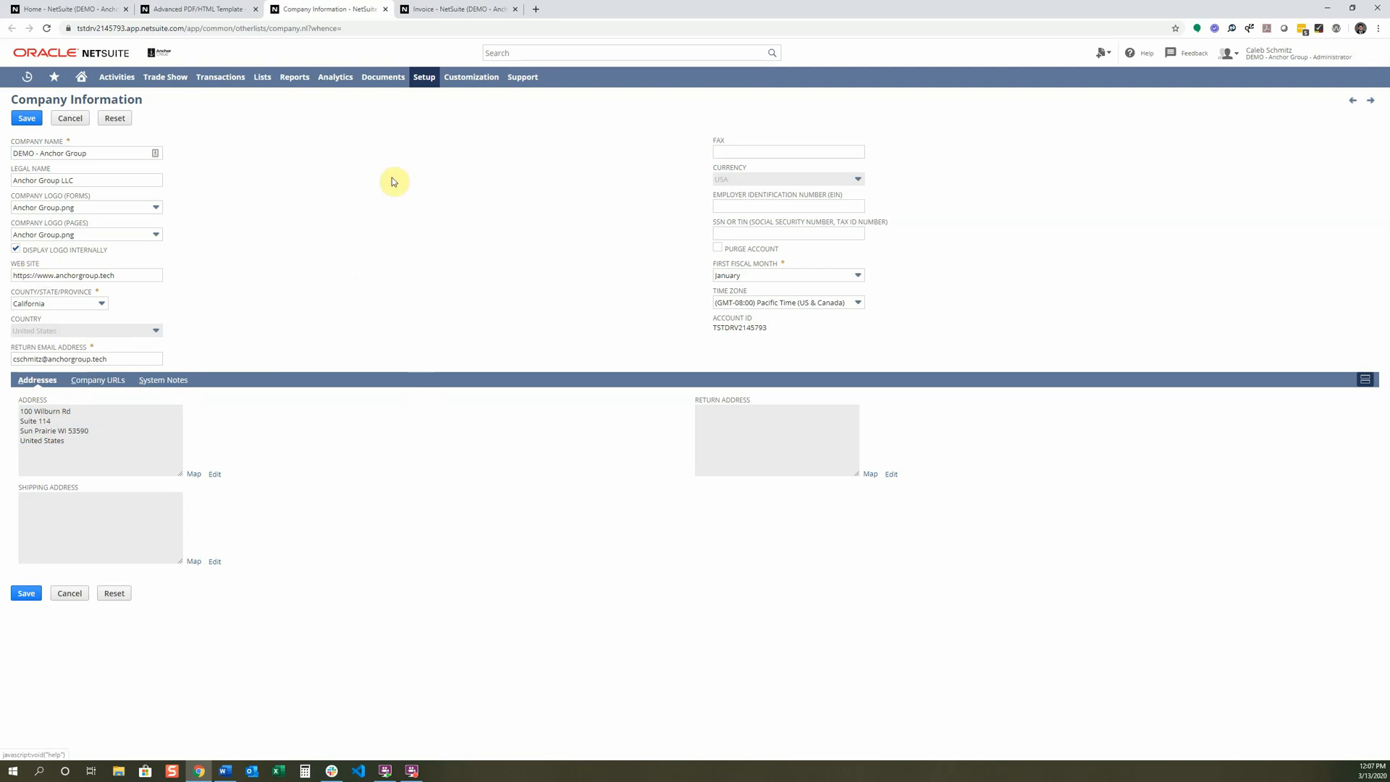
Step: Glance at the invoice 1 tab, then return to the Tutorial Invoice template editor
left_click(458, 9)
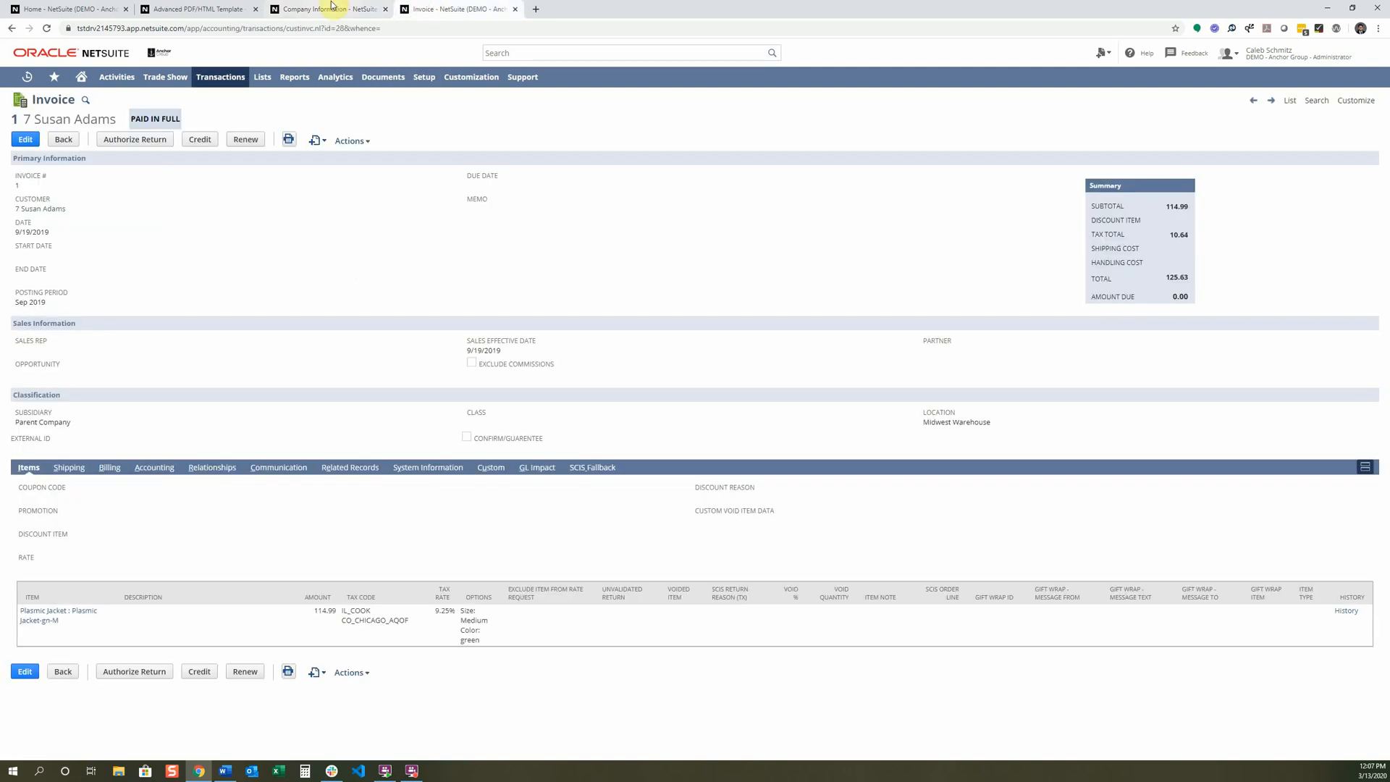
left_click(200, 9)
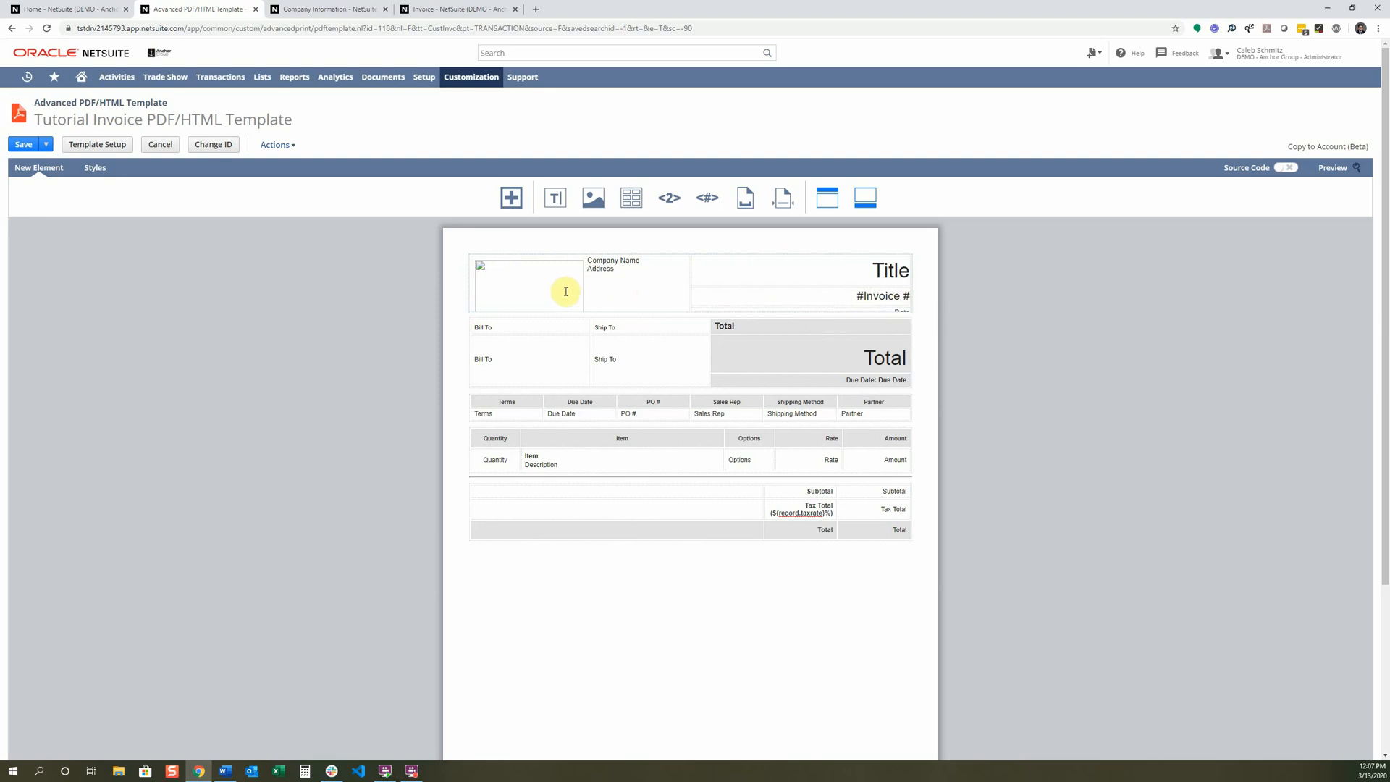
Step: Append a #478… text colour to the header table's Advanced STYLE field and confirm
right_click(528, 284)
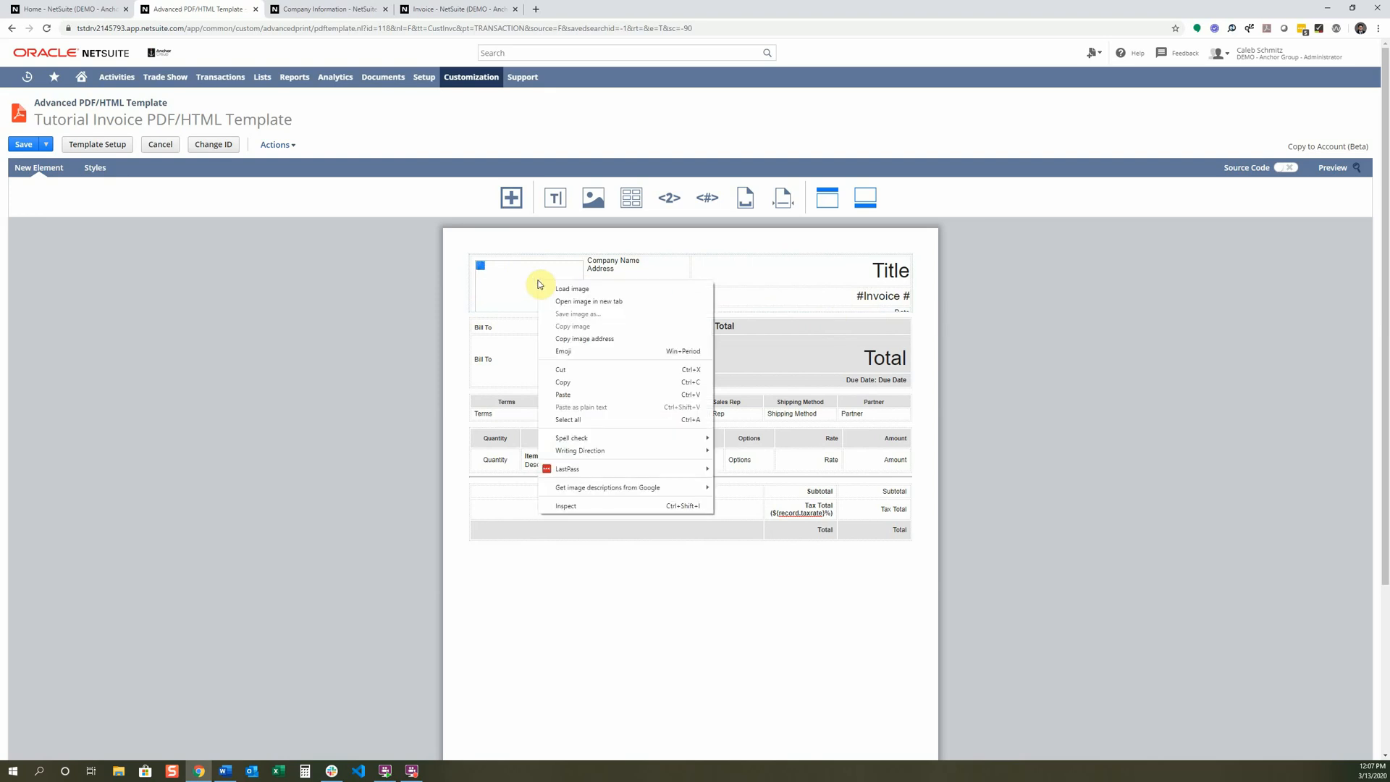
right_click(639, 296)
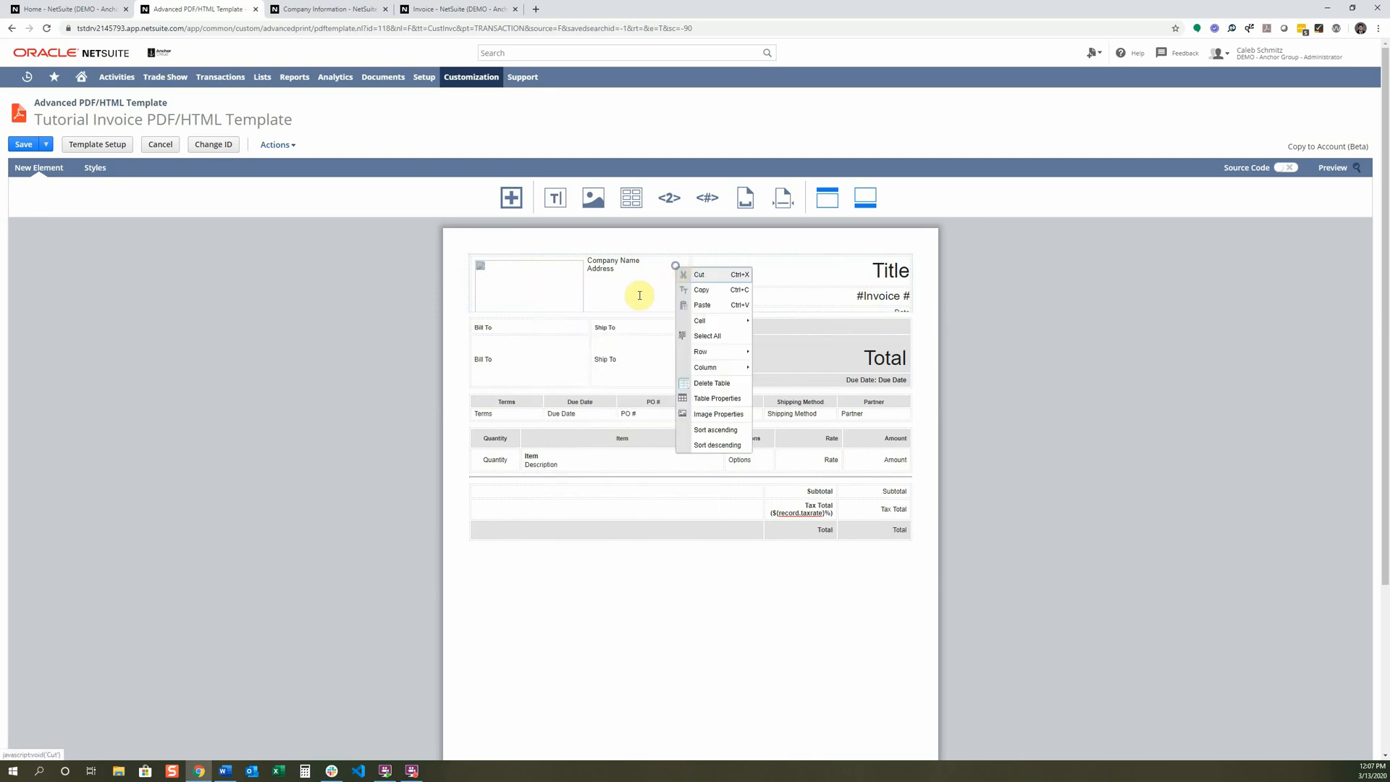
left_click(718, 398)
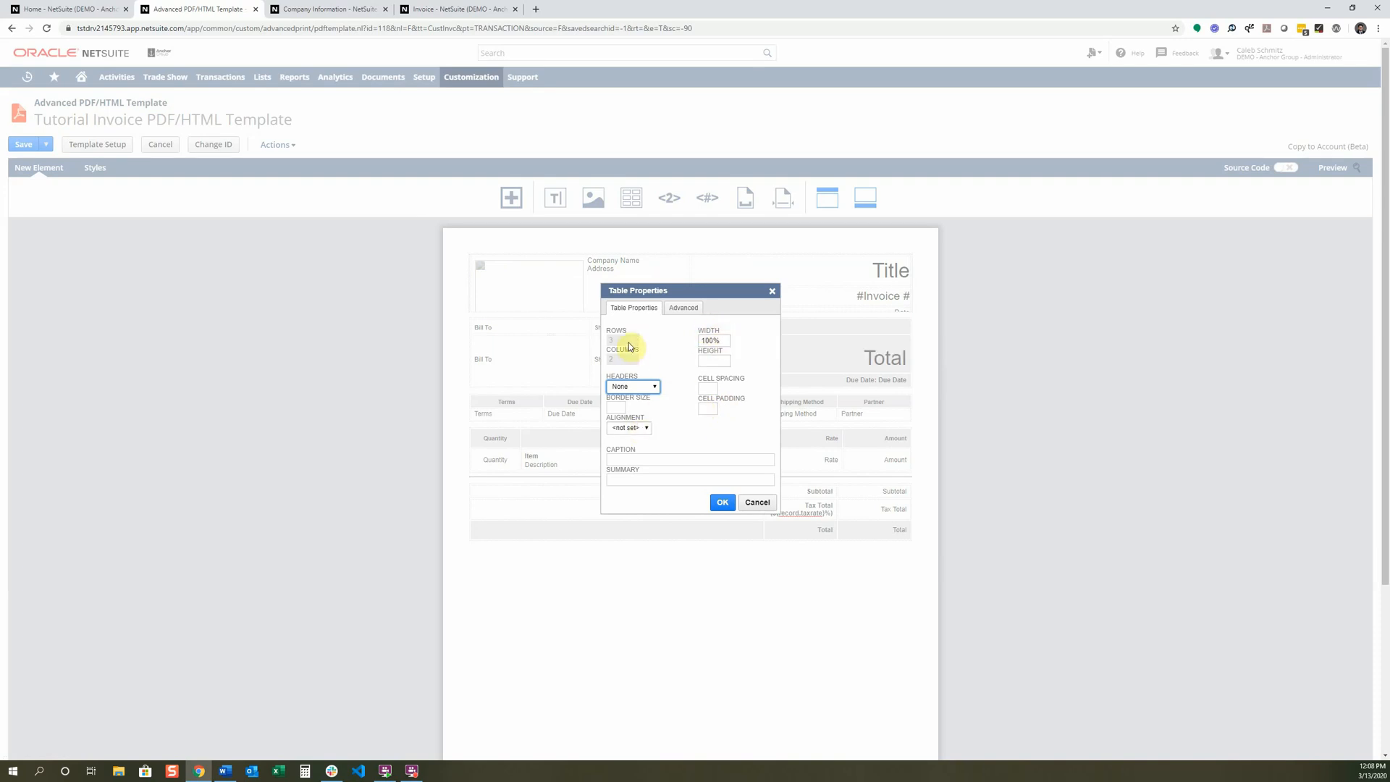
mouse_move(636, 262)
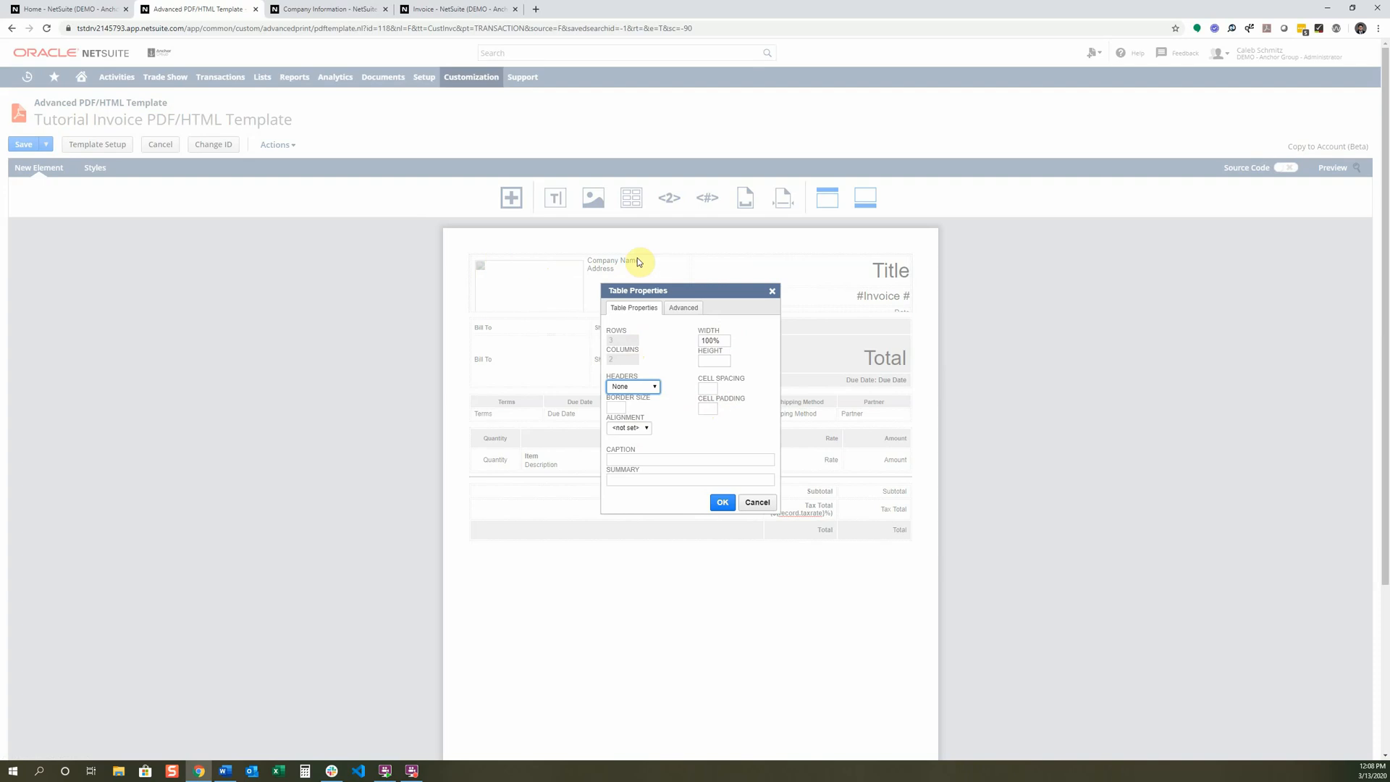
mouse_move(876, 276)
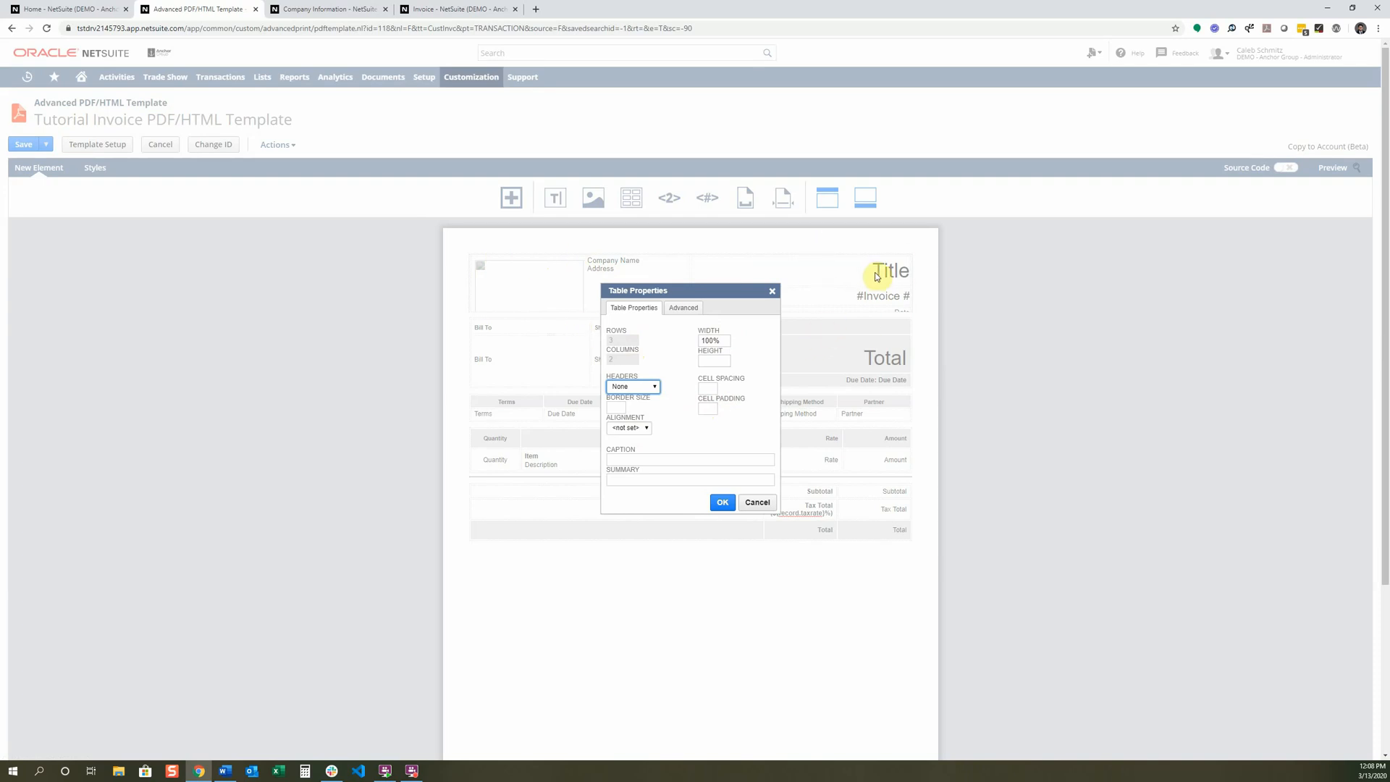
mouse_move(860, 312)
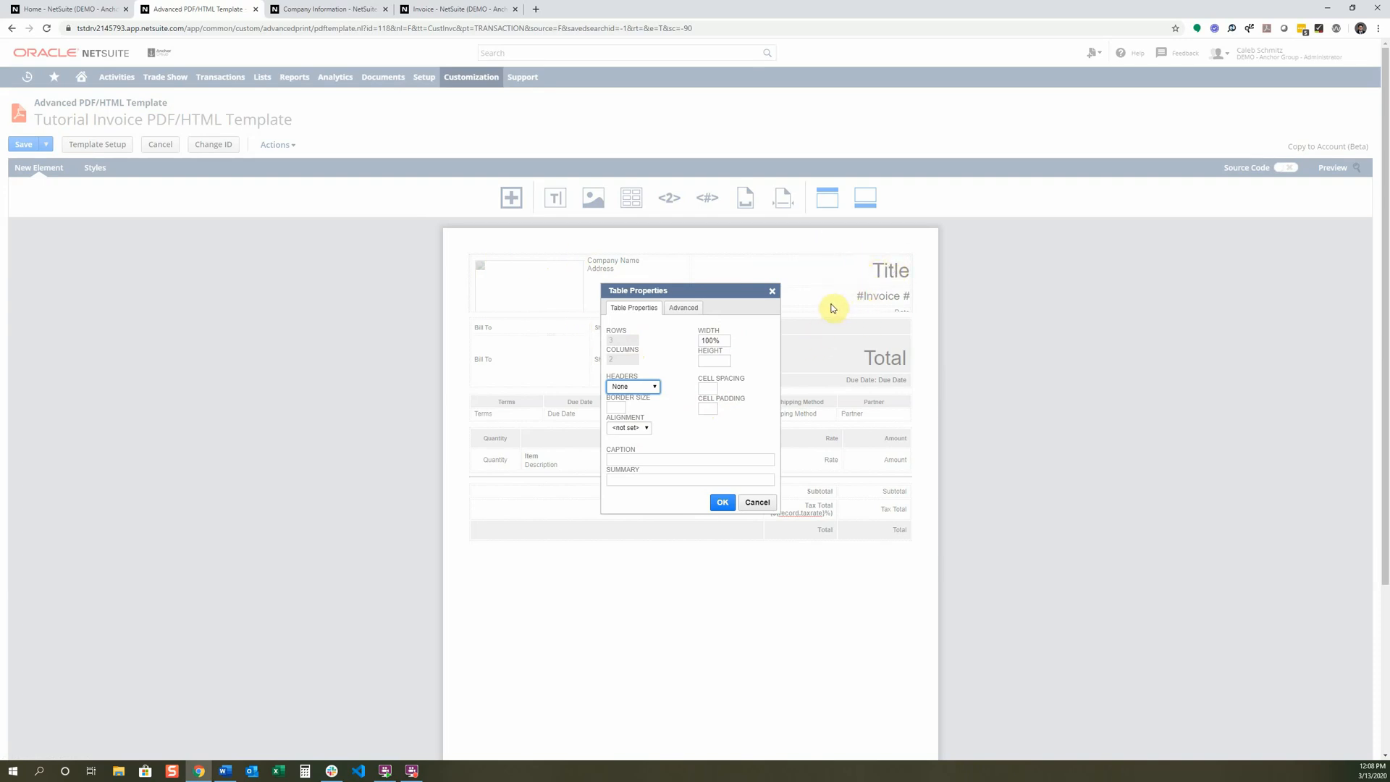
left_click(683, 308)
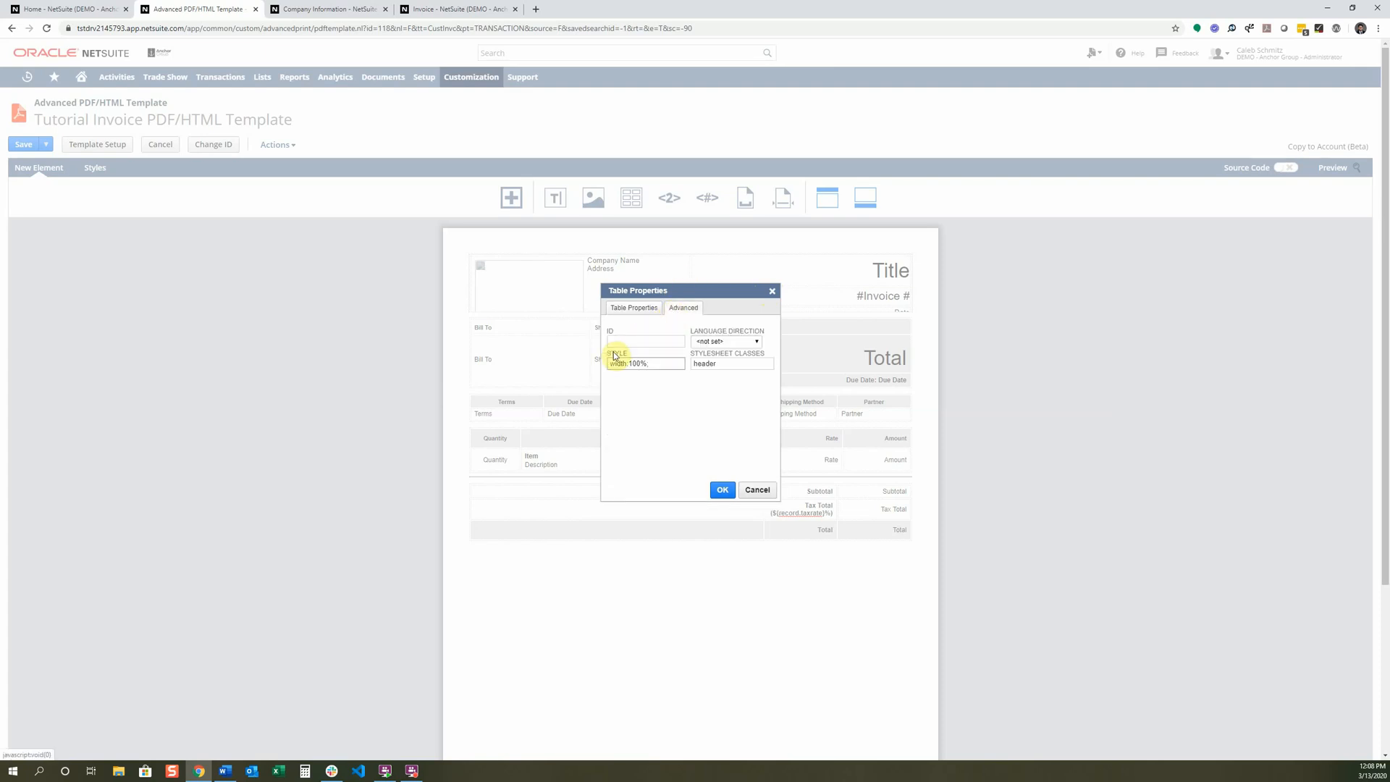
left_click(644, 364)
type("; color:#478")
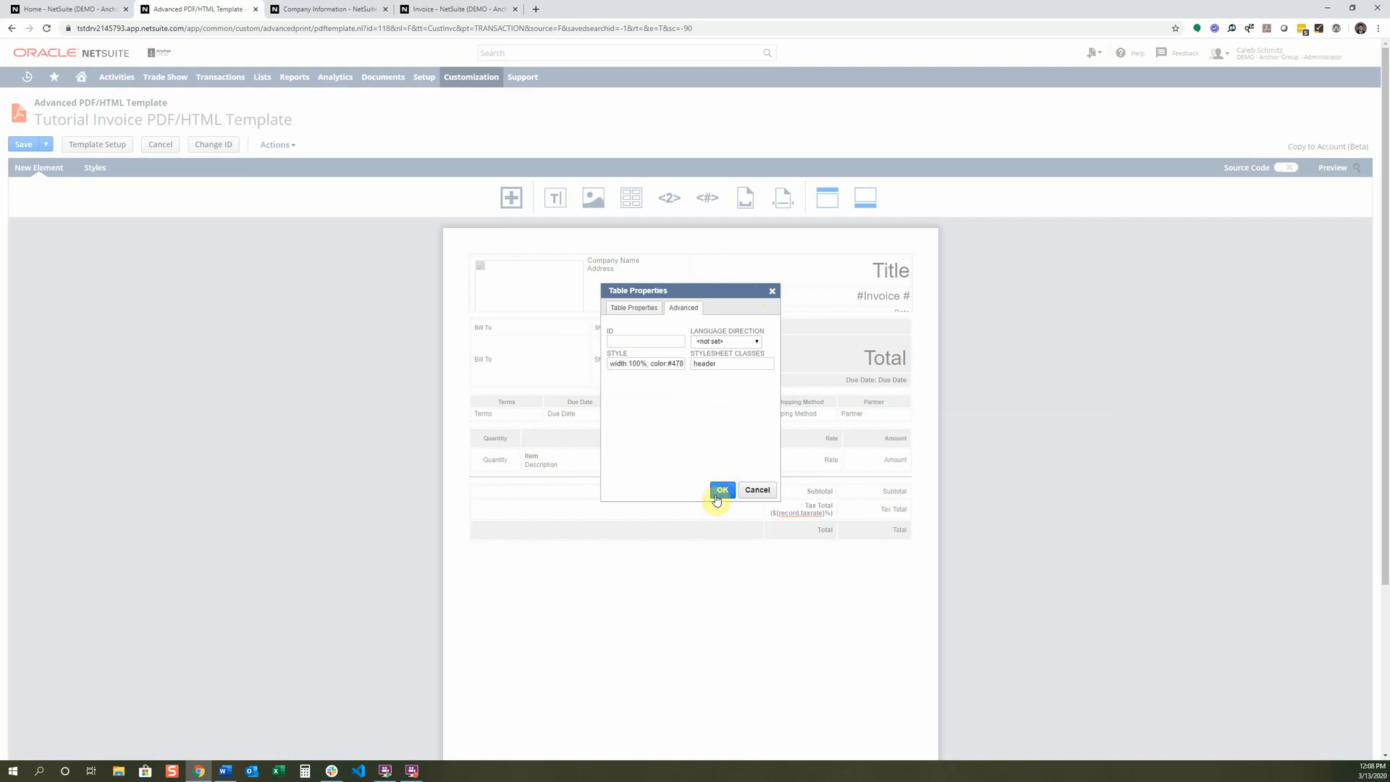
left_click(722, 490)
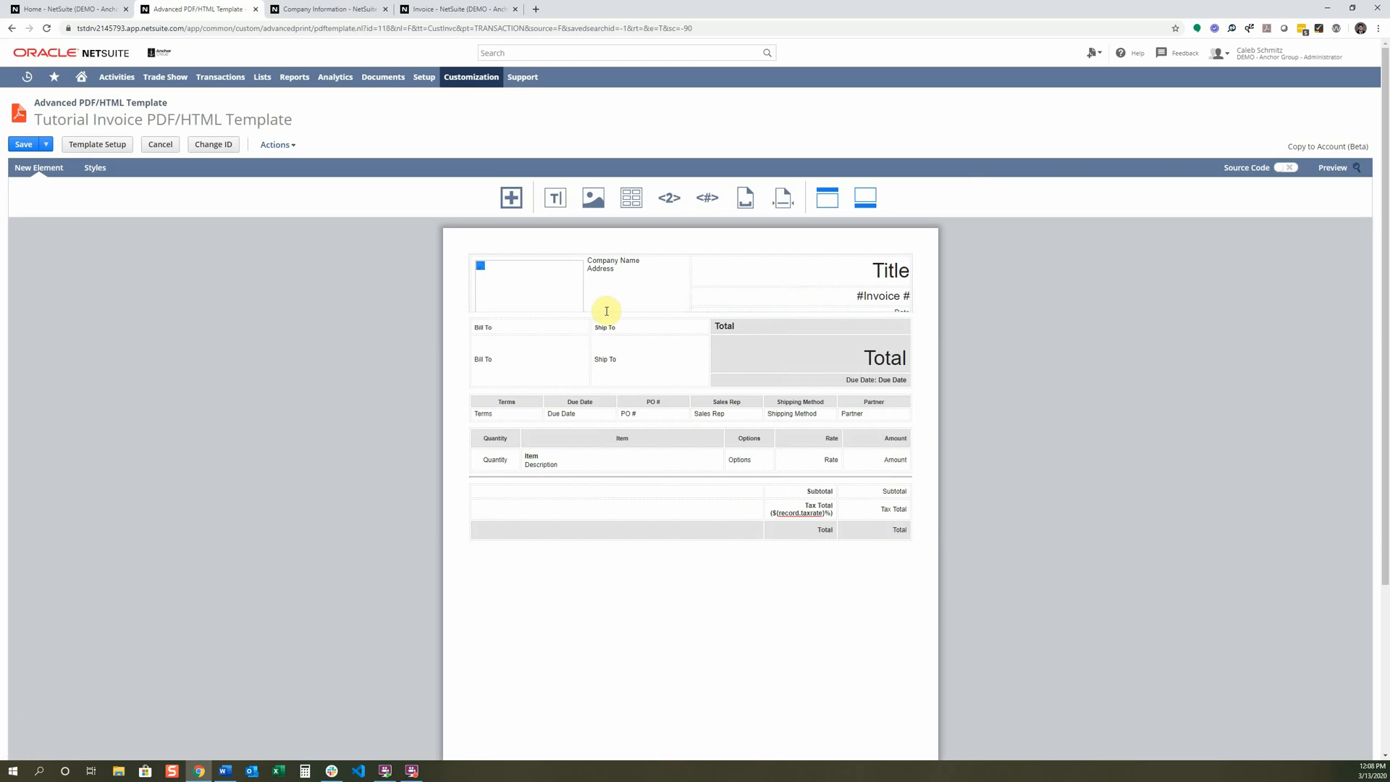
mouse_move(650, 301)
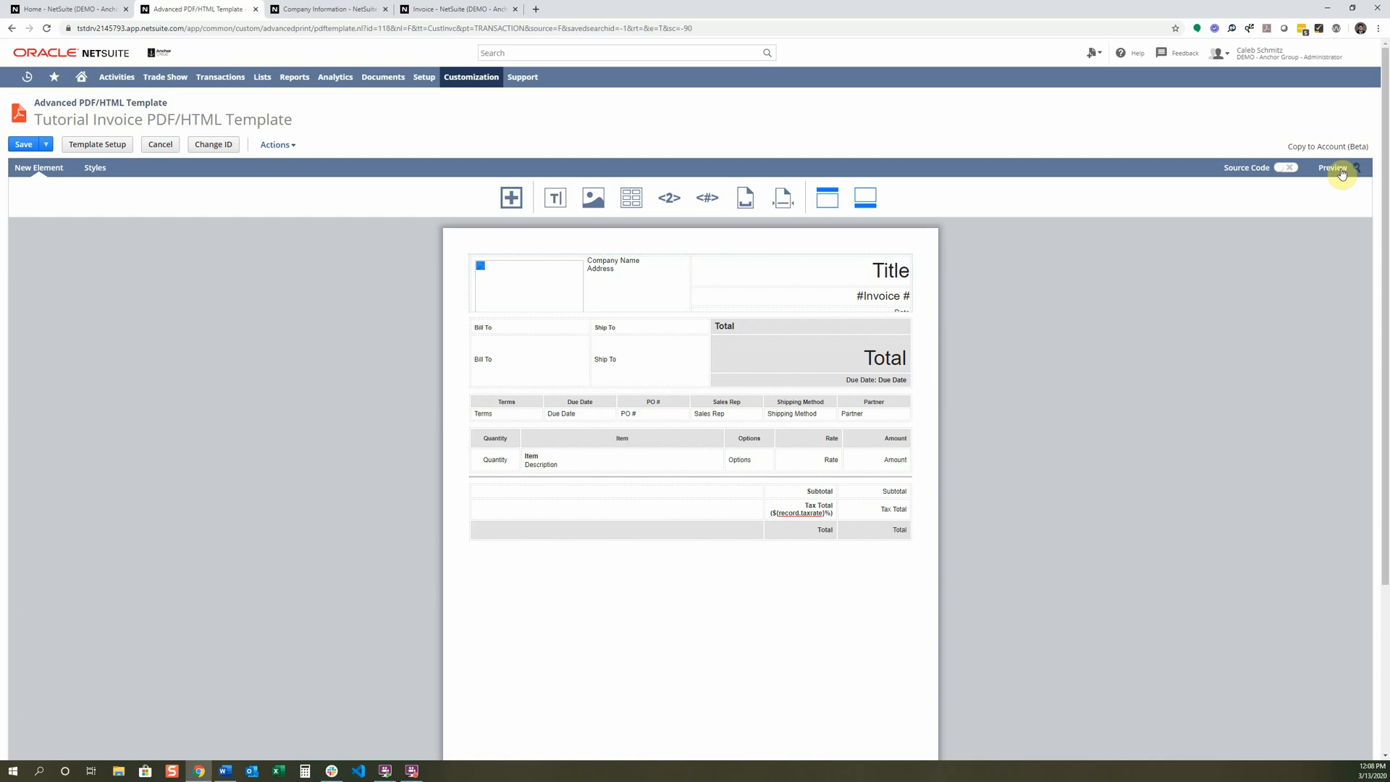
Step: Preview the unsaved template as a sample PDF, then check the Company Information tab
left_click(1333, 168)
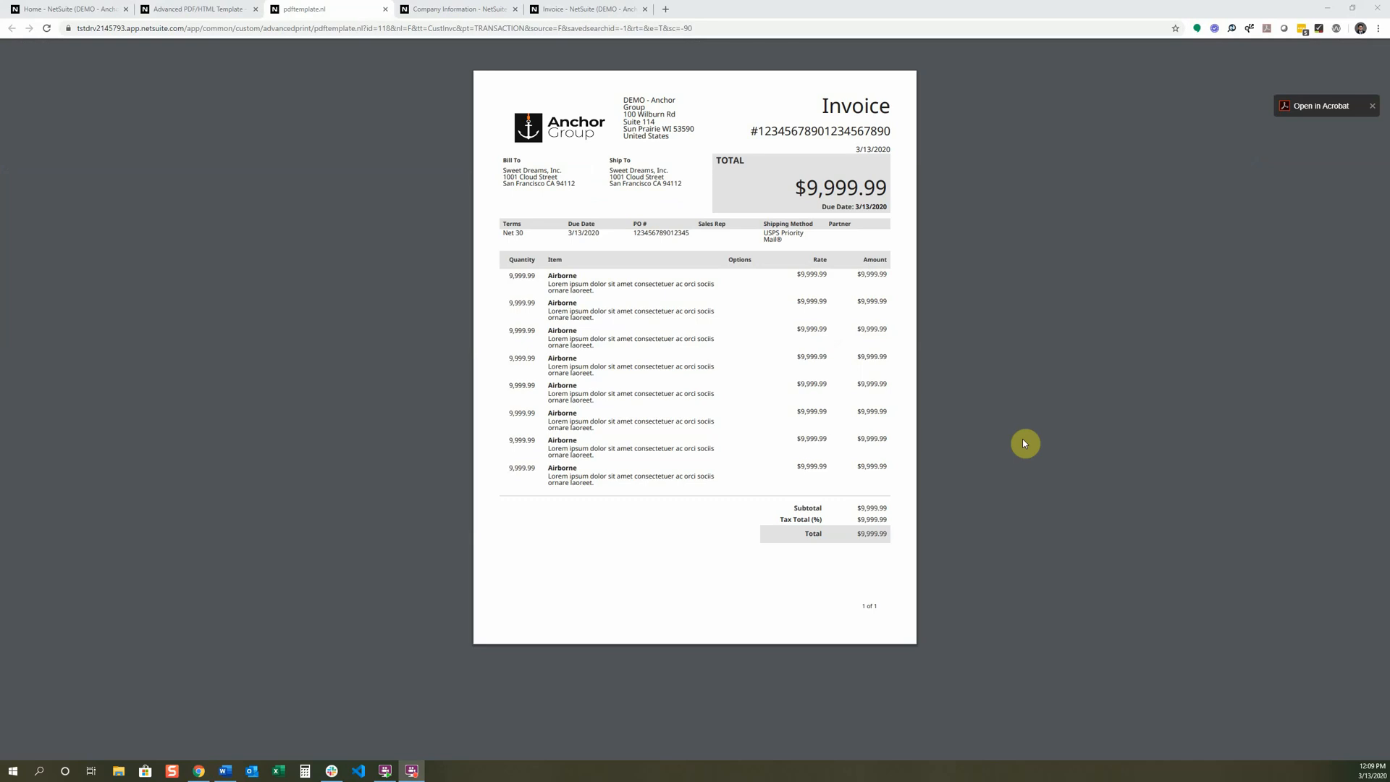
mouse_move(1005, 444)
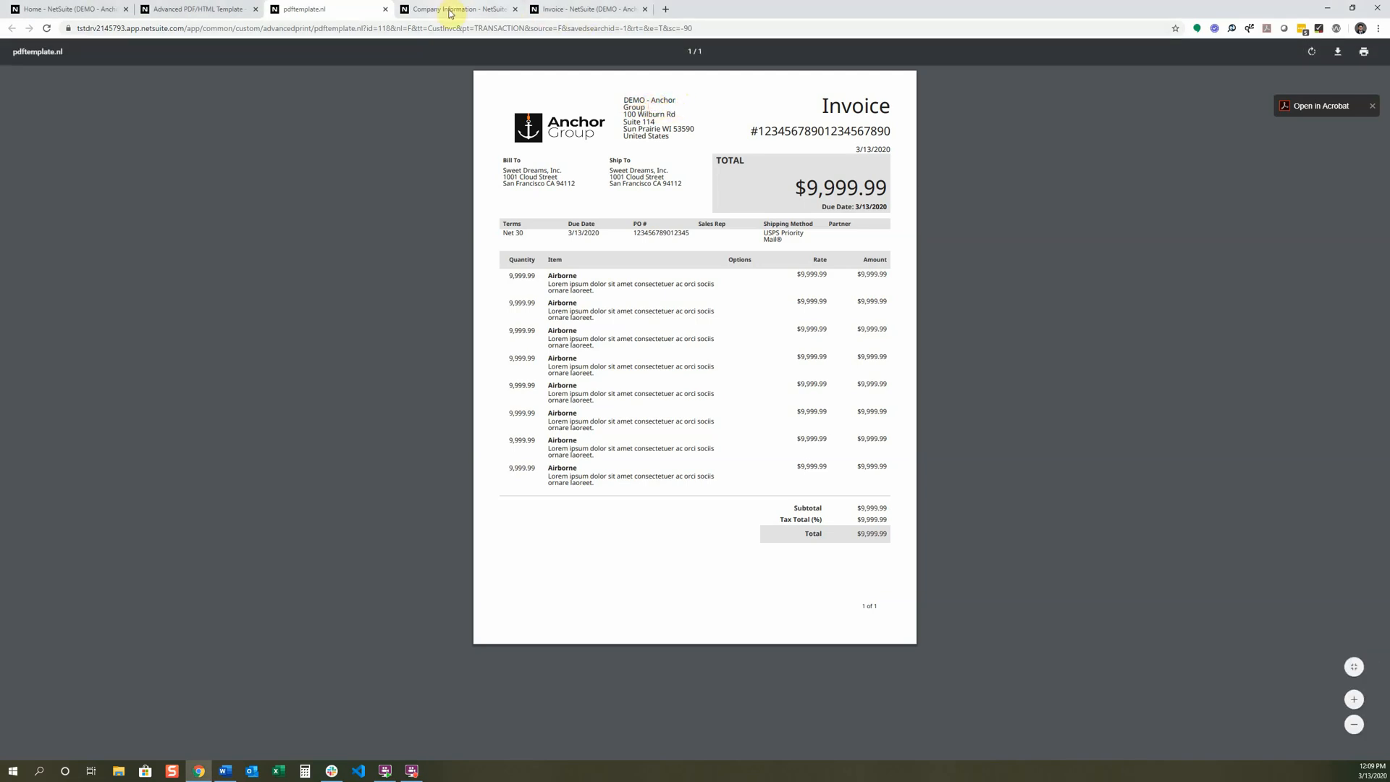
left_click(454, 8)
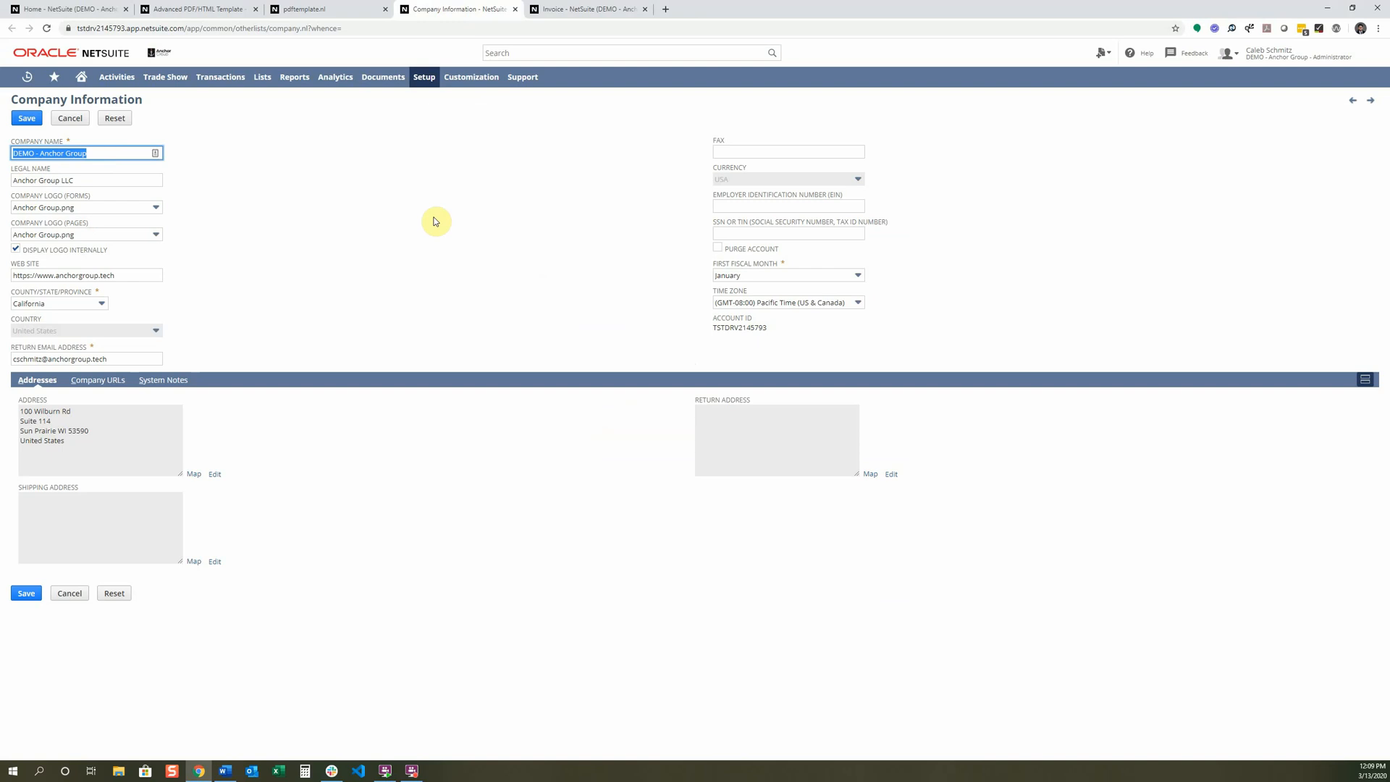
mouse_move(200, 9)
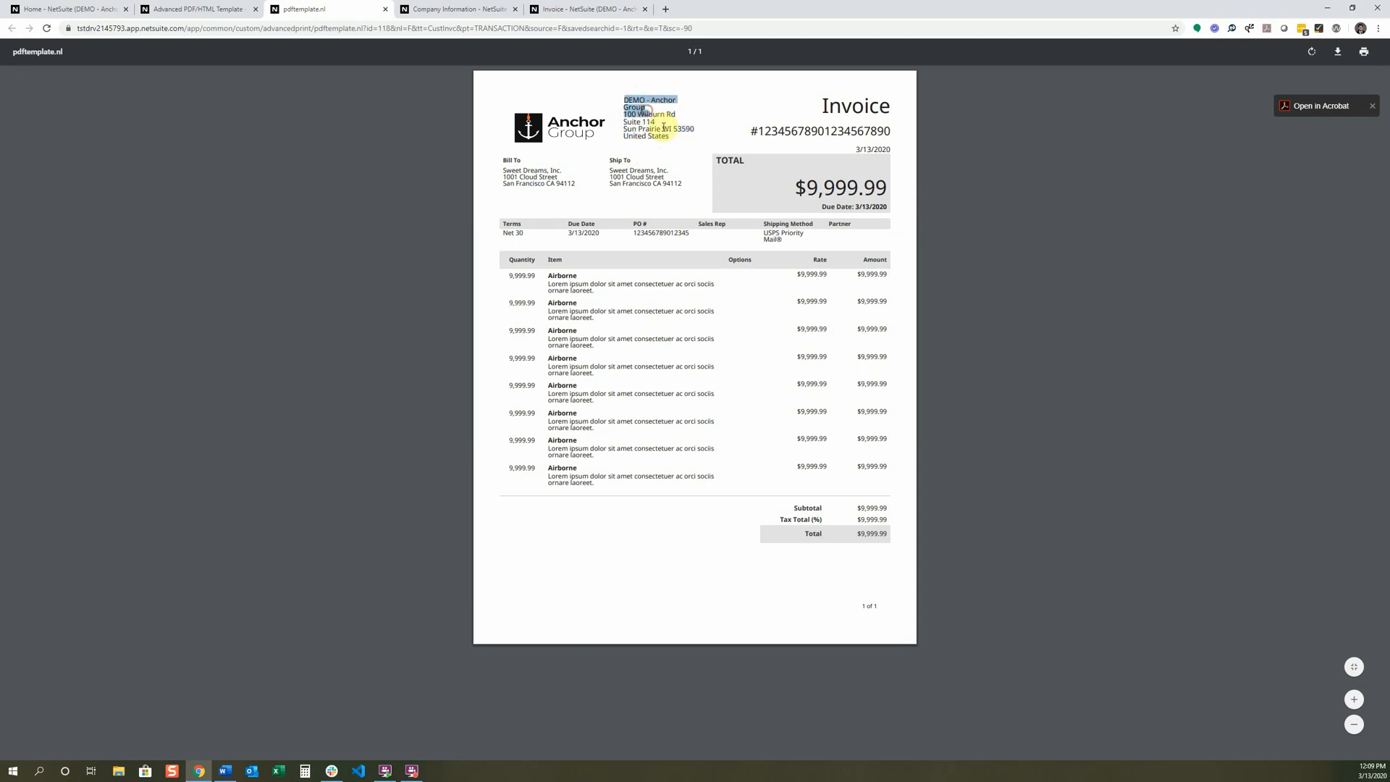
mouse_move(700, 139)
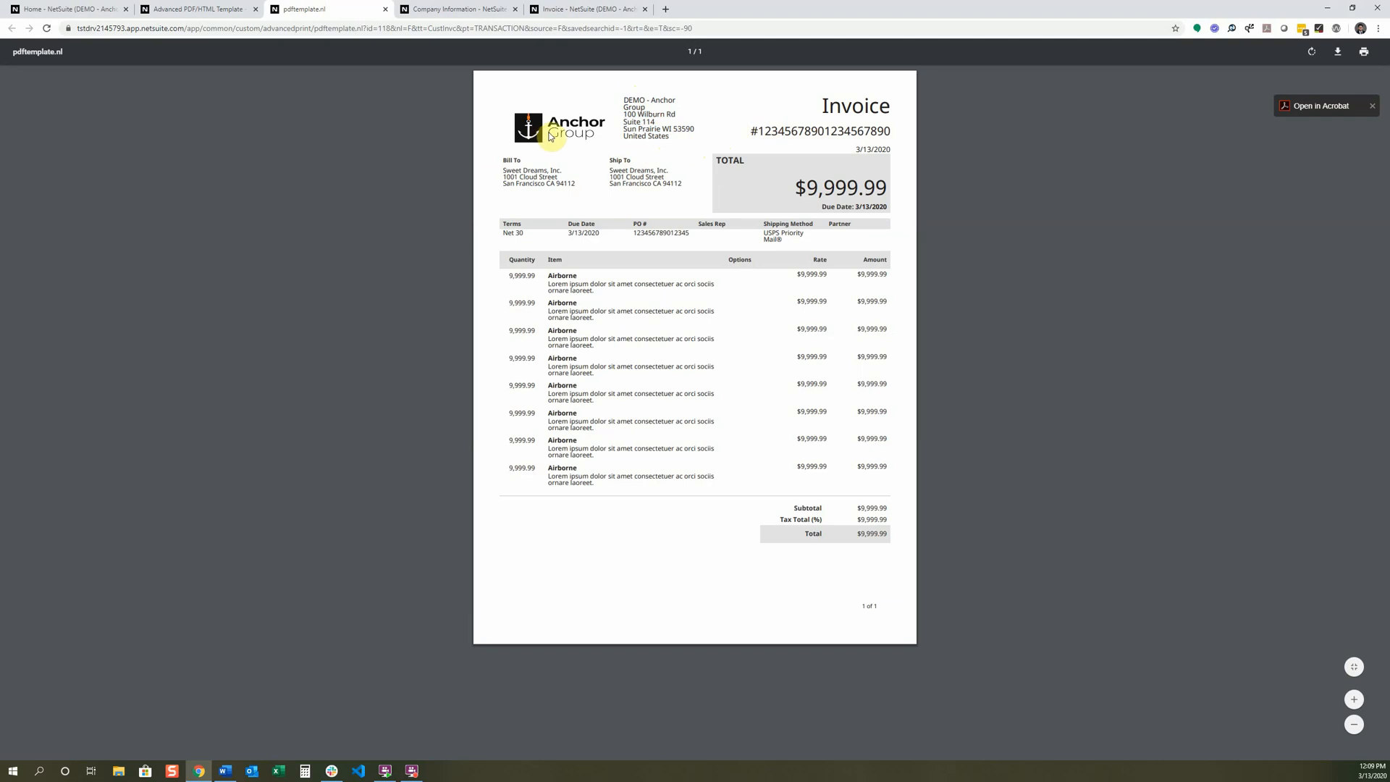
mouse_move(885, 148)
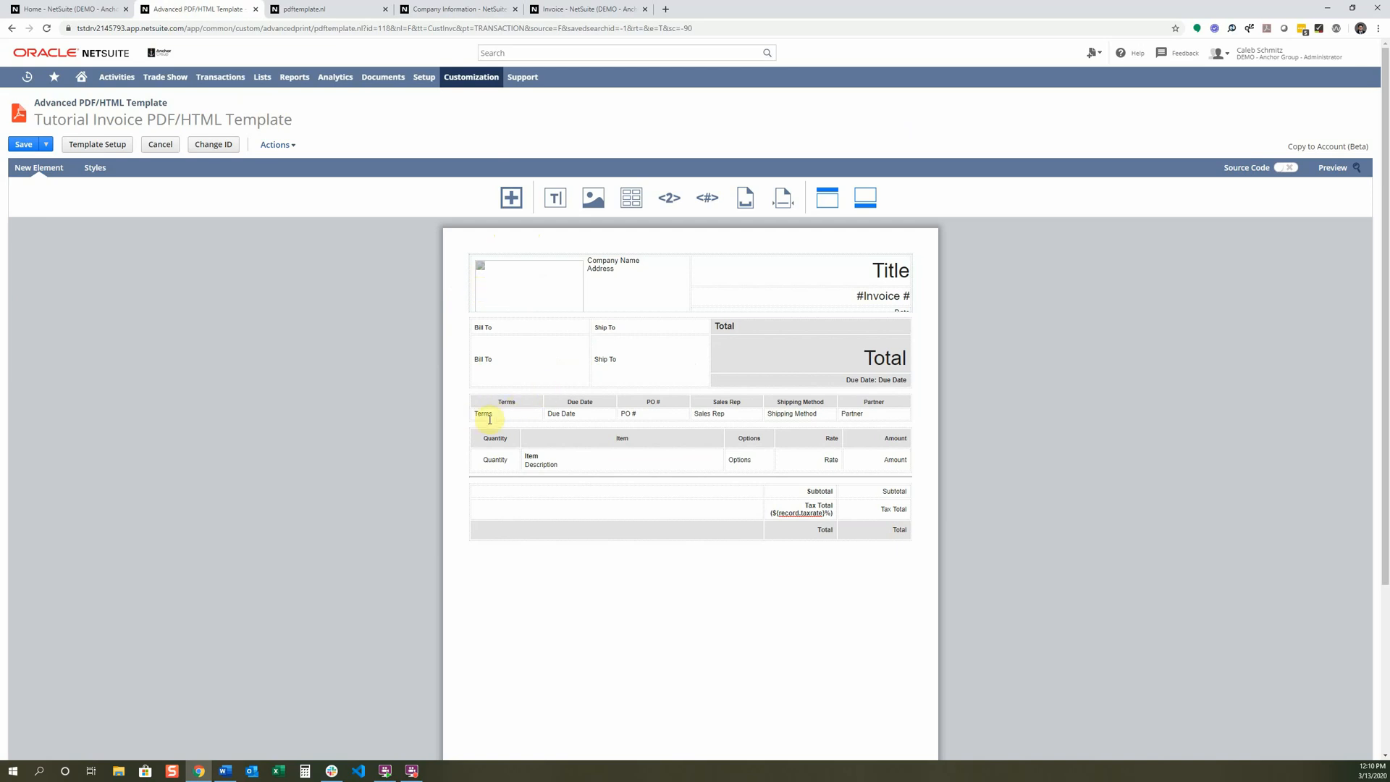
Step: Insert the Sales Rep Email field, Page Number of Page Count text, and a horizontal line
left_click(487, 413)
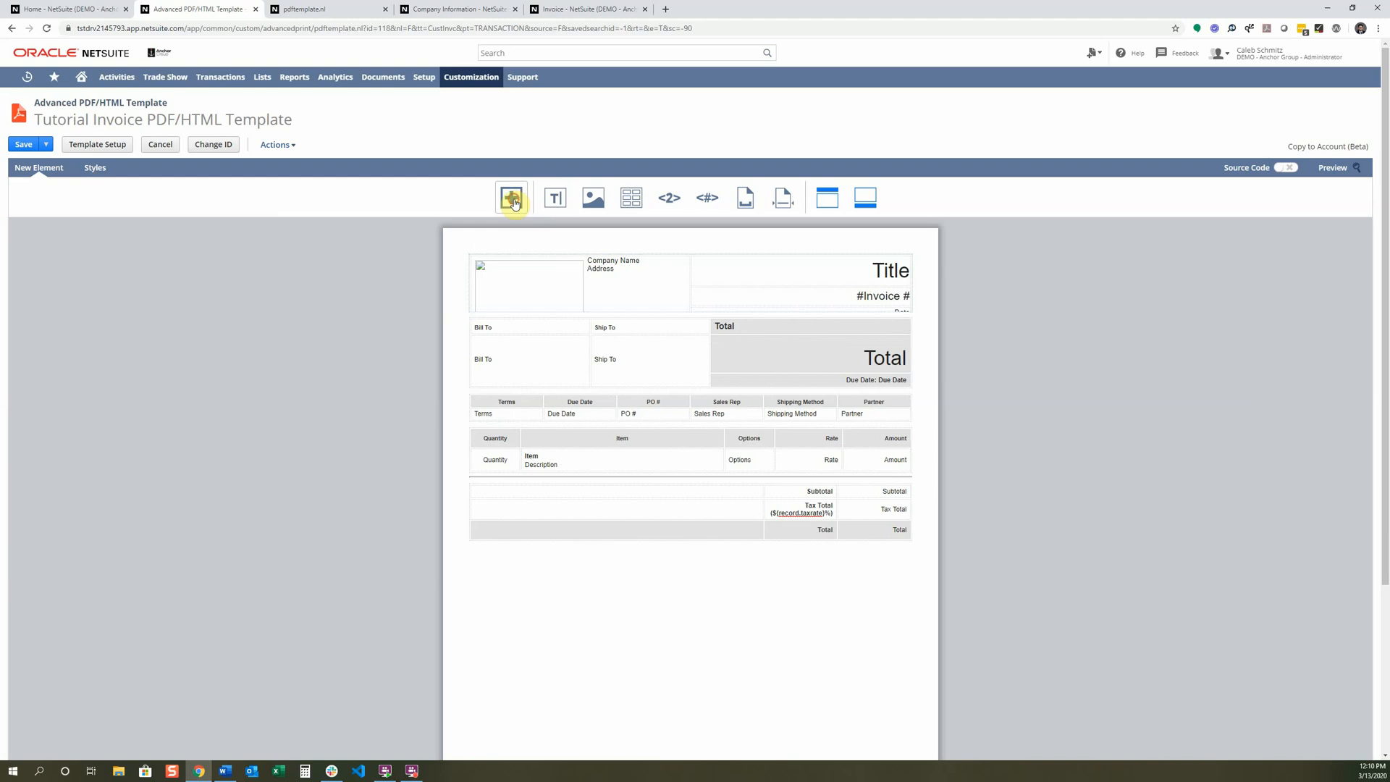
left_click(511, 197)
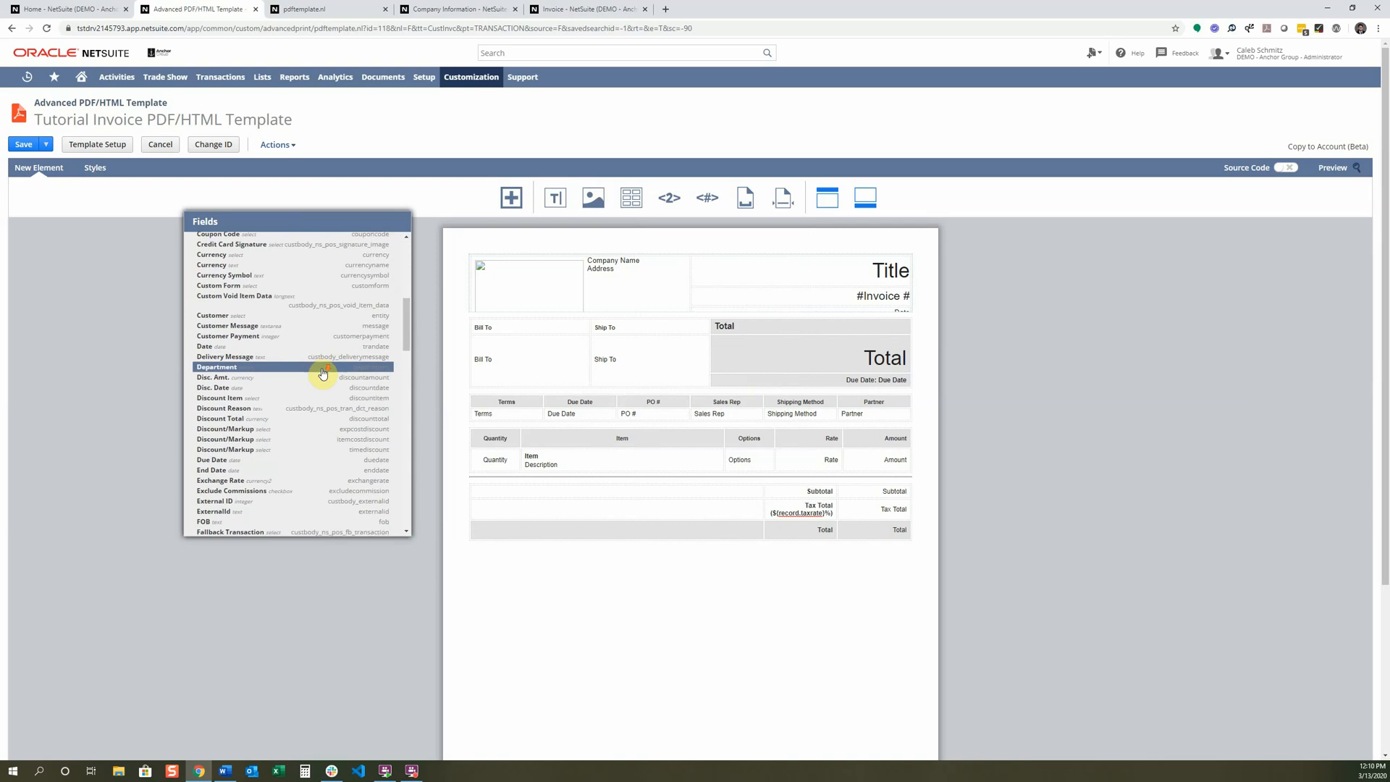
scroll("down", 3)
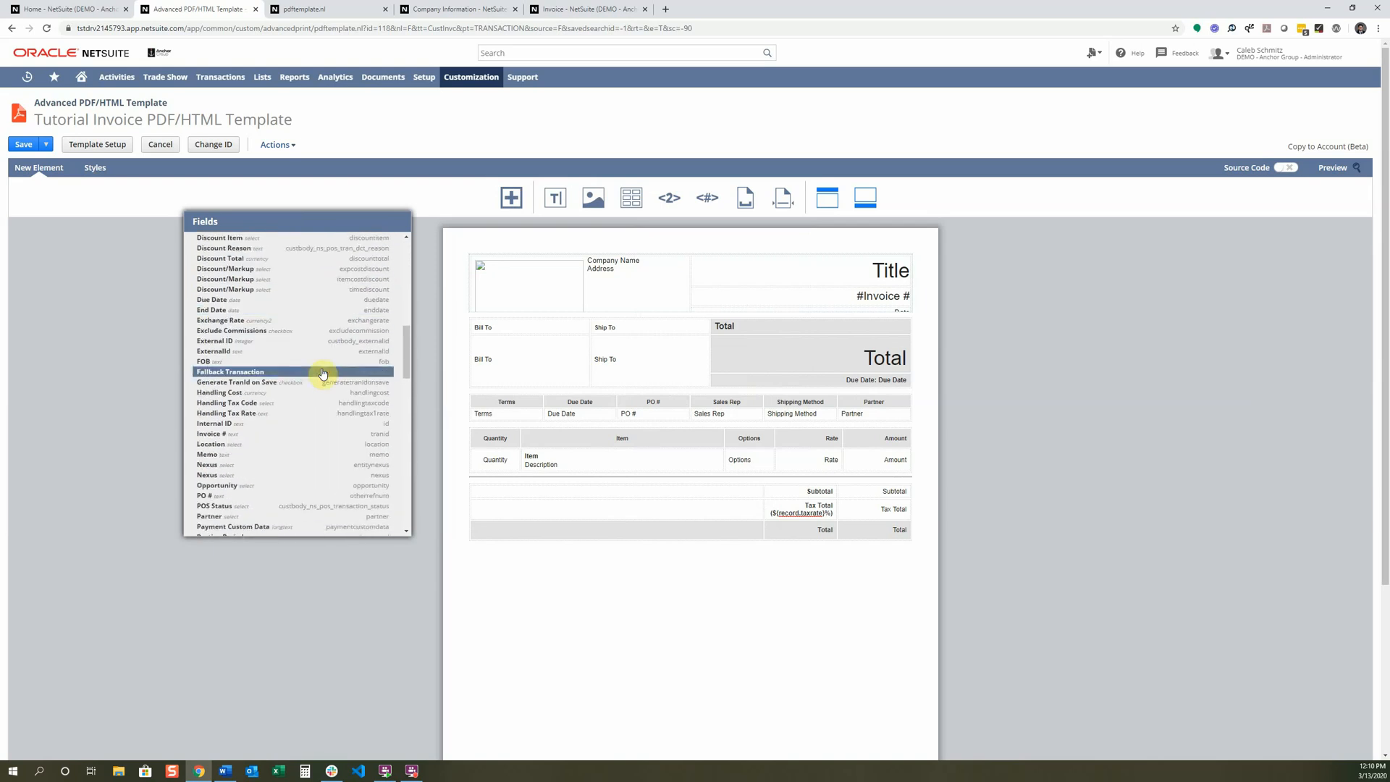
scroll("down", 3)
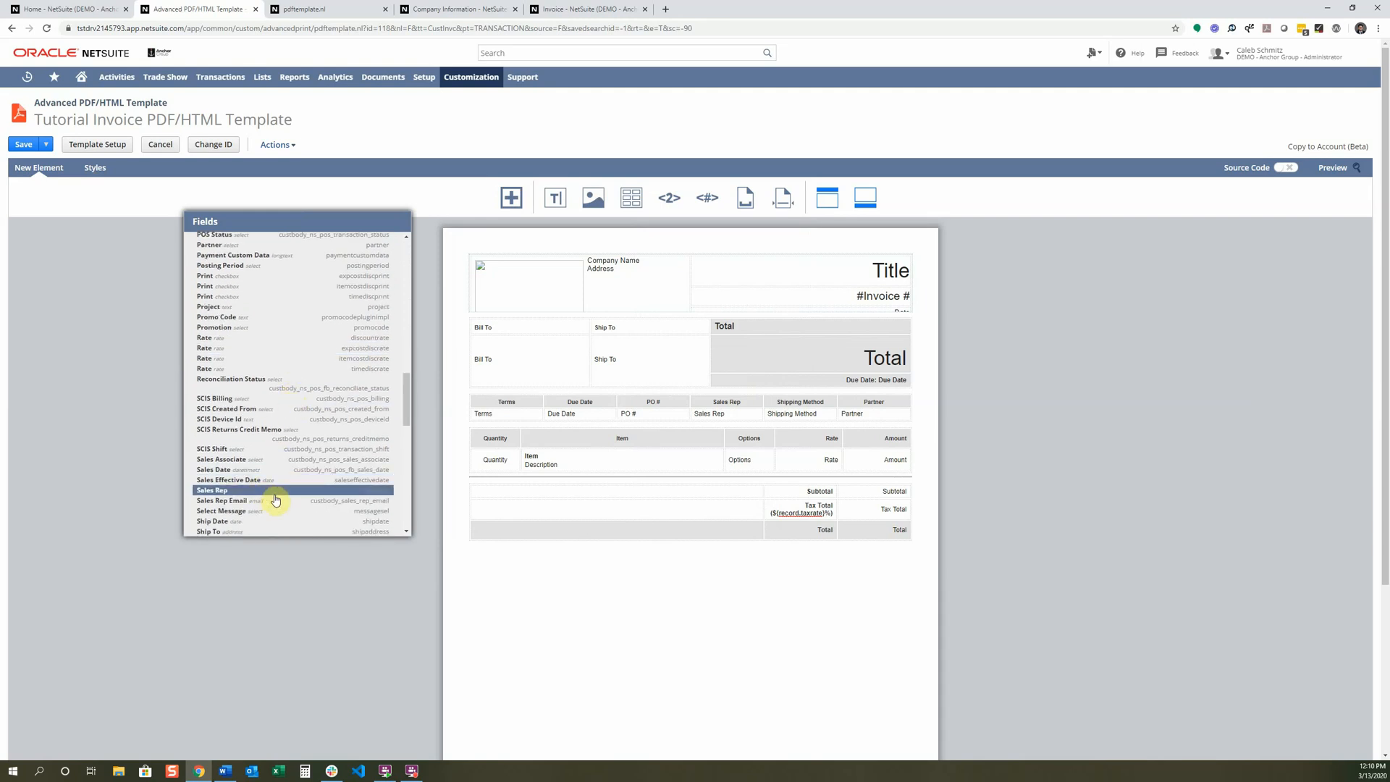
mouse_move(261, 493)
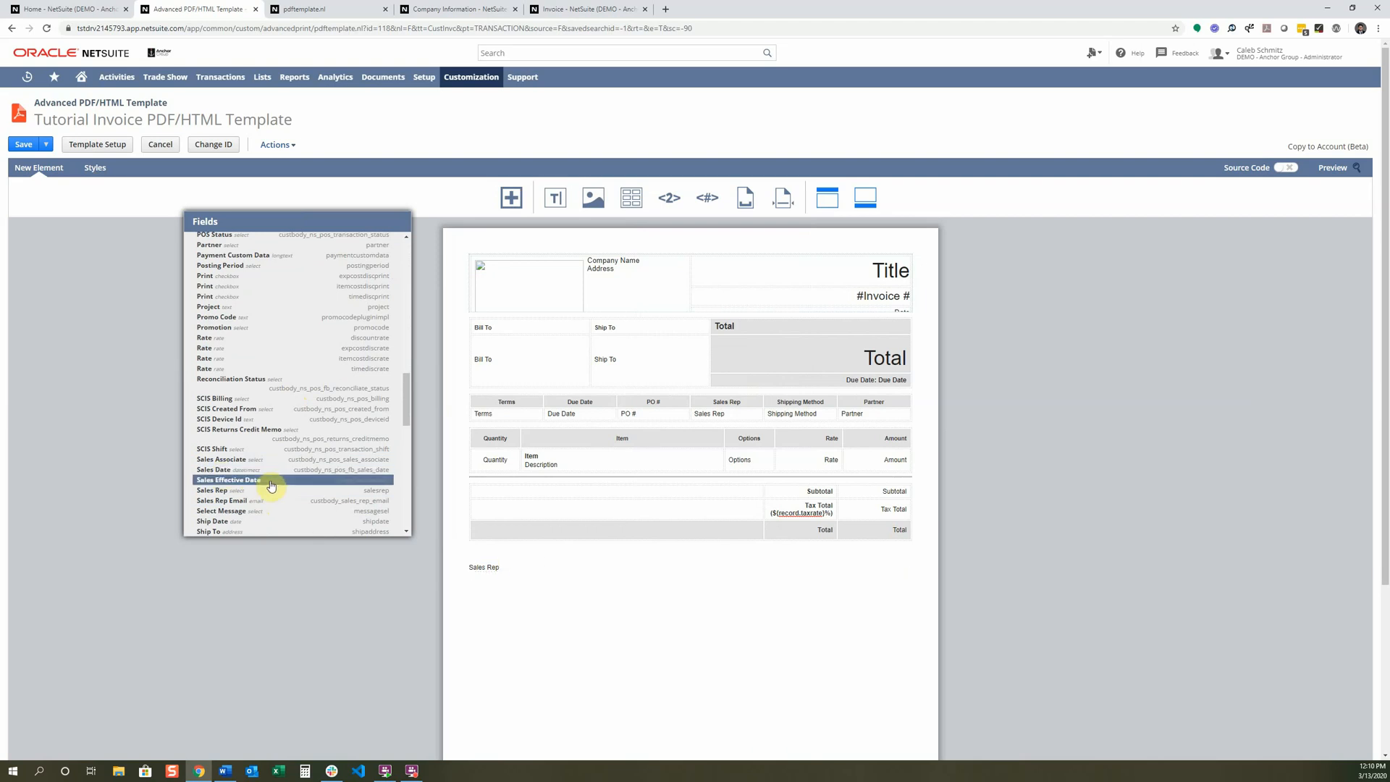
left_click(220, 500)
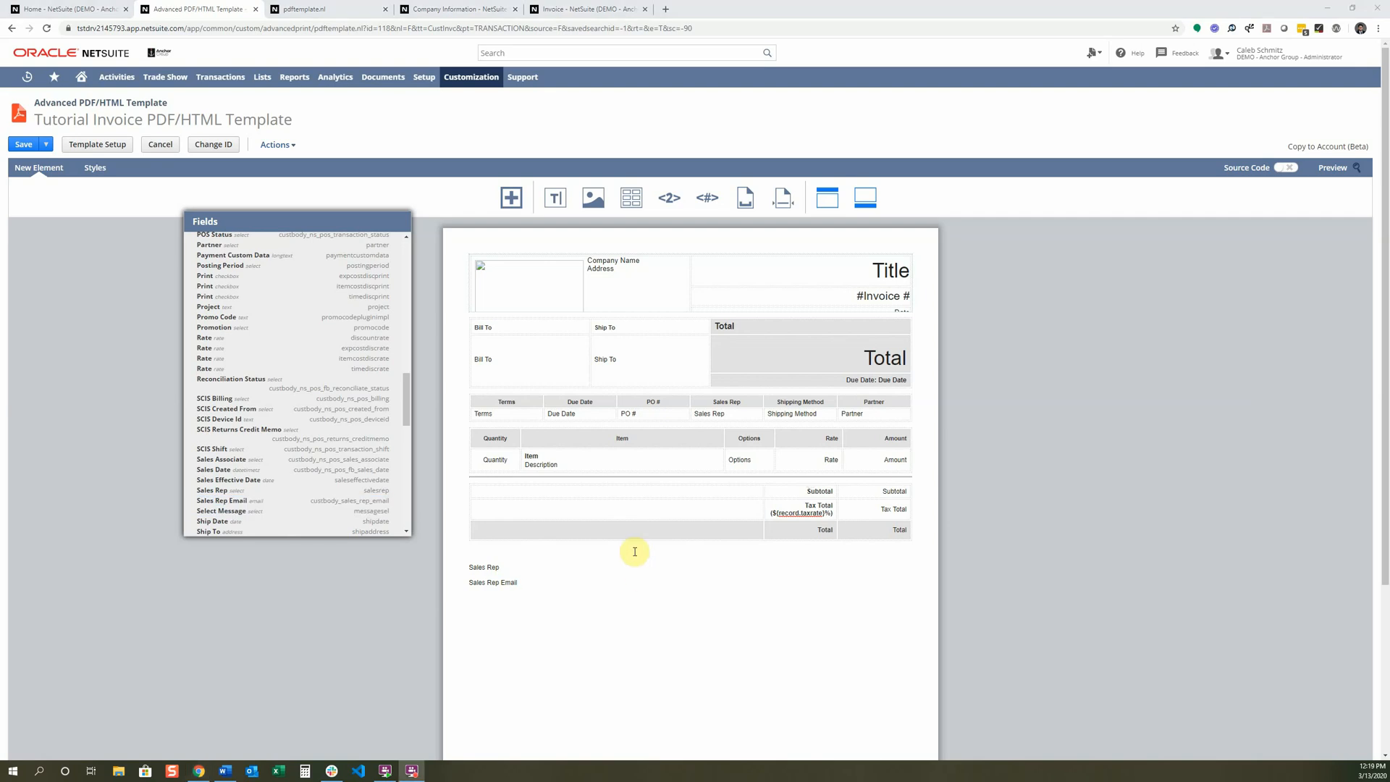
scroll("down", 3)
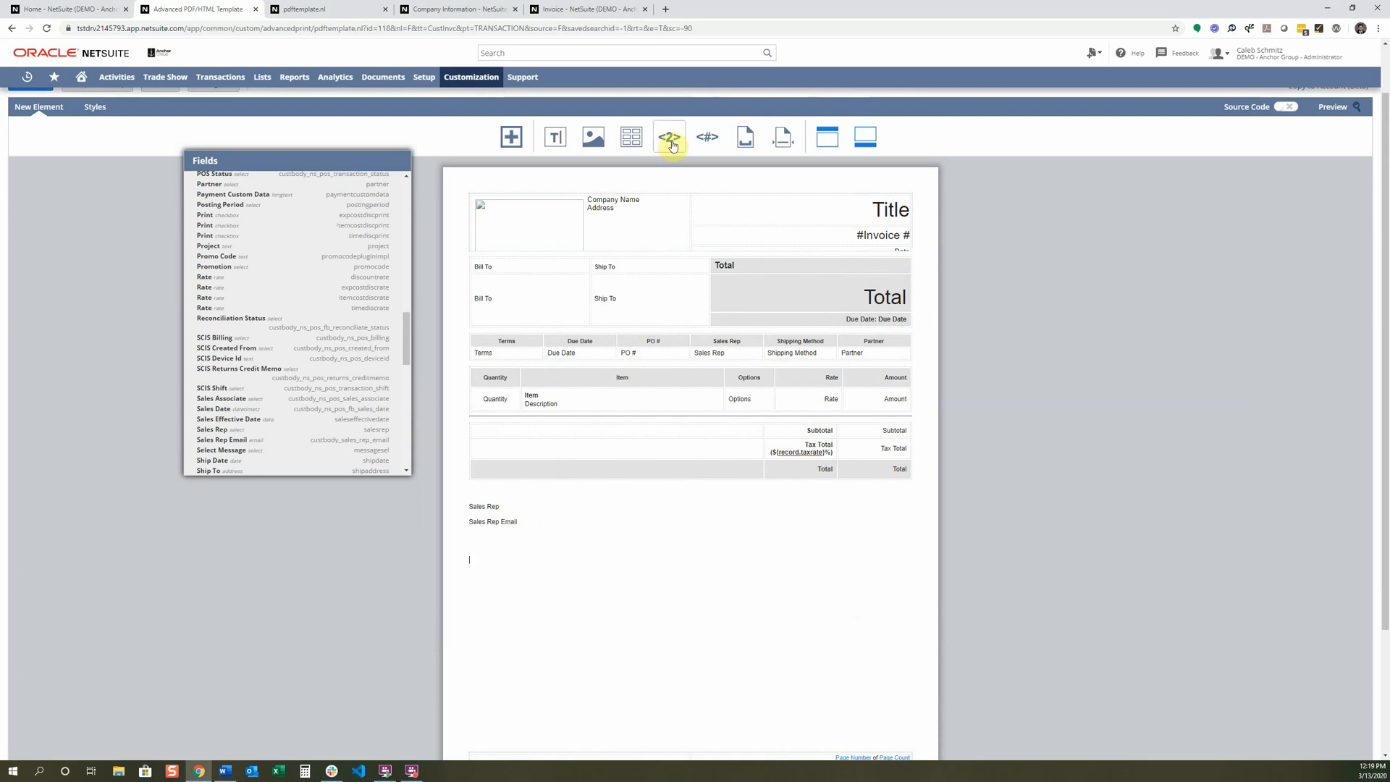
left_click(668, 137)
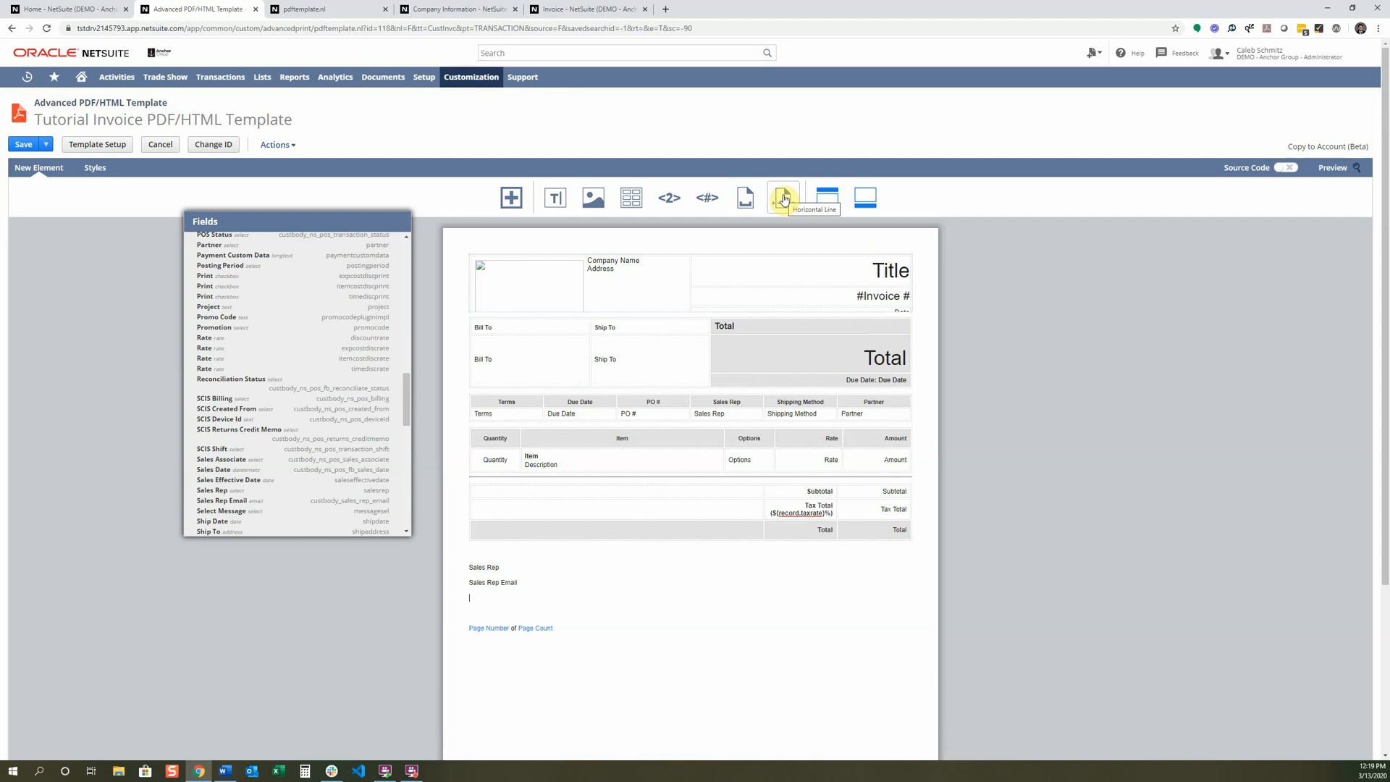
left_click(783, 197)
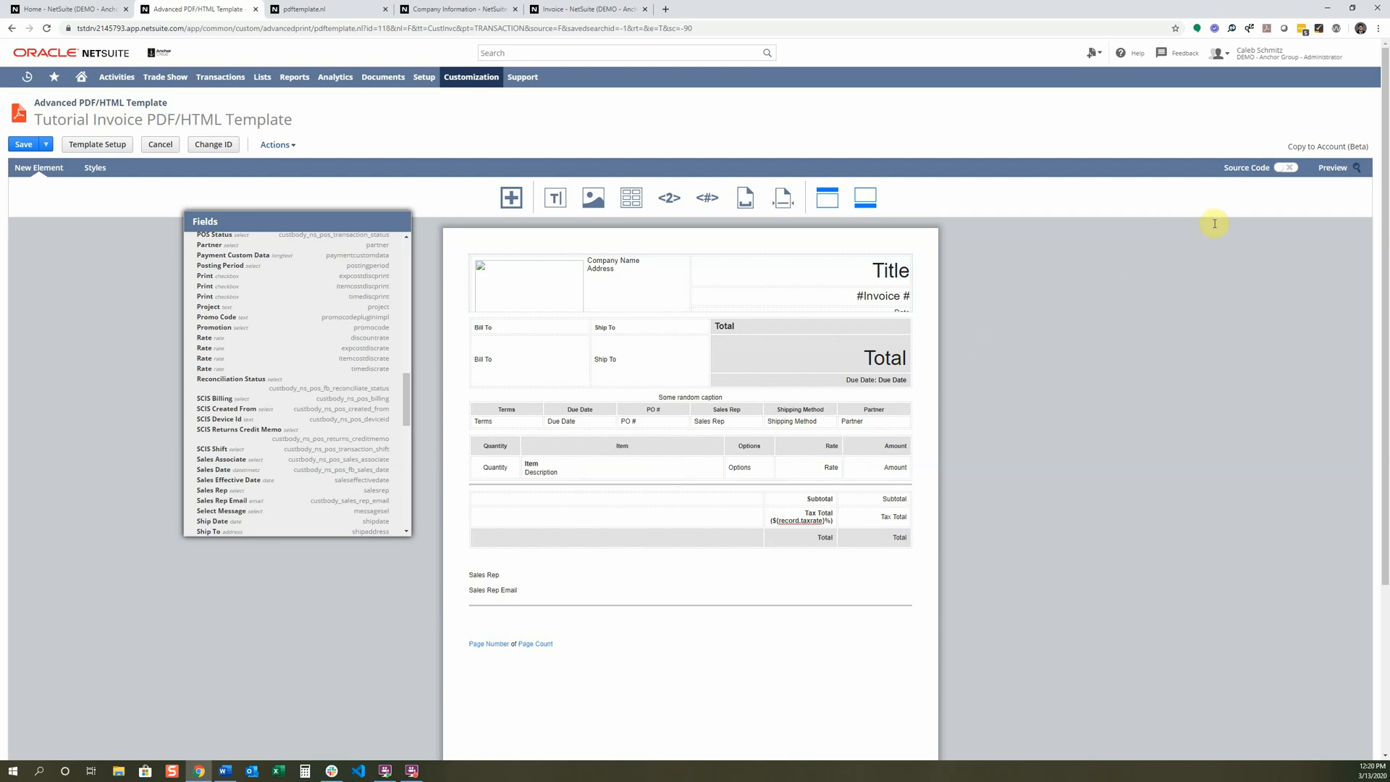
mouse_move(1245, 201)
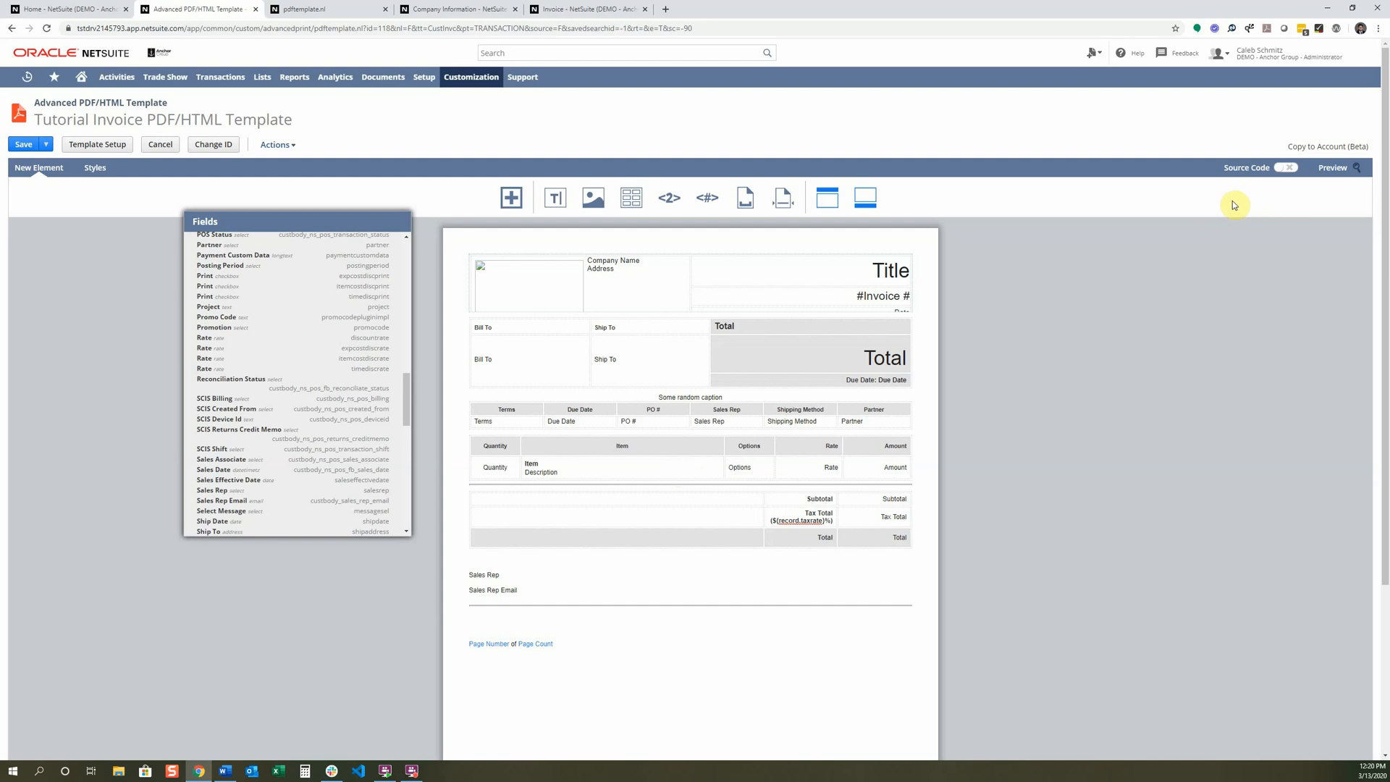
mouse_move(1186, 426)
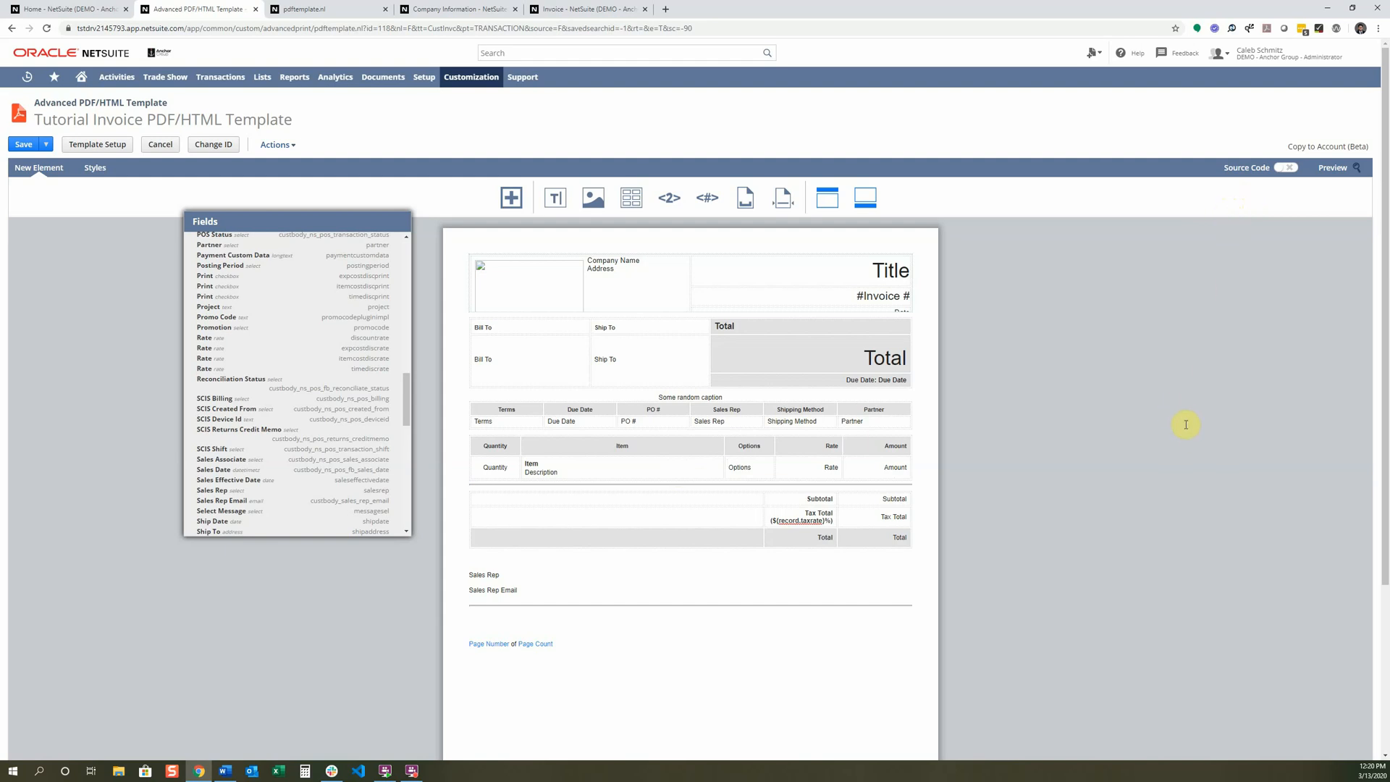
mouse_move(1157, 399)
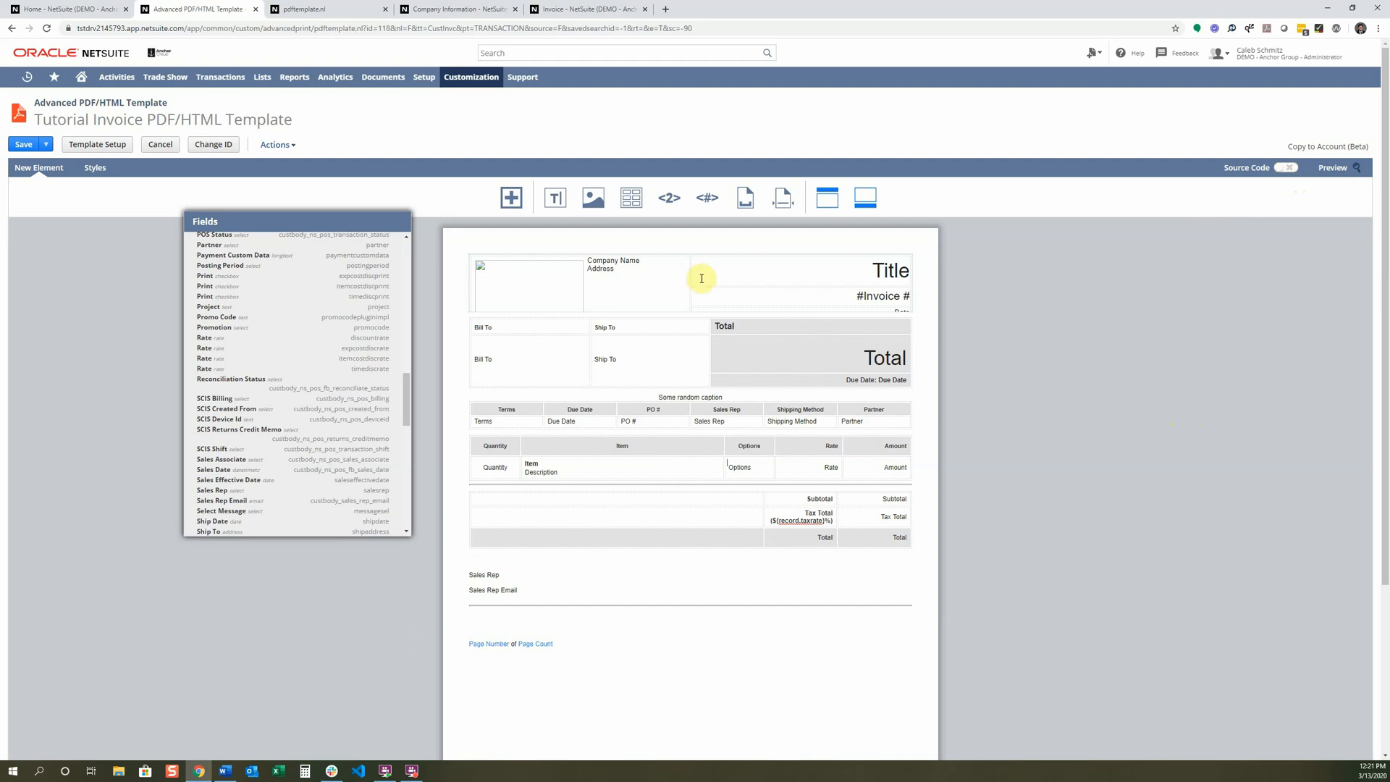
left_click(22, 145)
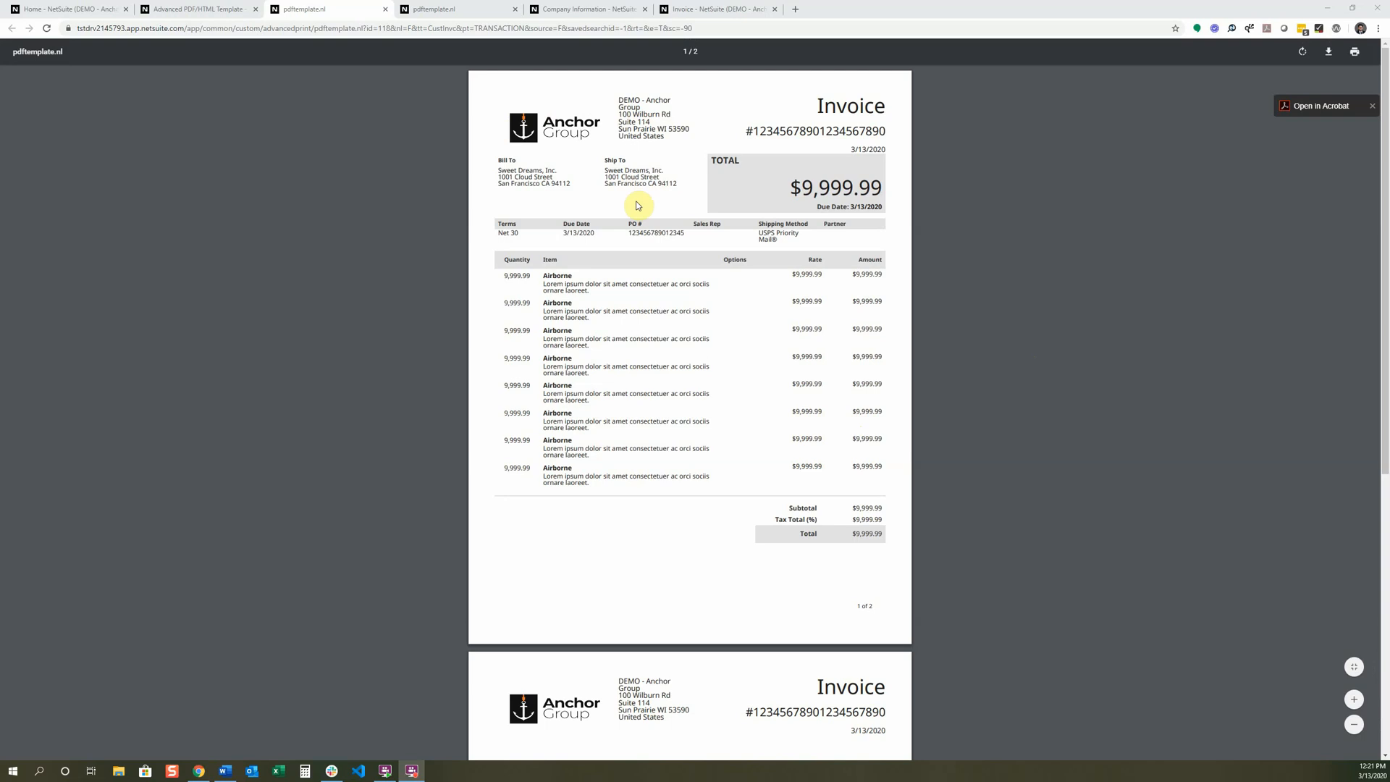
scroll("down", 3)
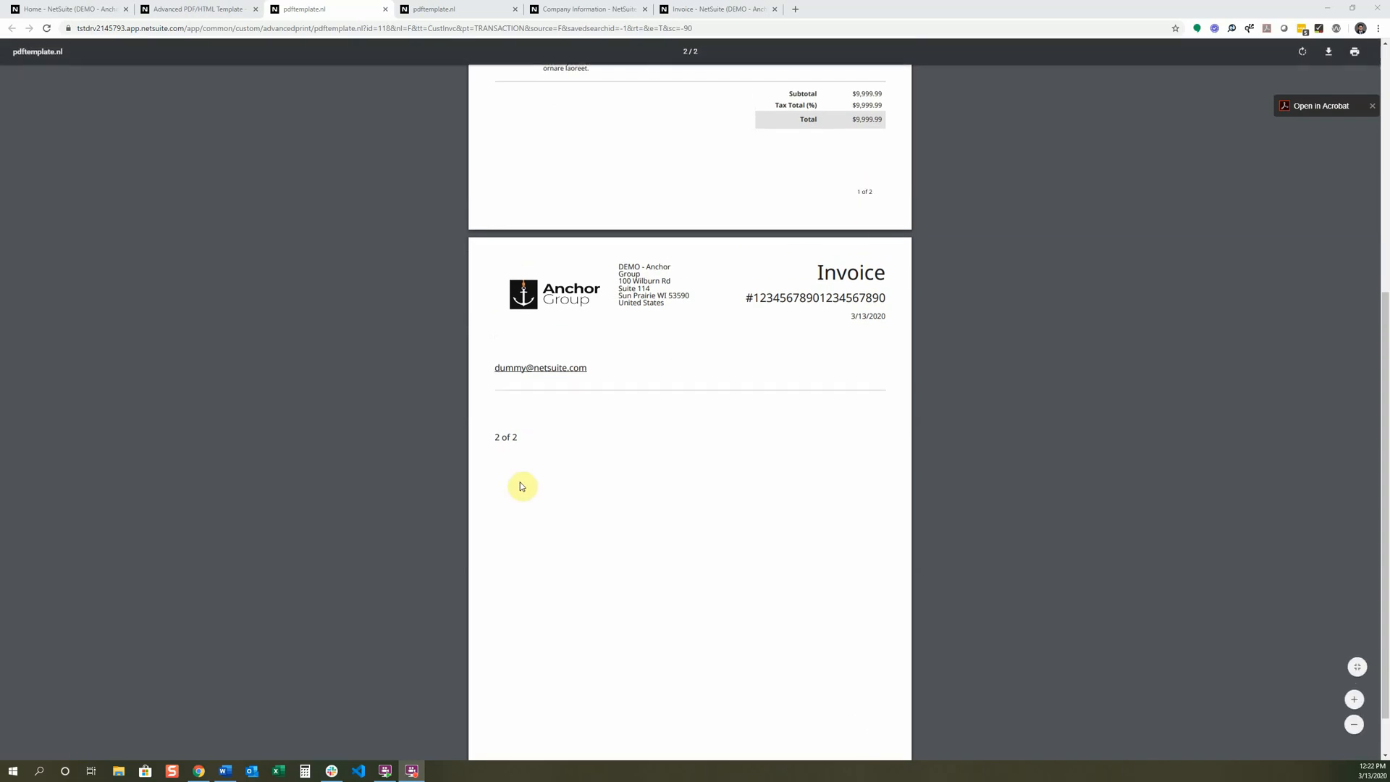
scroll("down", 3)
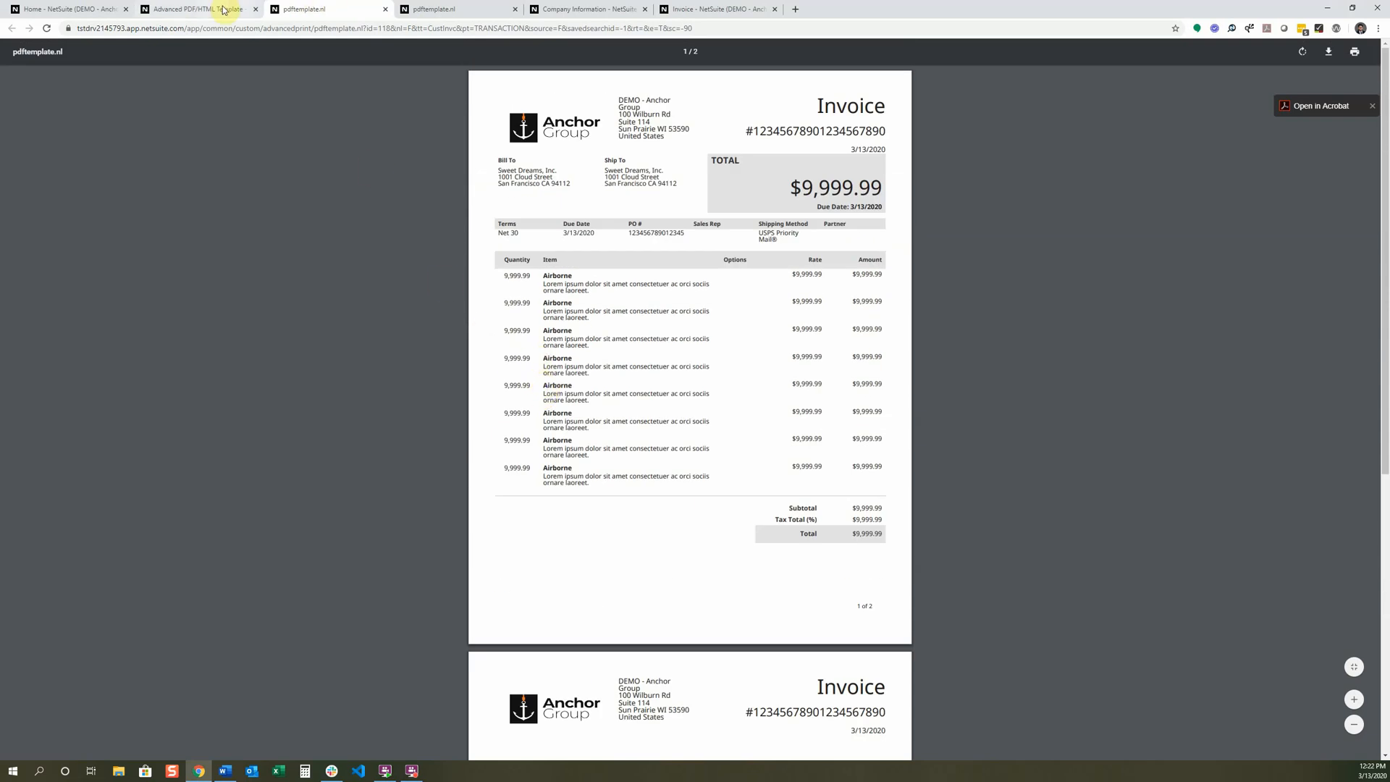
left_click(195, 8)
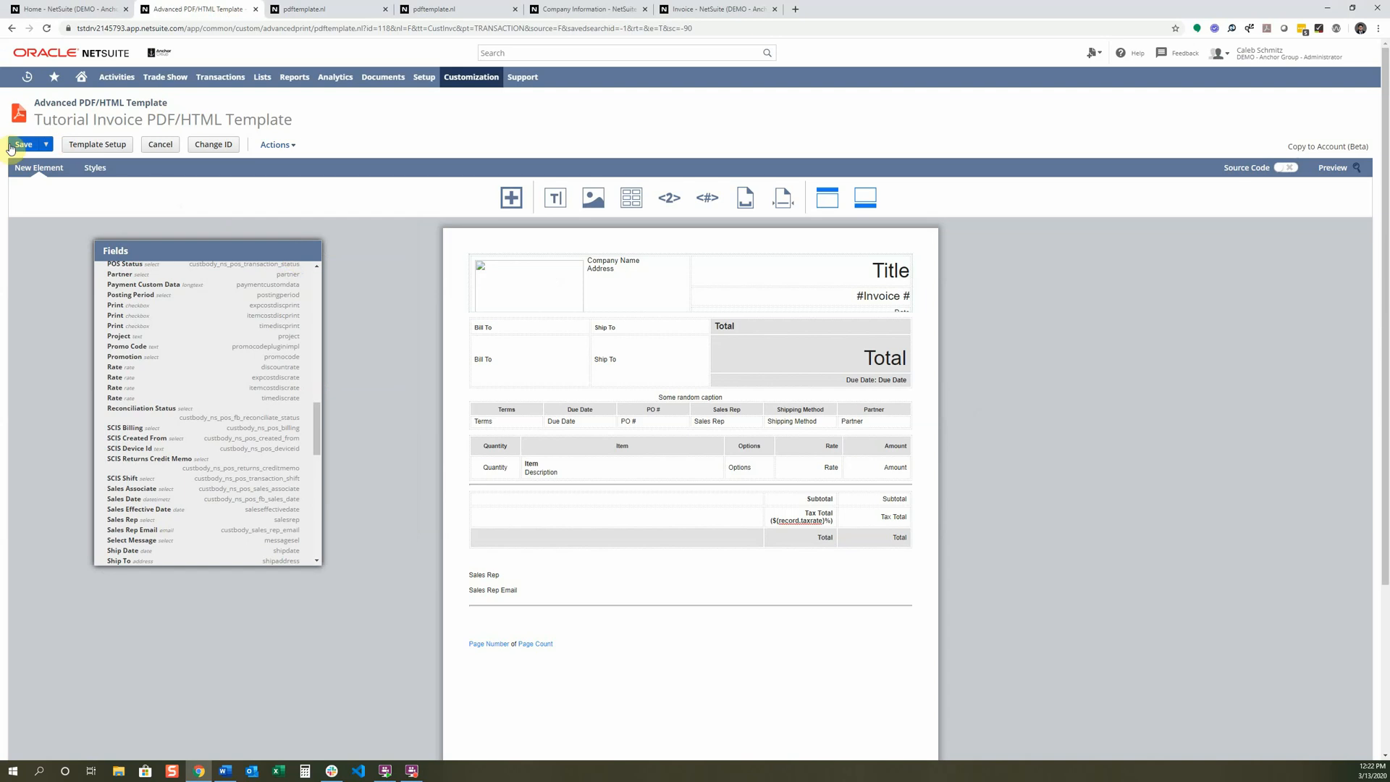
left_click(23, 145)
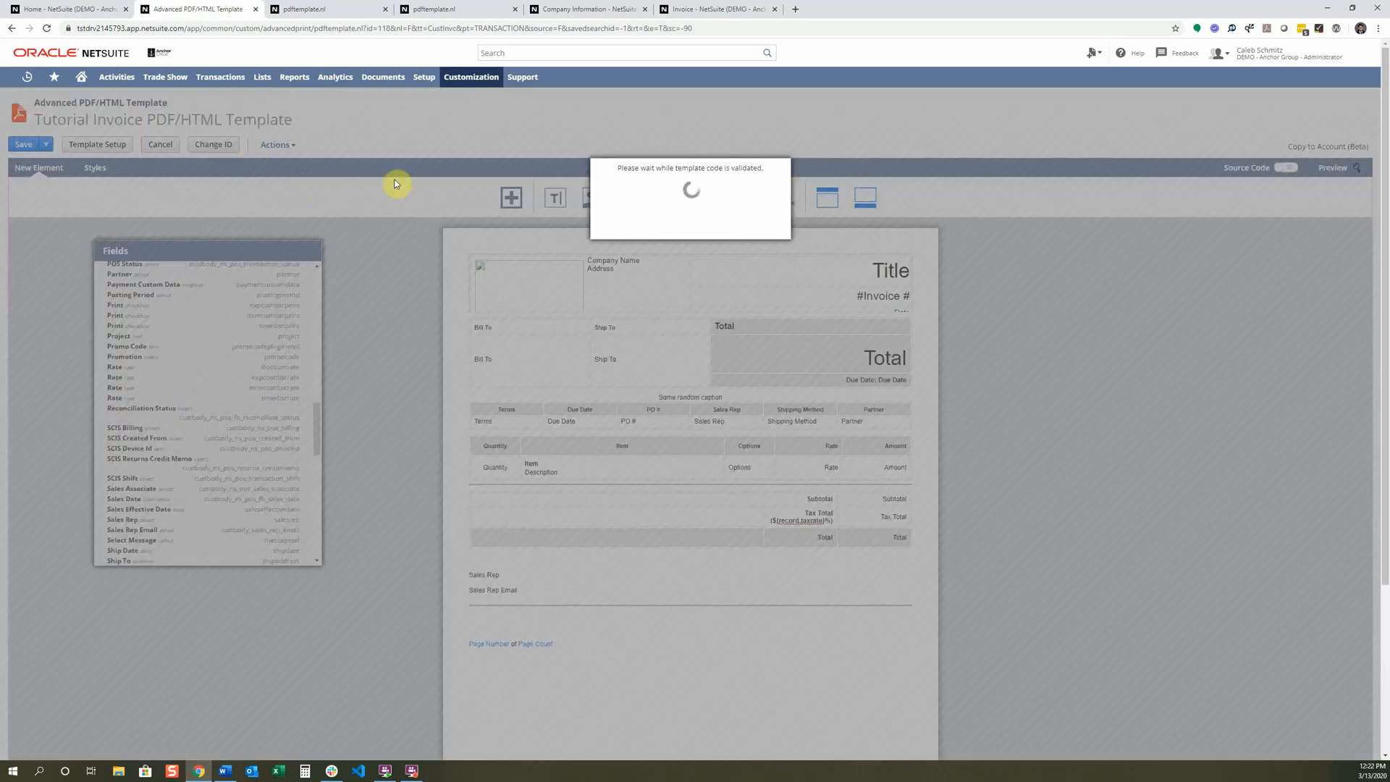
left_click(159, 145)
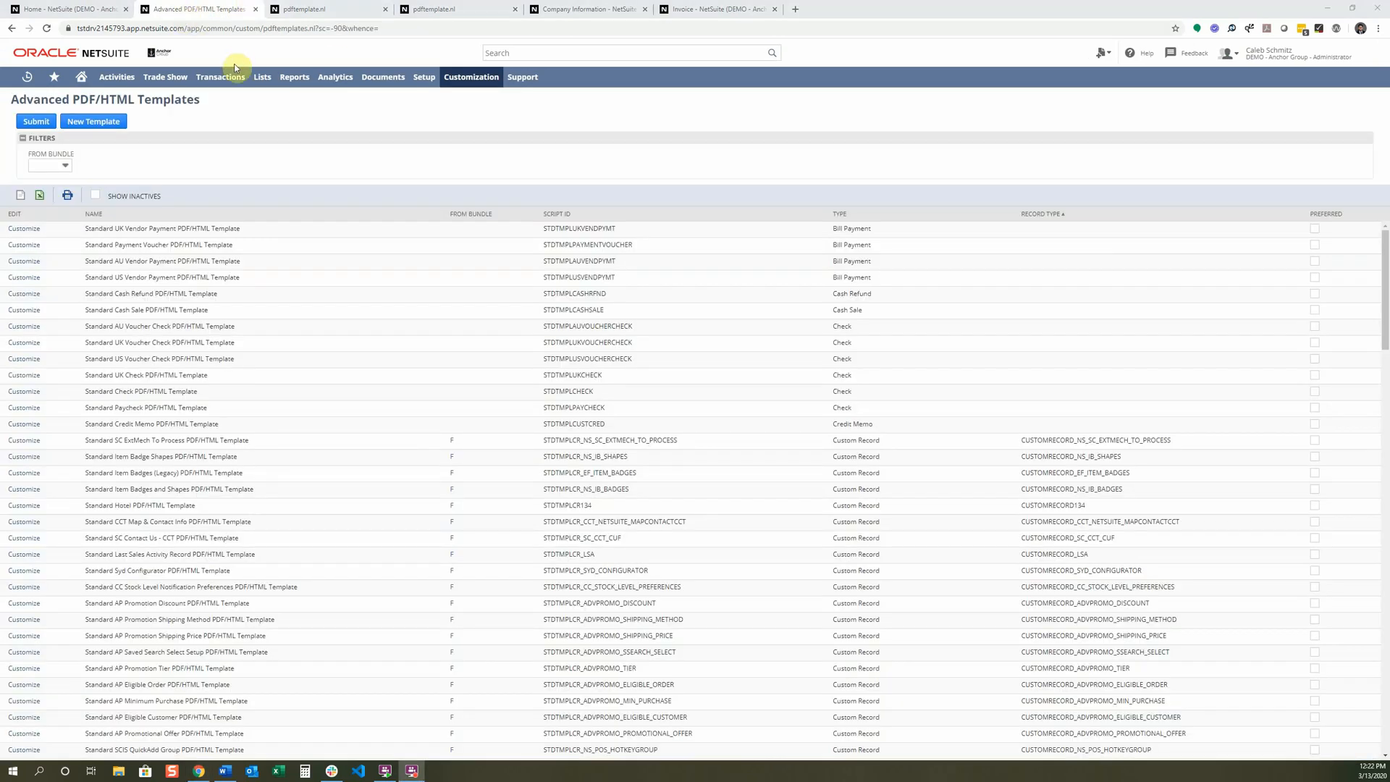
left_click(220, 76)
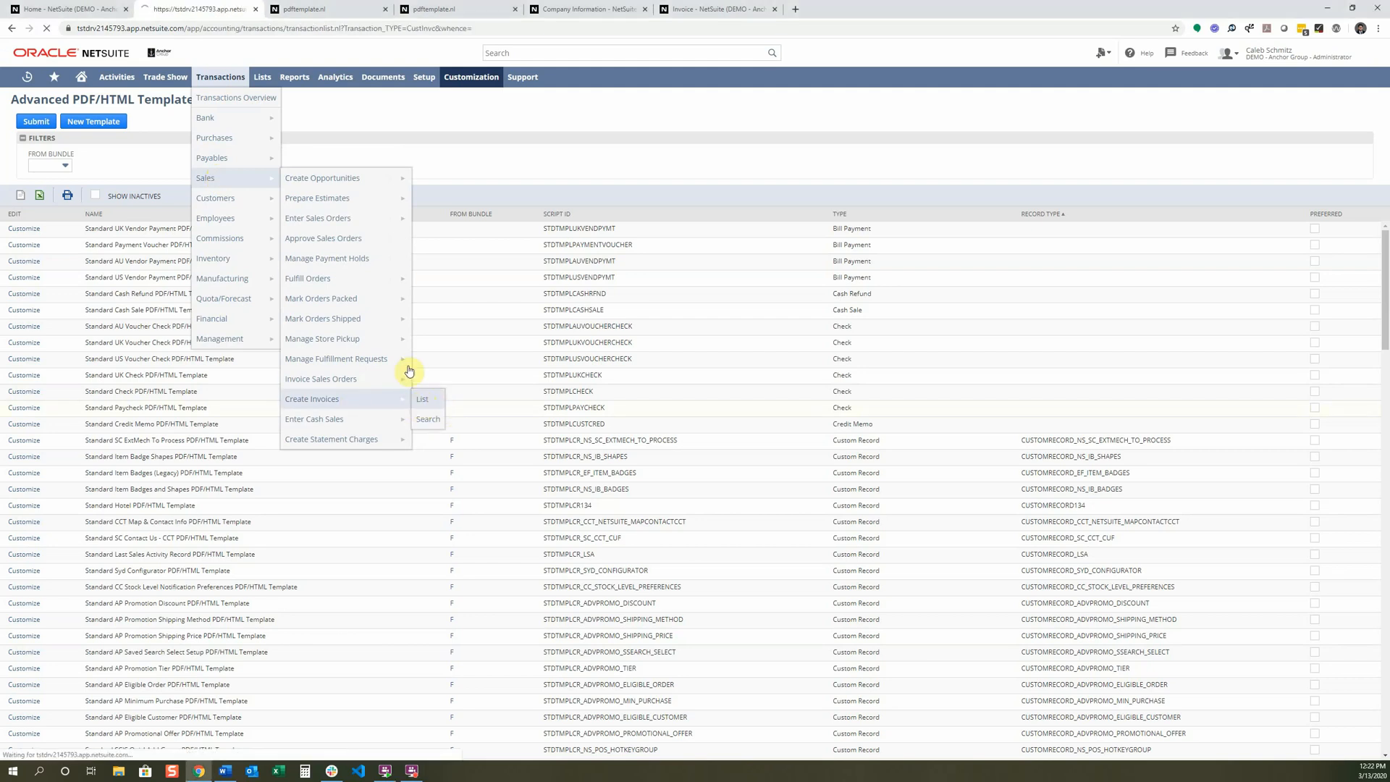
left_click(422, 399)
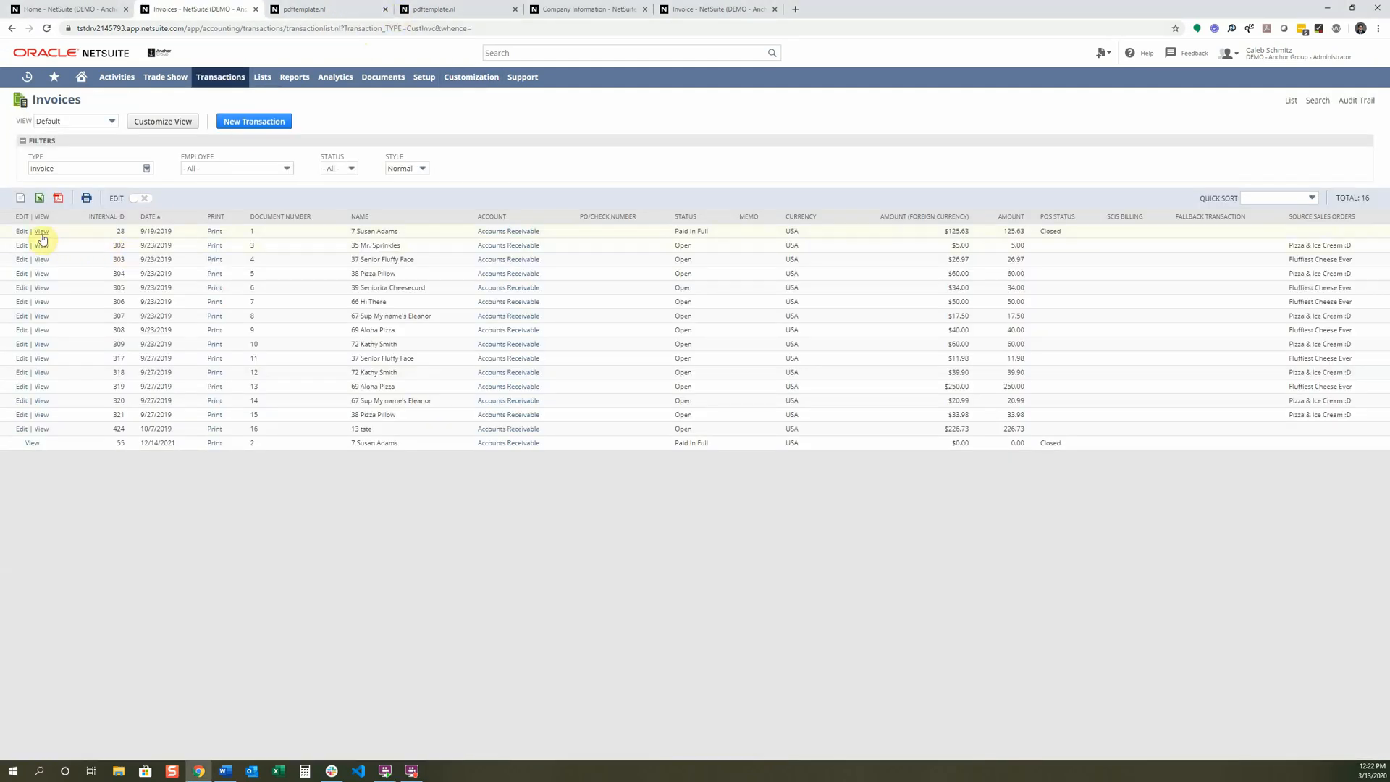
left_click(40, 232)
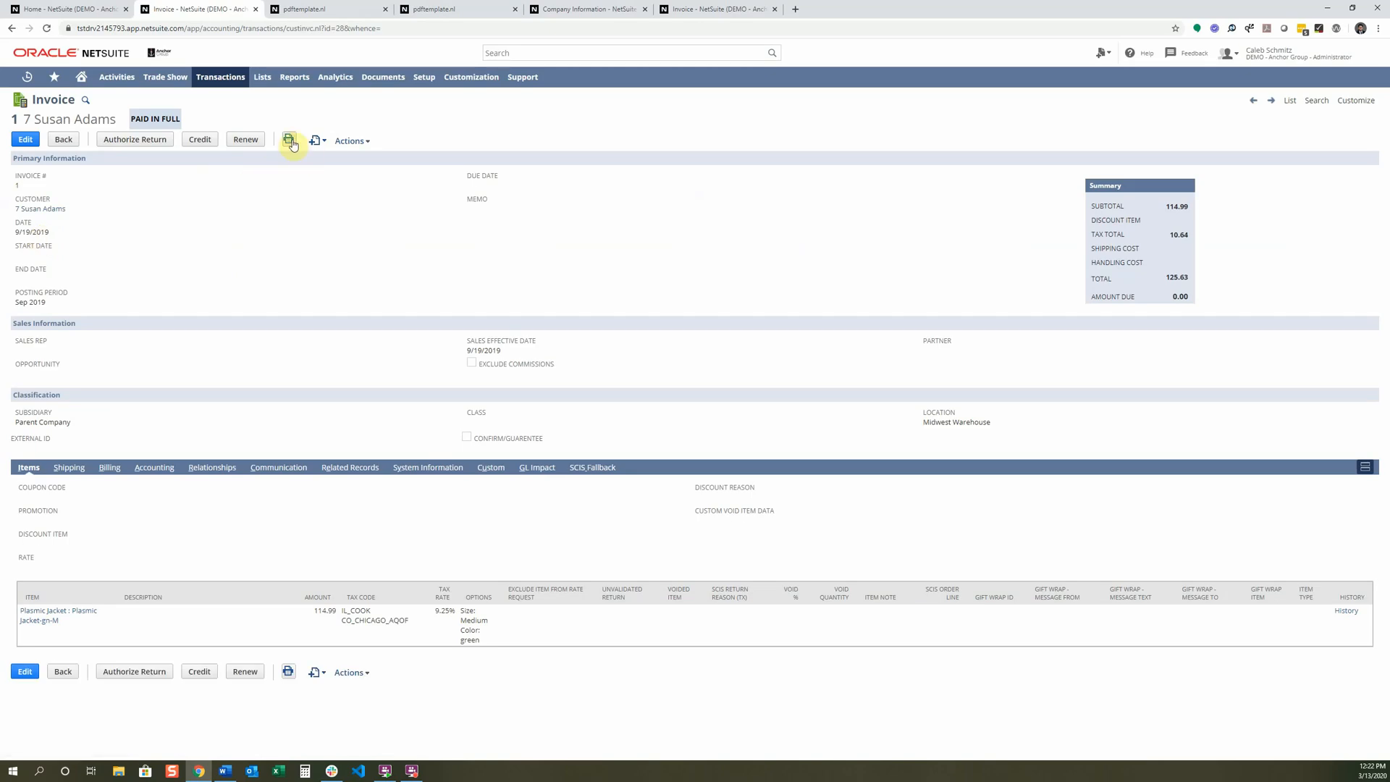
Step: Print invoice 1, producing a one-page PDF with the $125.63 total and 1 of 1 footer
left_click(288, 140)
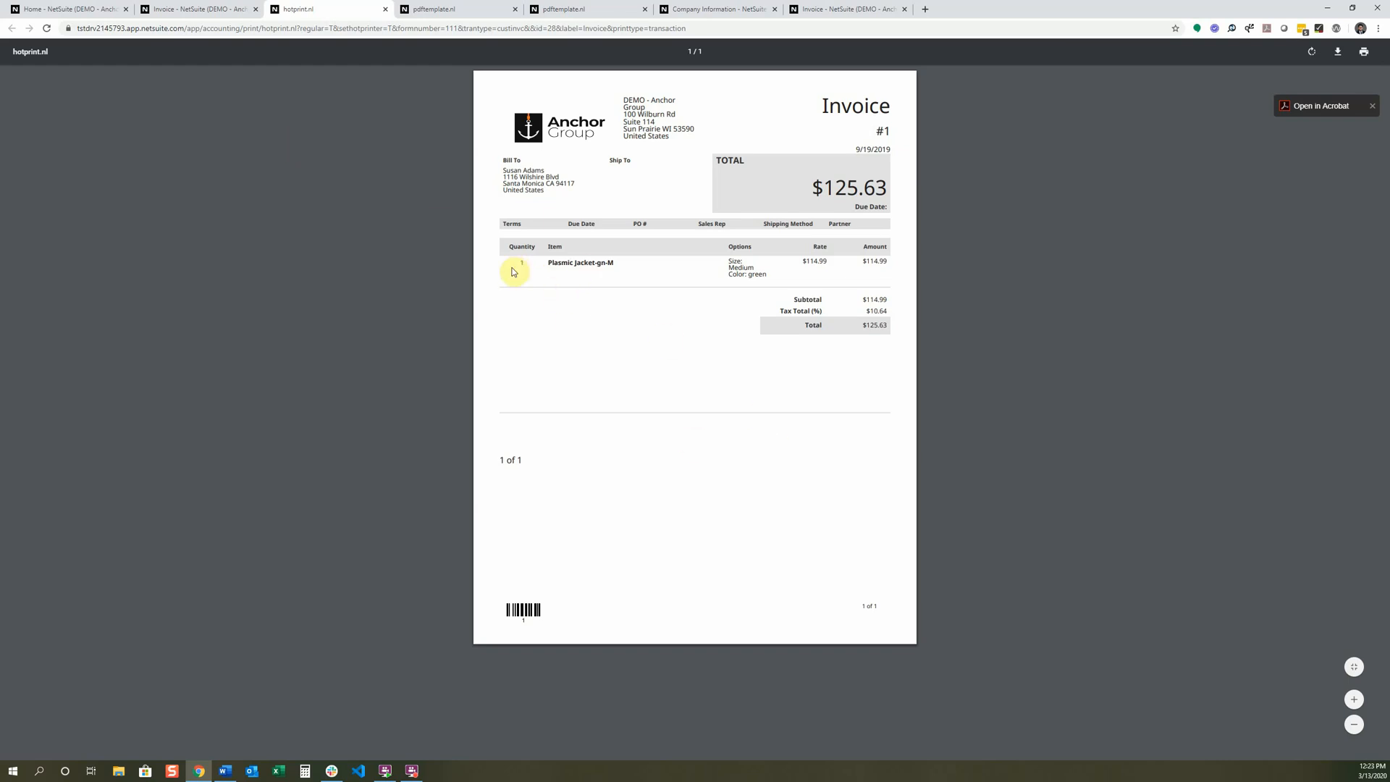
mouse_move(705, 193)
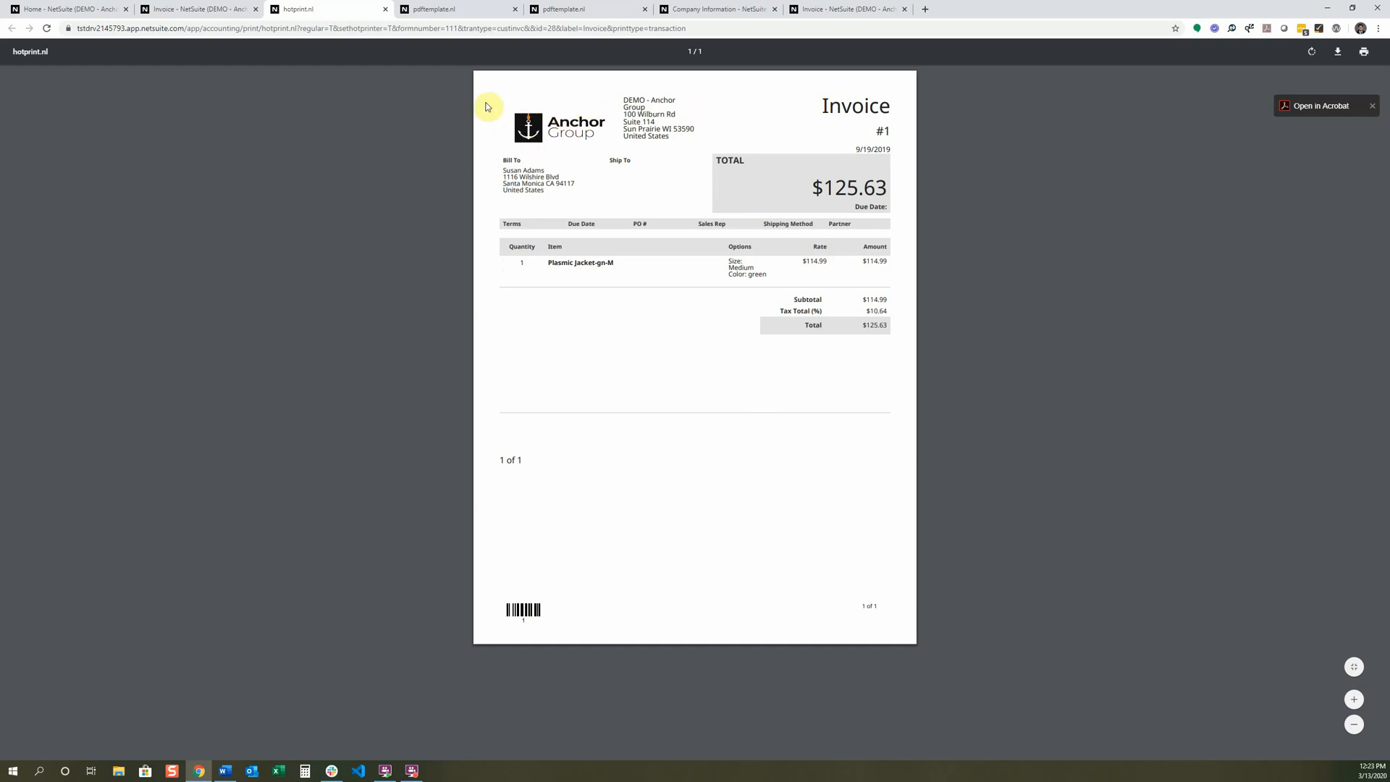
mouse_move(700, 121)
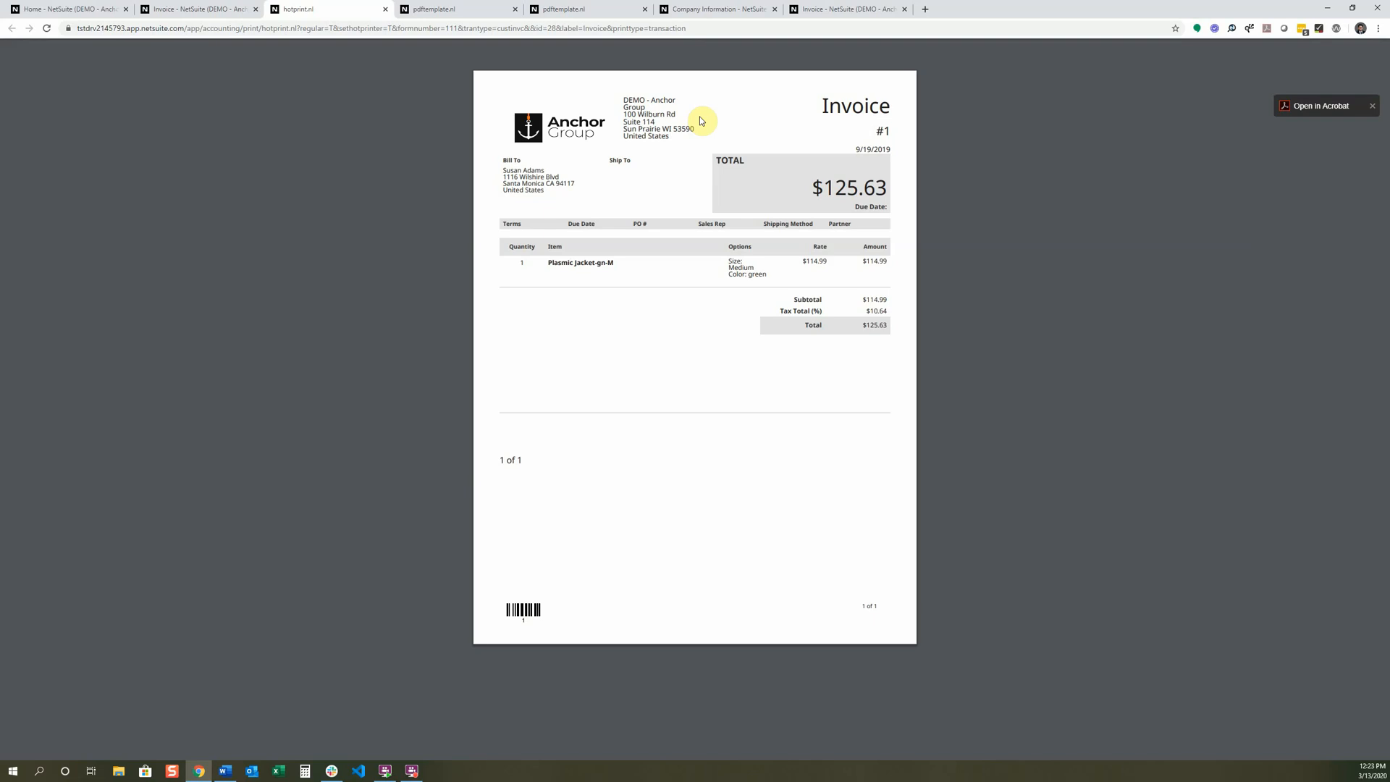
mouse_move(1024, 386)
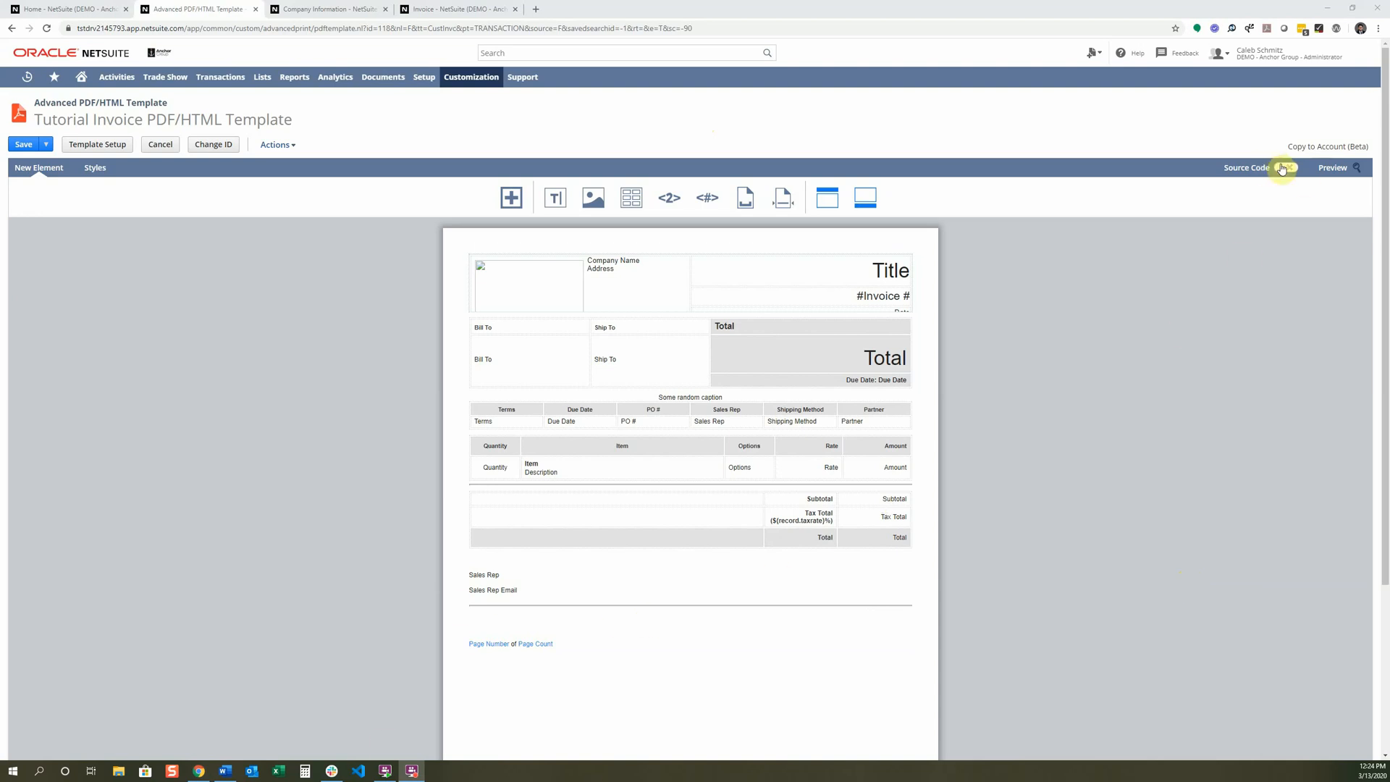
Step: Switch the Tutorial Invoice template to Source Code mode, accept the warning, and scroll the markup
left_click(1284, 167)
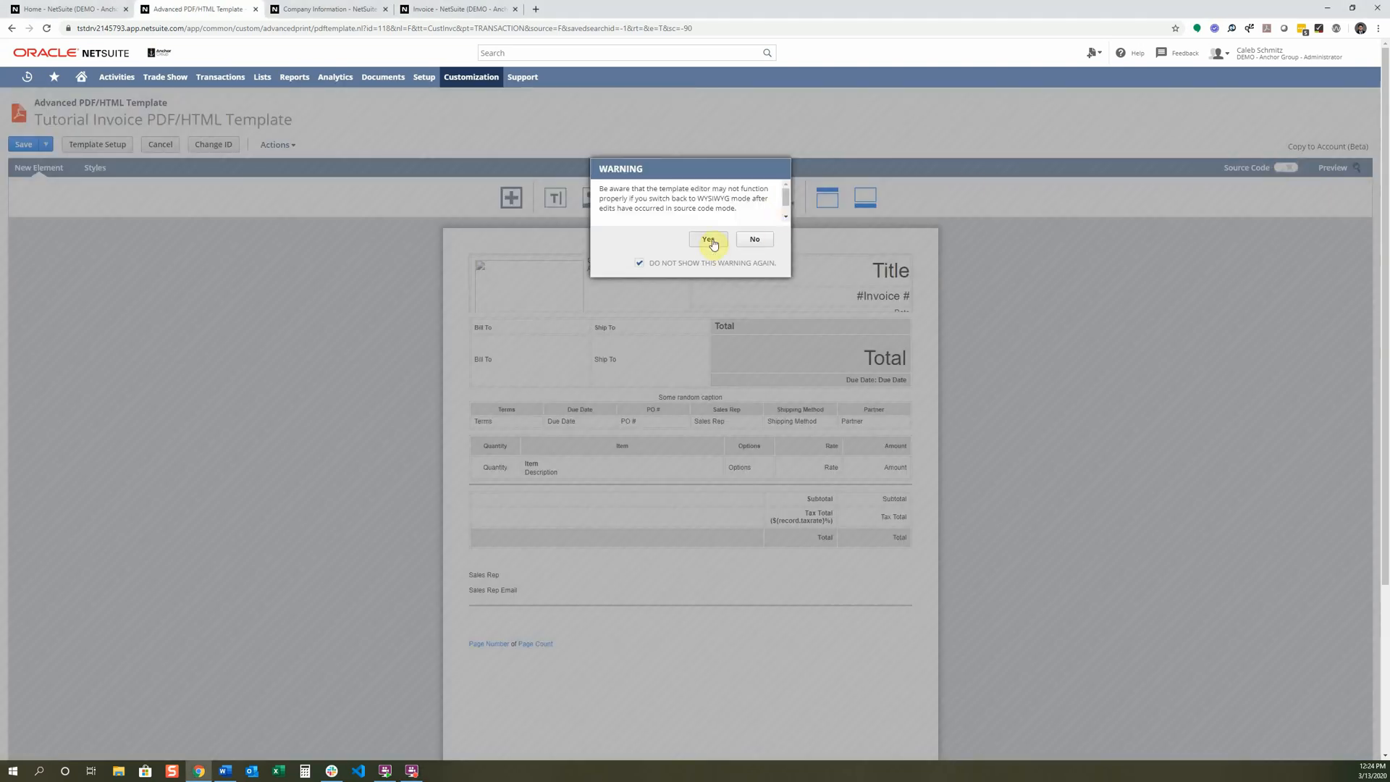
left_click(706, 239)
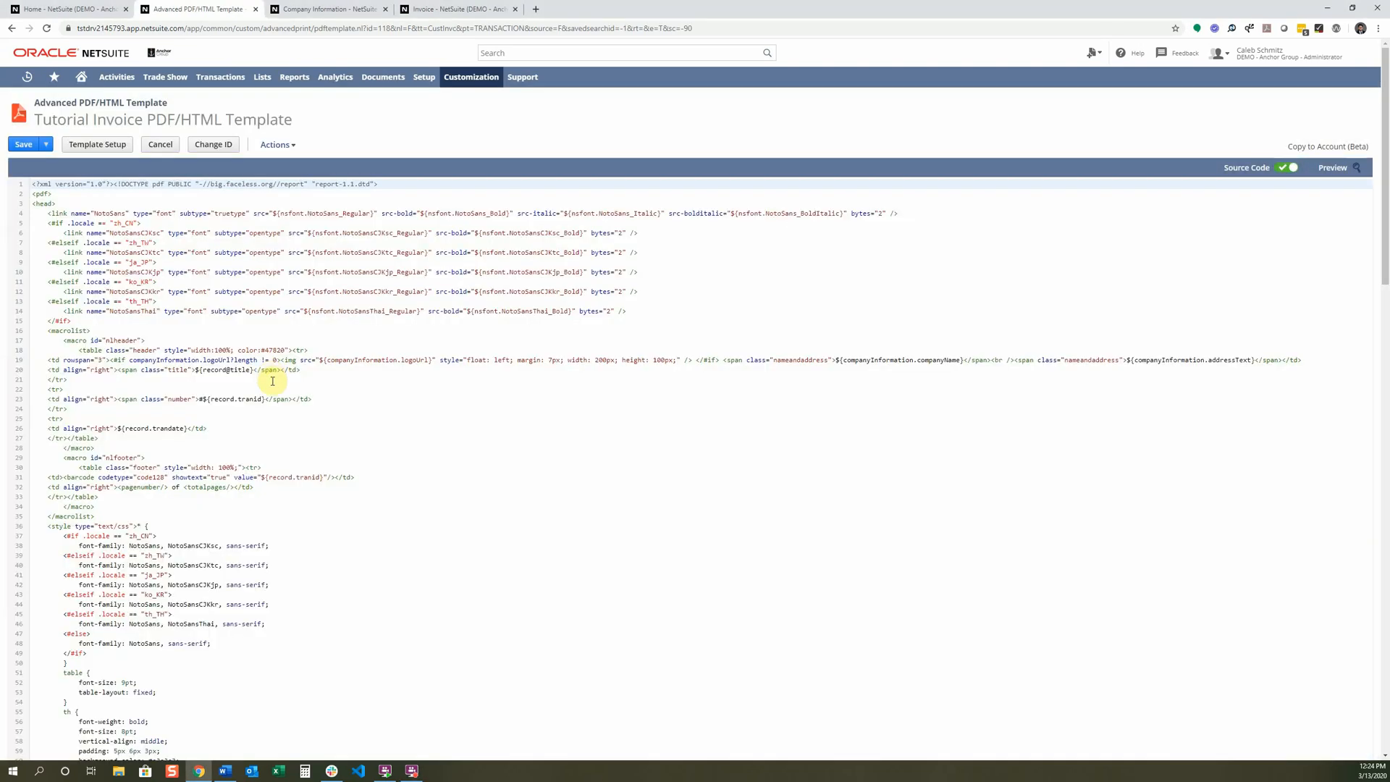
scroll("down", 3)
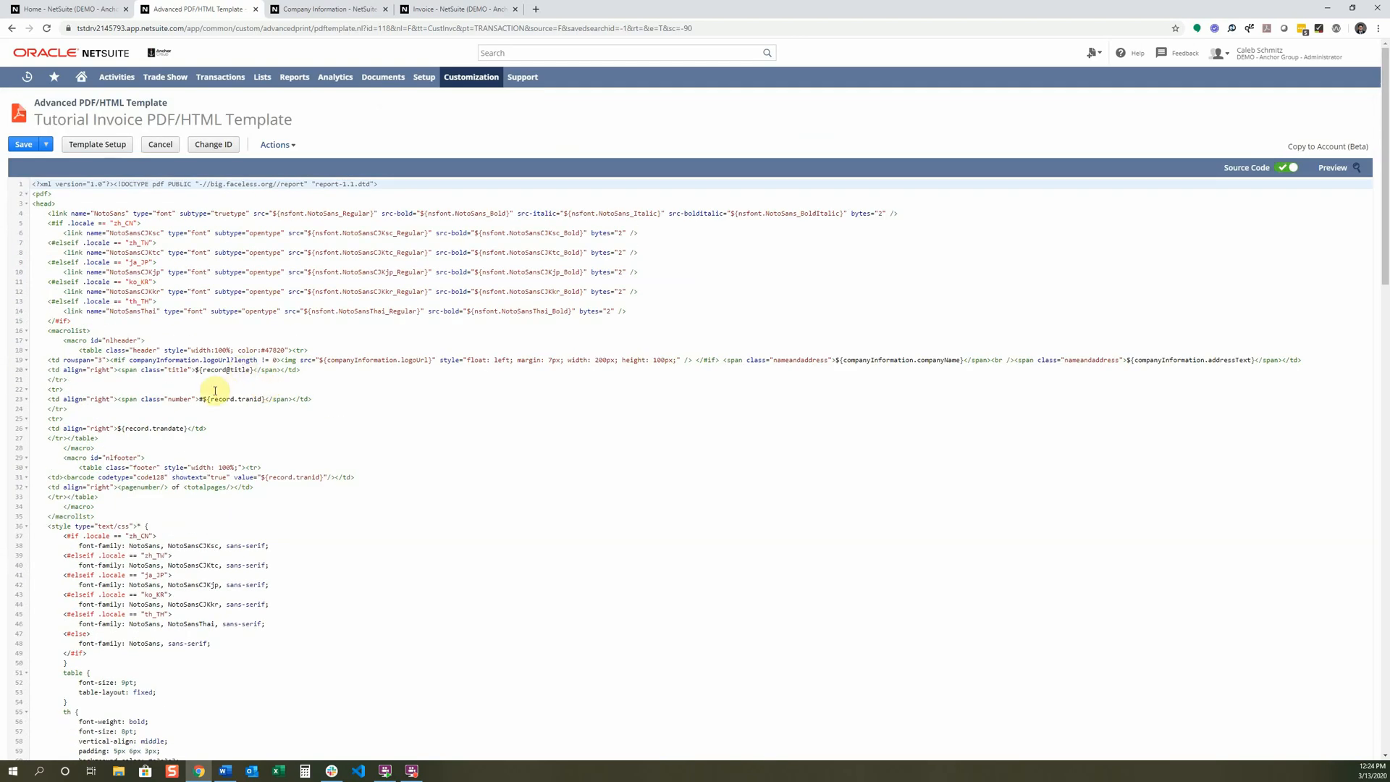
scroll("down", 3)
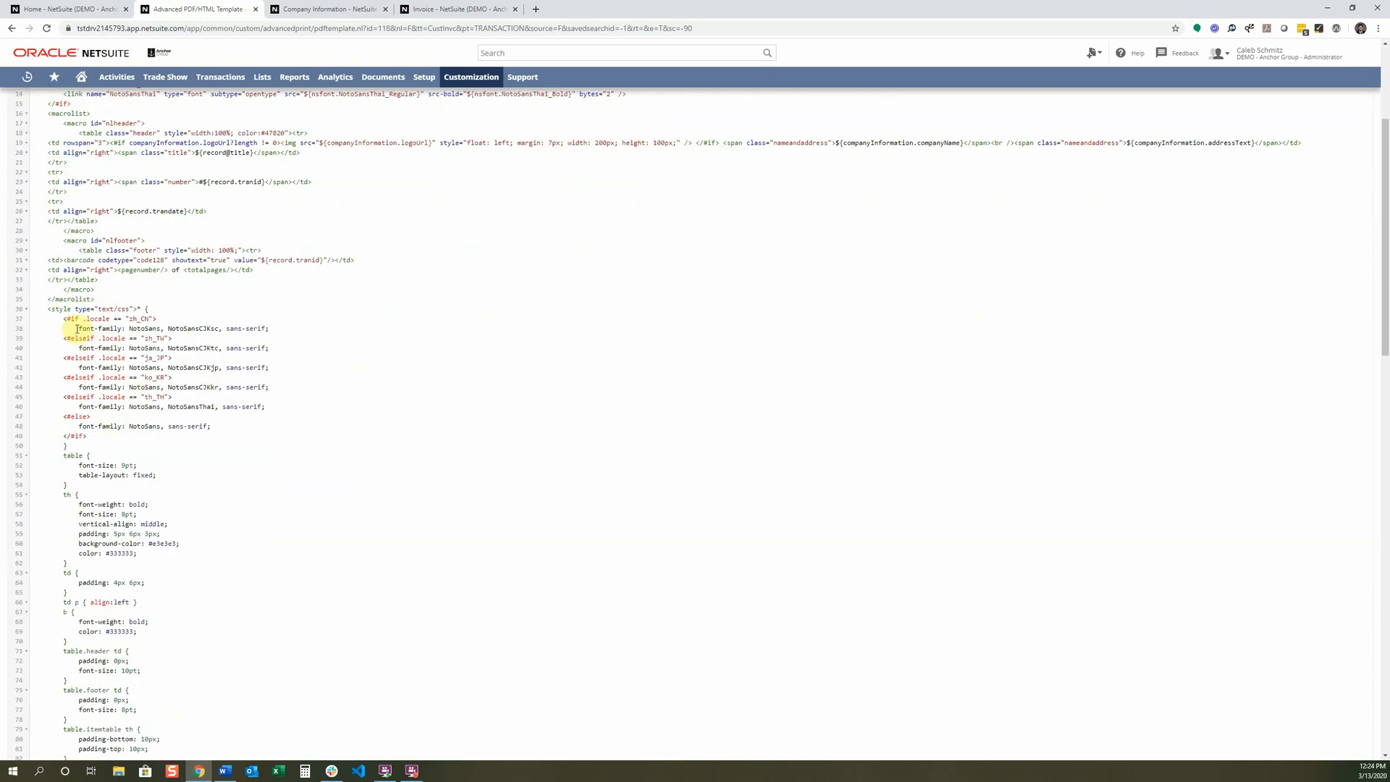
scroll("down", 3)
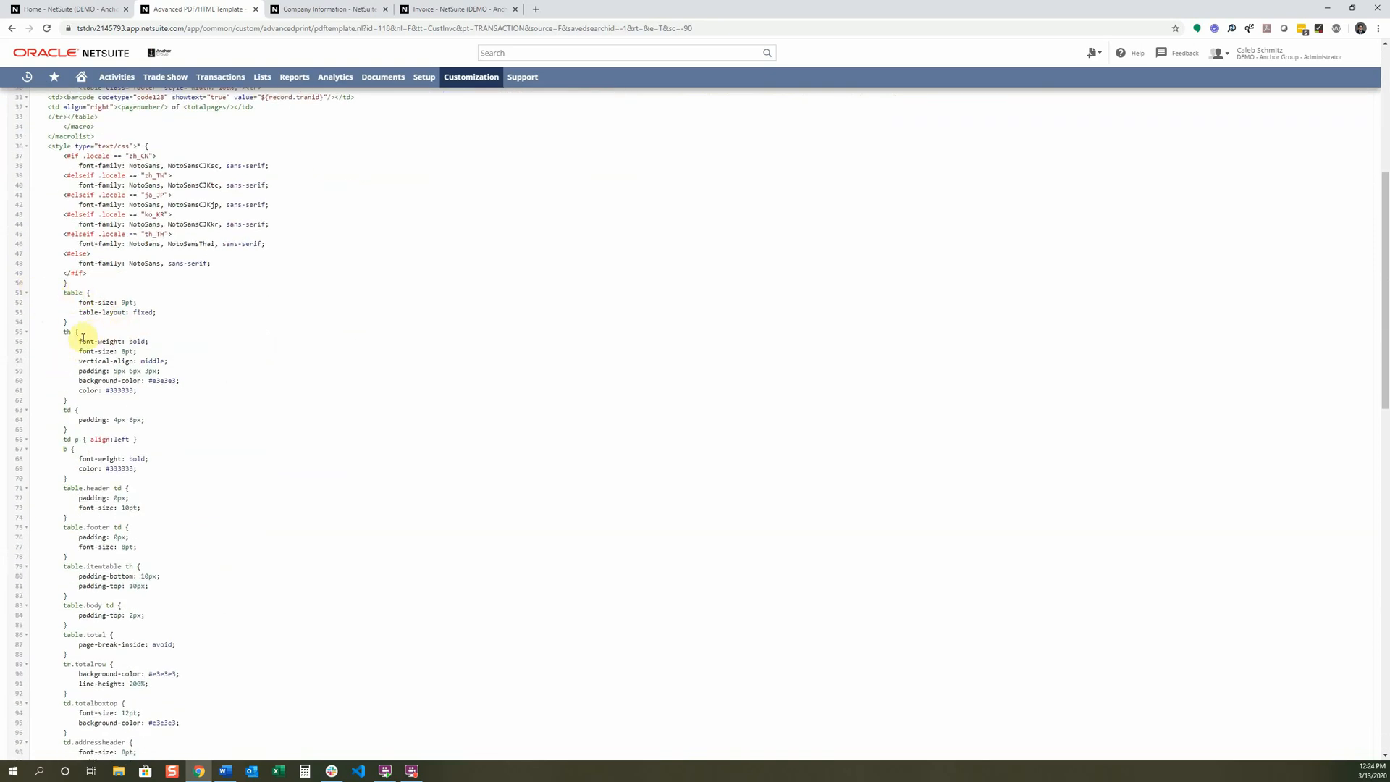
scroll("down", 3)
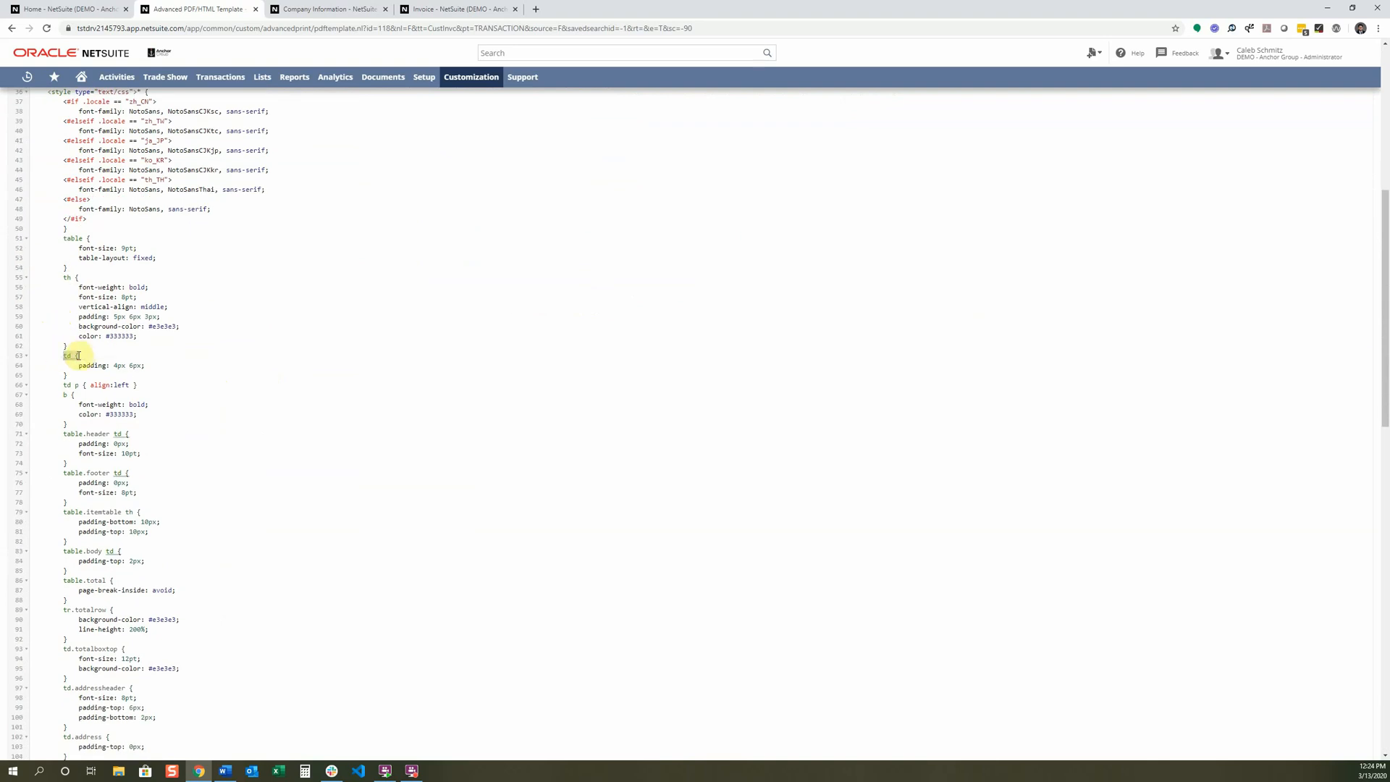
scroll("down", 3)
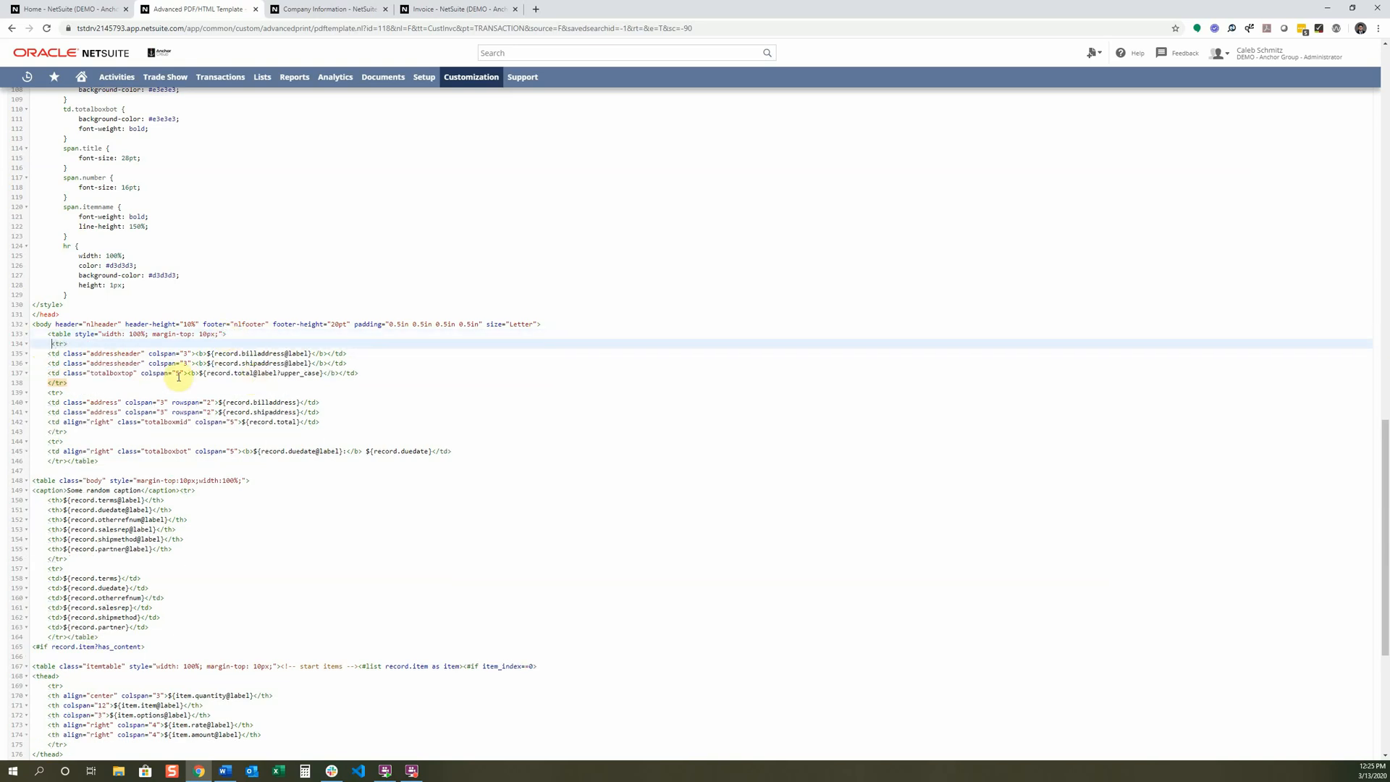
Step: Re-indent the address table's <tr> and <td> lines, then read further down the source
left_click_drag(53, 343, 177, 383)
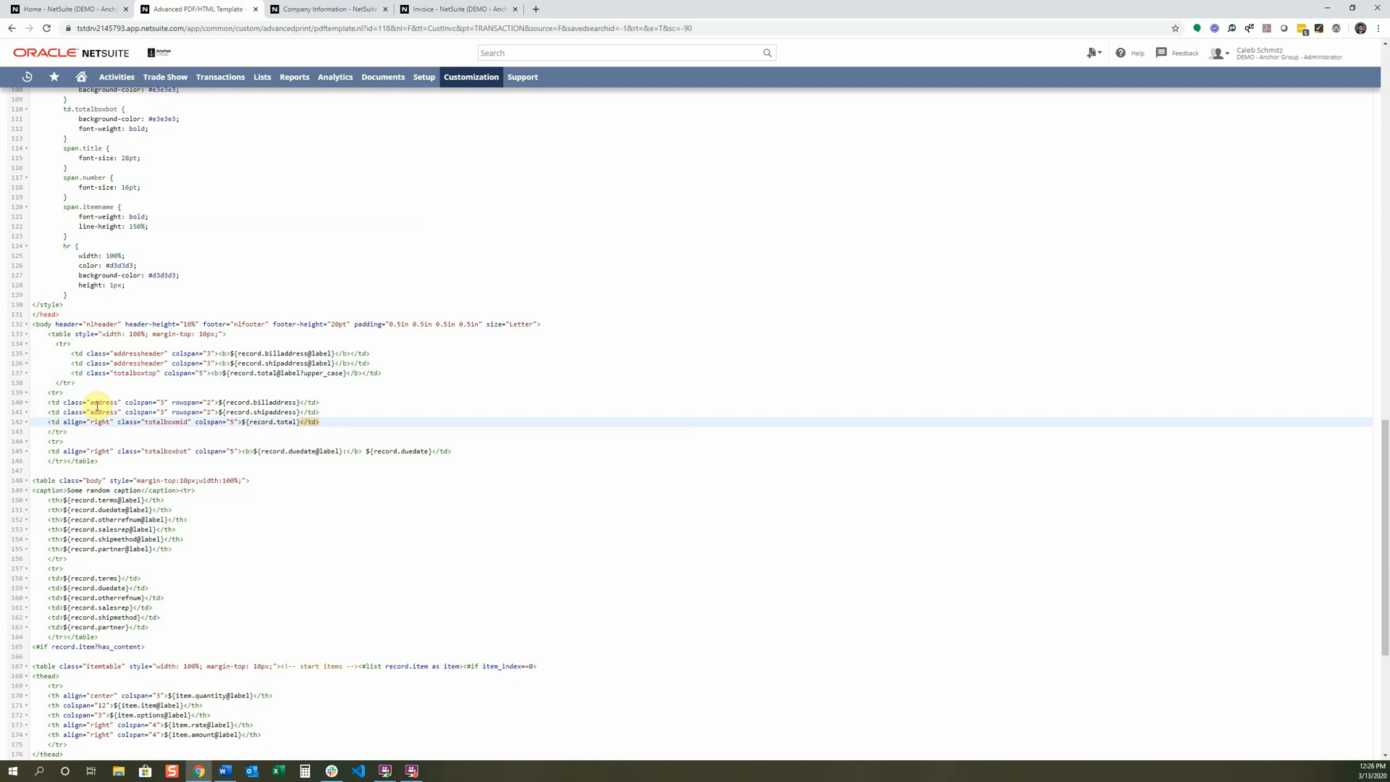
scroll("down", 3)
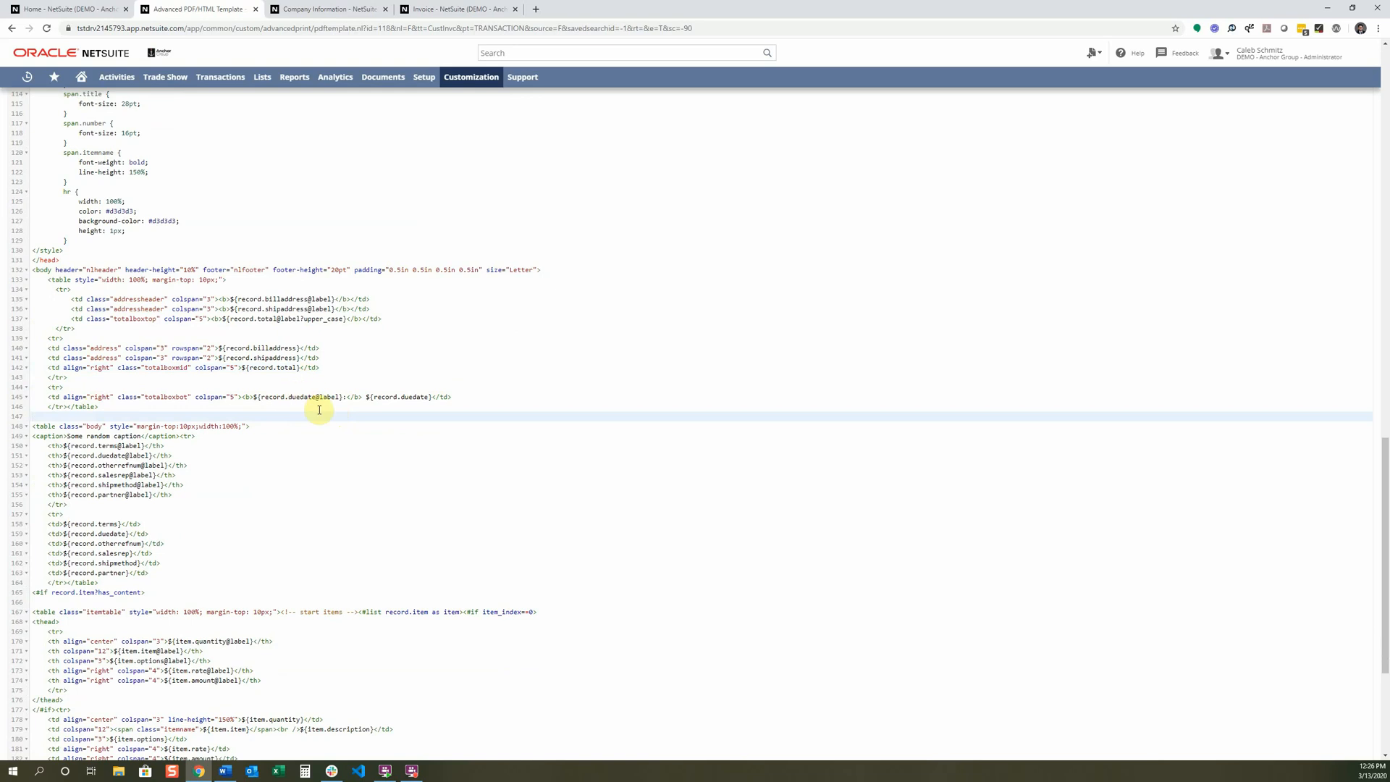
mouse_move(360, 396)
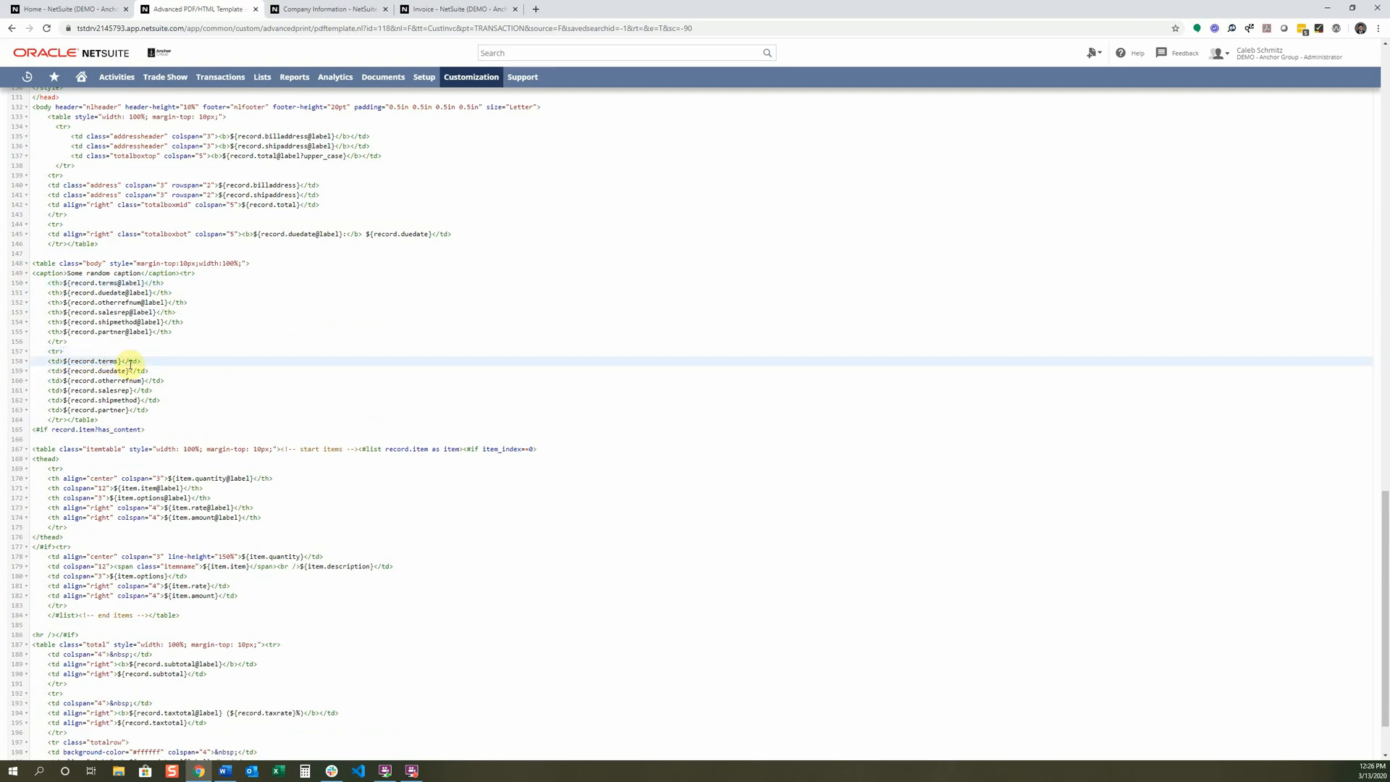
scroll("down", 3)
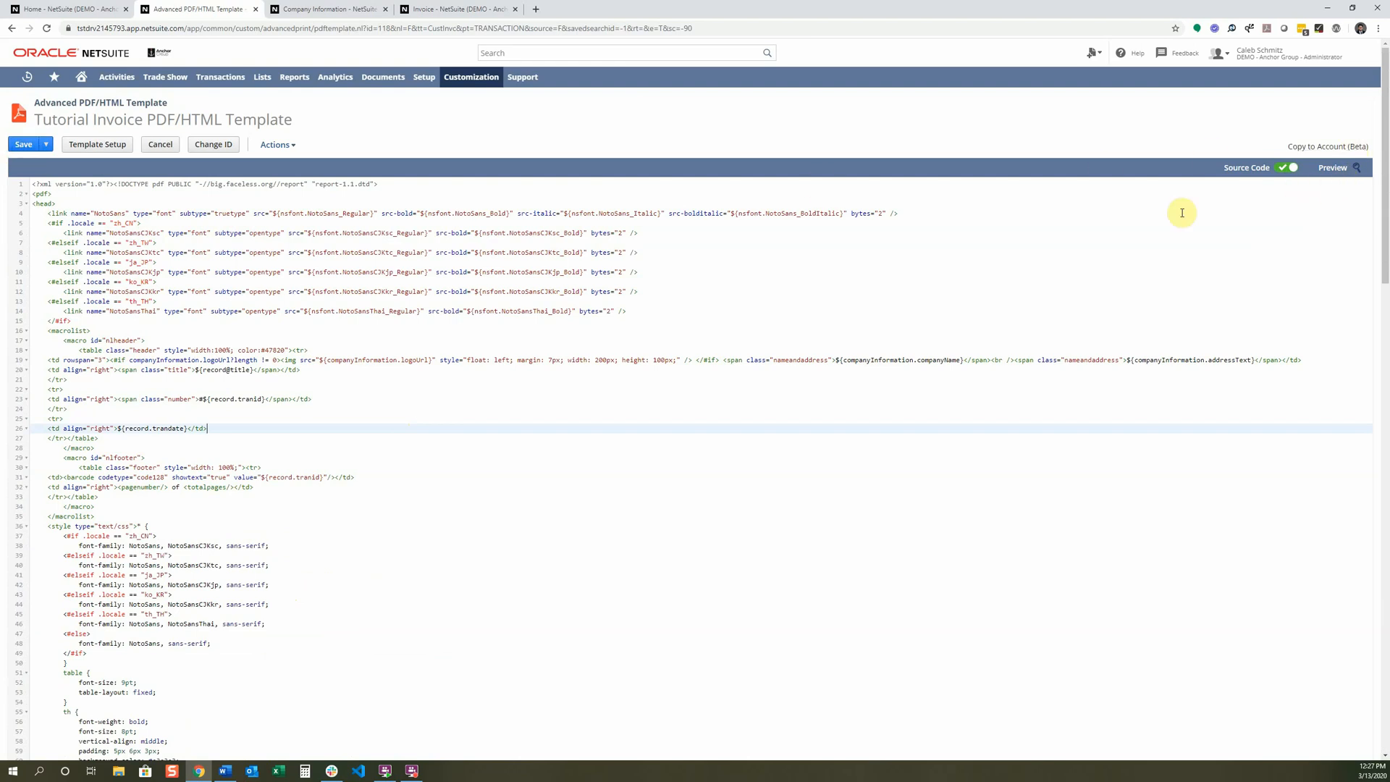
mouse_move(746, 506)
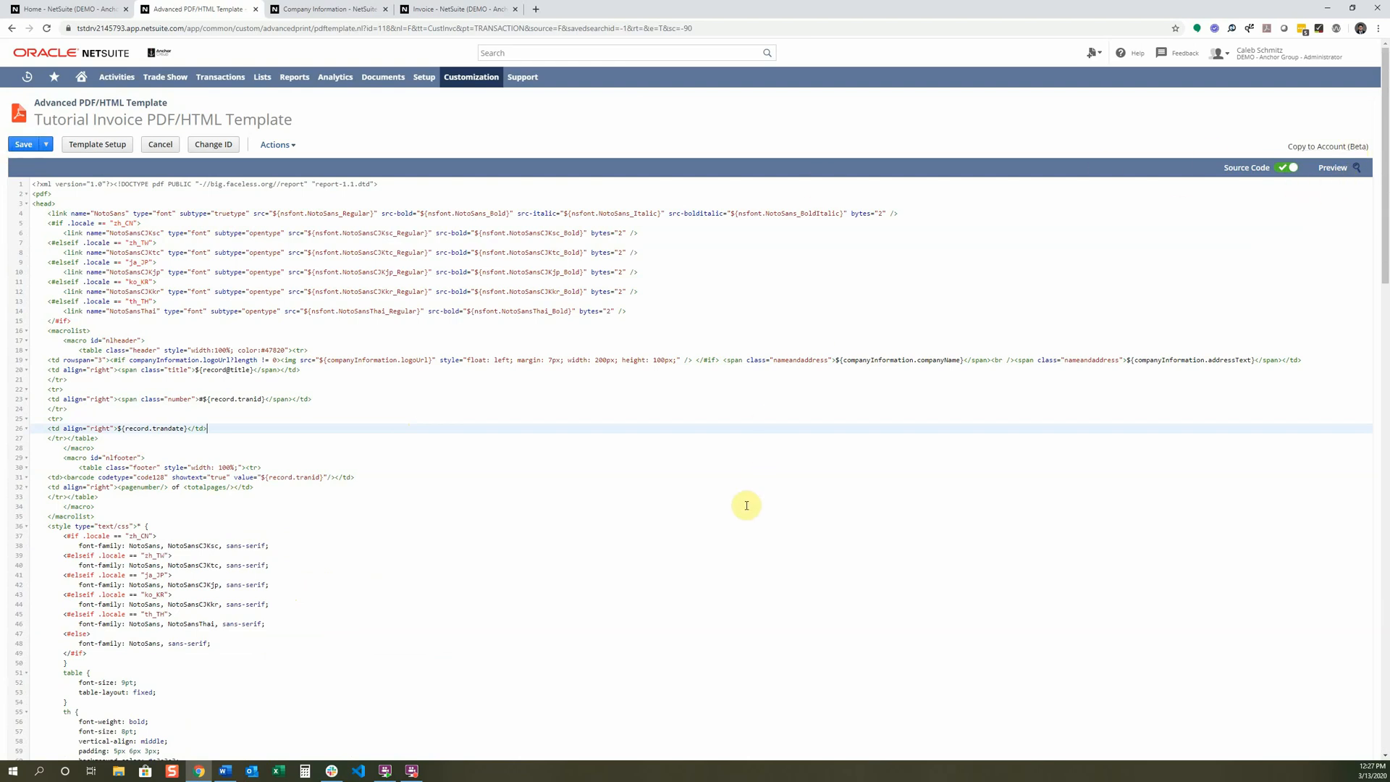